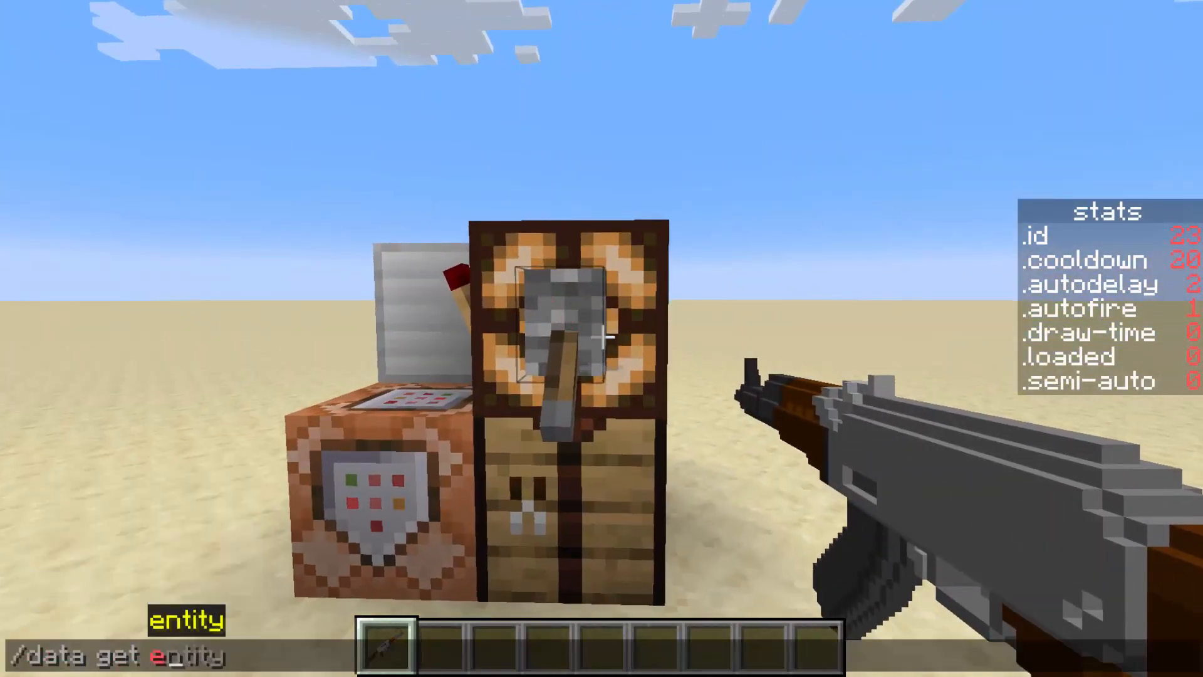
# - Run /data get entity @s SelectedItem in chat to print the held gun's tag data
pyautogui.write('@s Selecte')
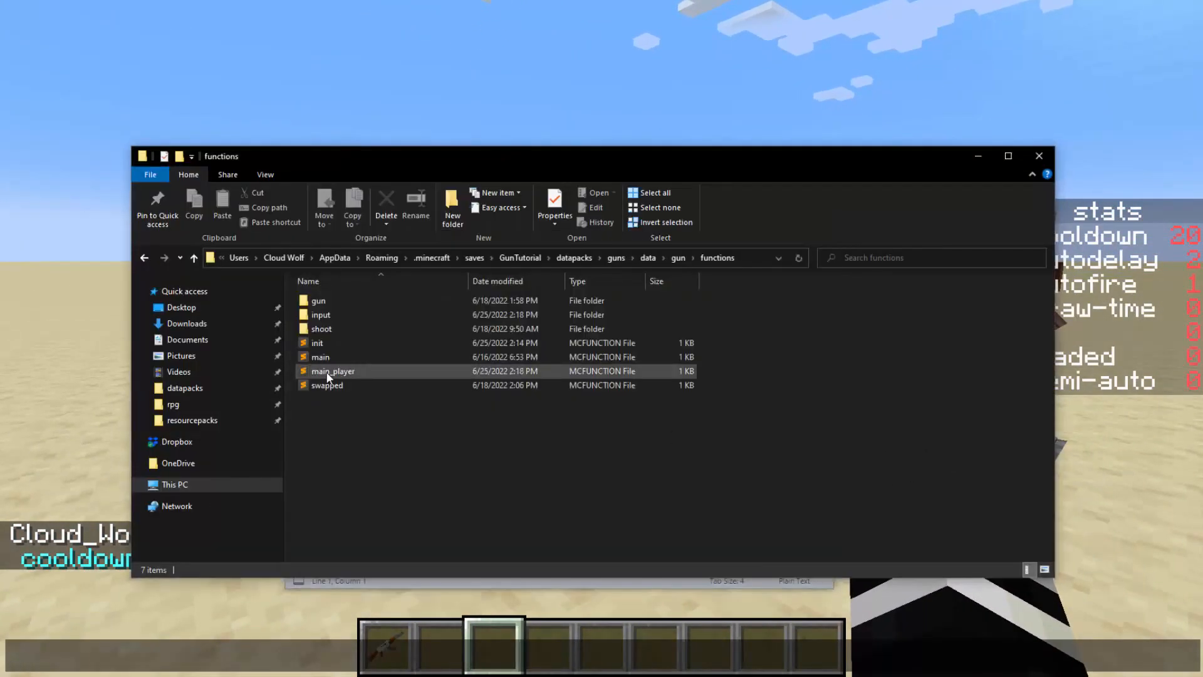
# - Bring up get.mcfunction for editing from the gun functions folder
pyautogui.doubleClick(334, 371)
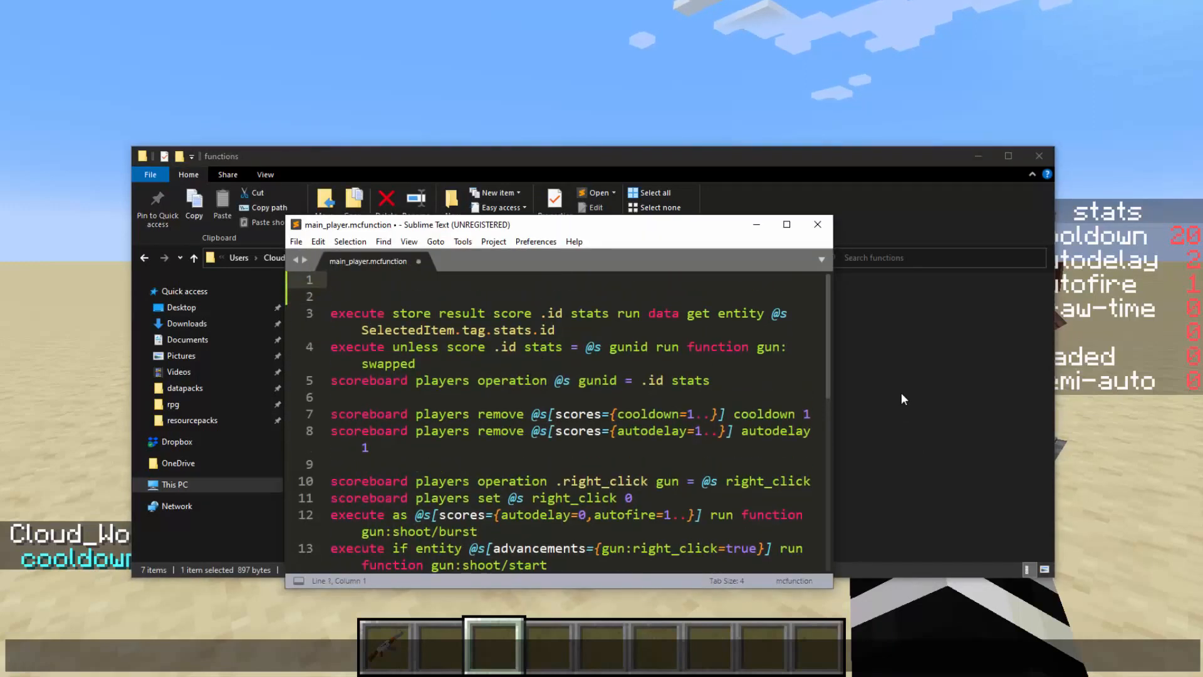
pyautogui.click(817, 224)
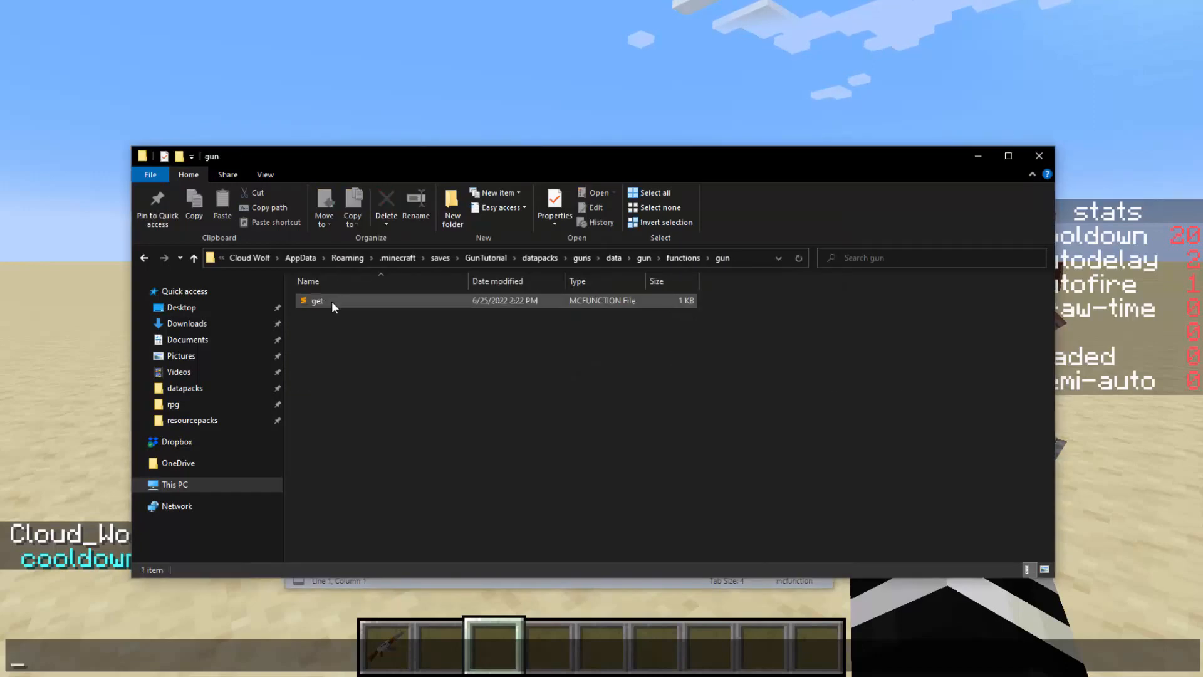
pyautogui.doubleClick(317, 300)
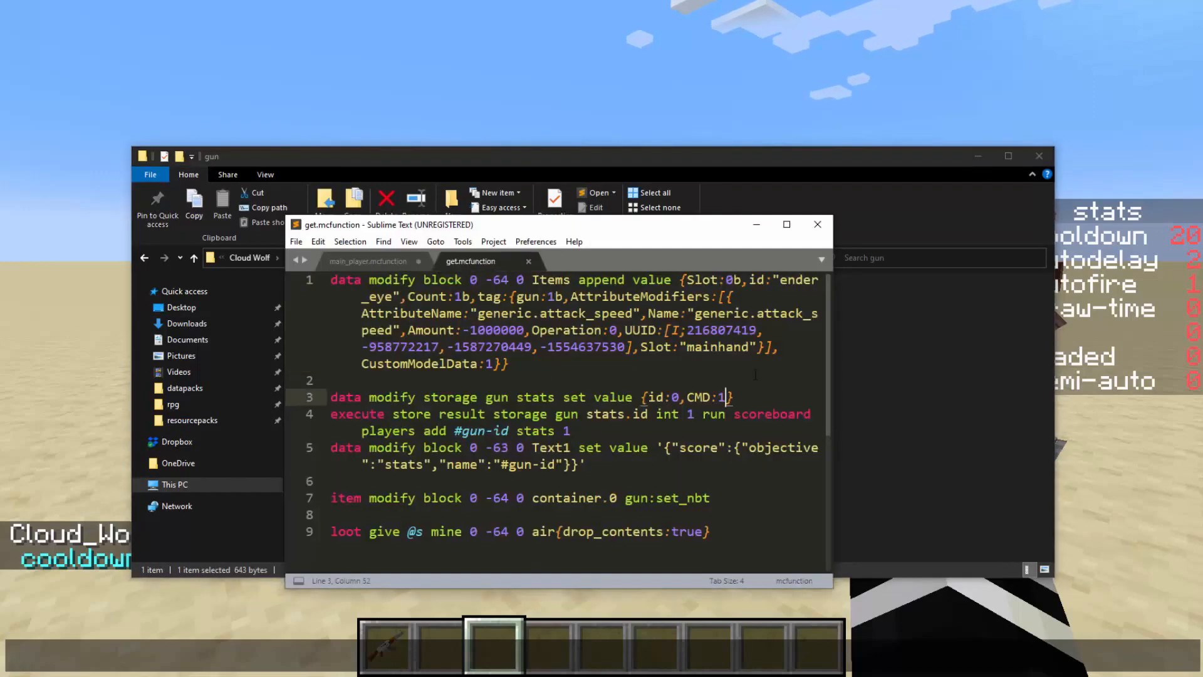
# - Extend the stats value with cooldown:20, autodelay:3, autofire:4, drawtime:0, semiauto:0 and save
pyautogui.write('cooldown:20')
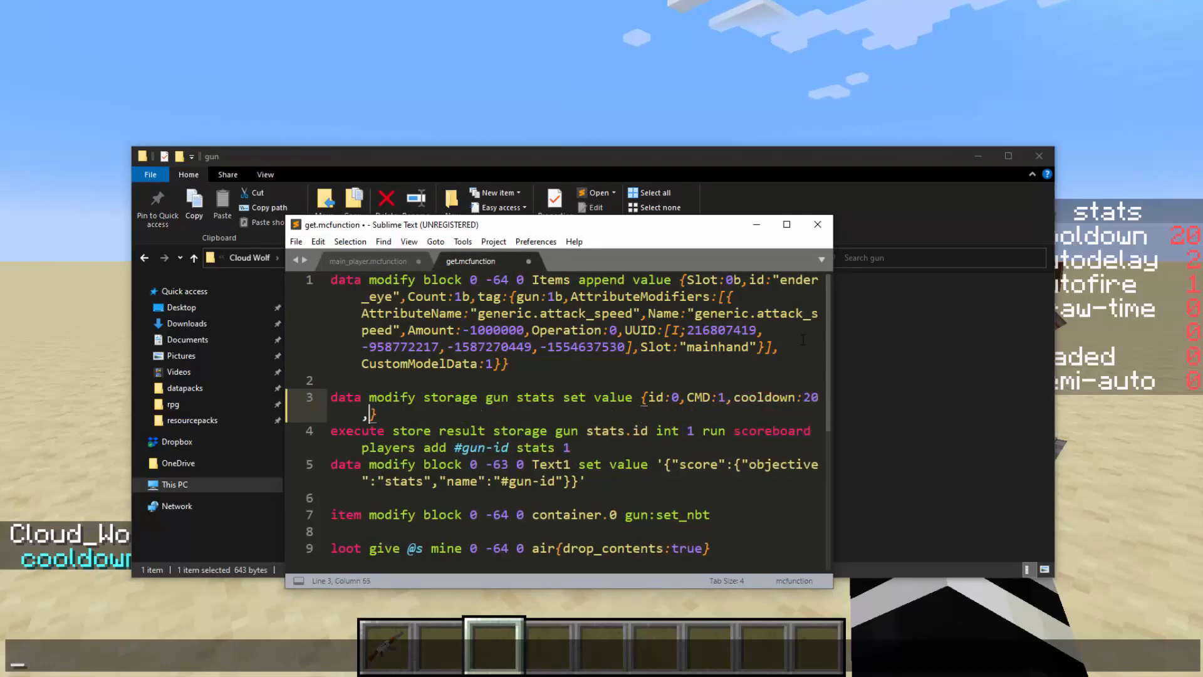
pyautogui.write(',autodelay:3,autofire:')
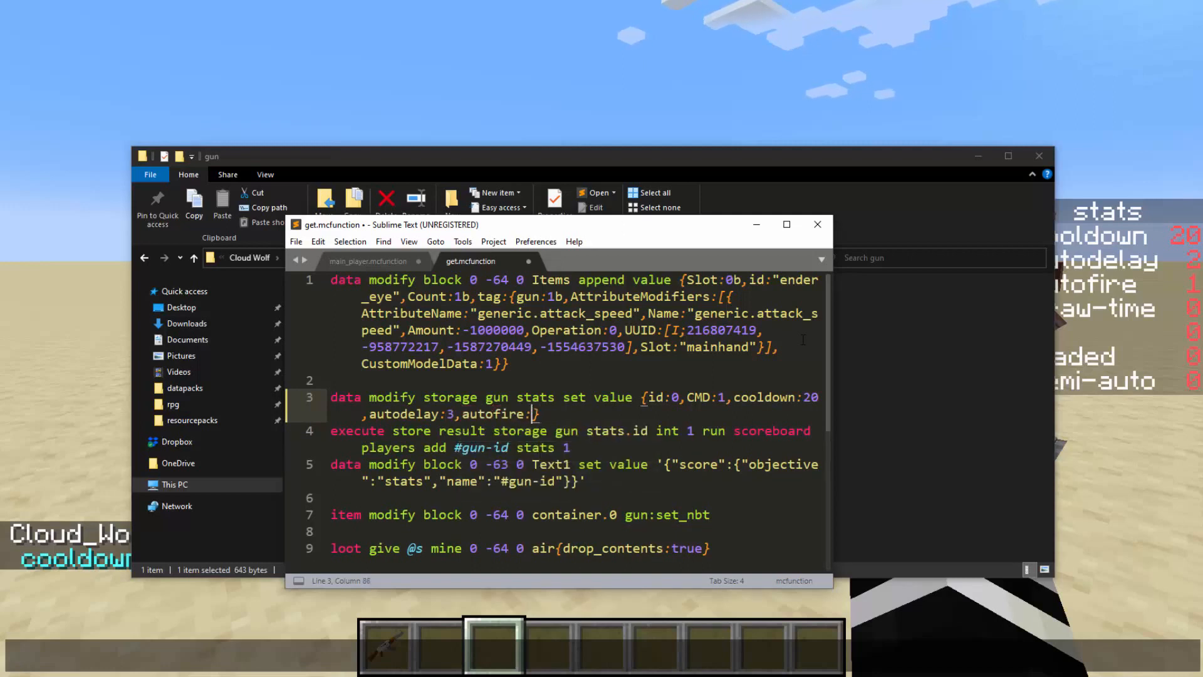
pyautogui.write('4,')
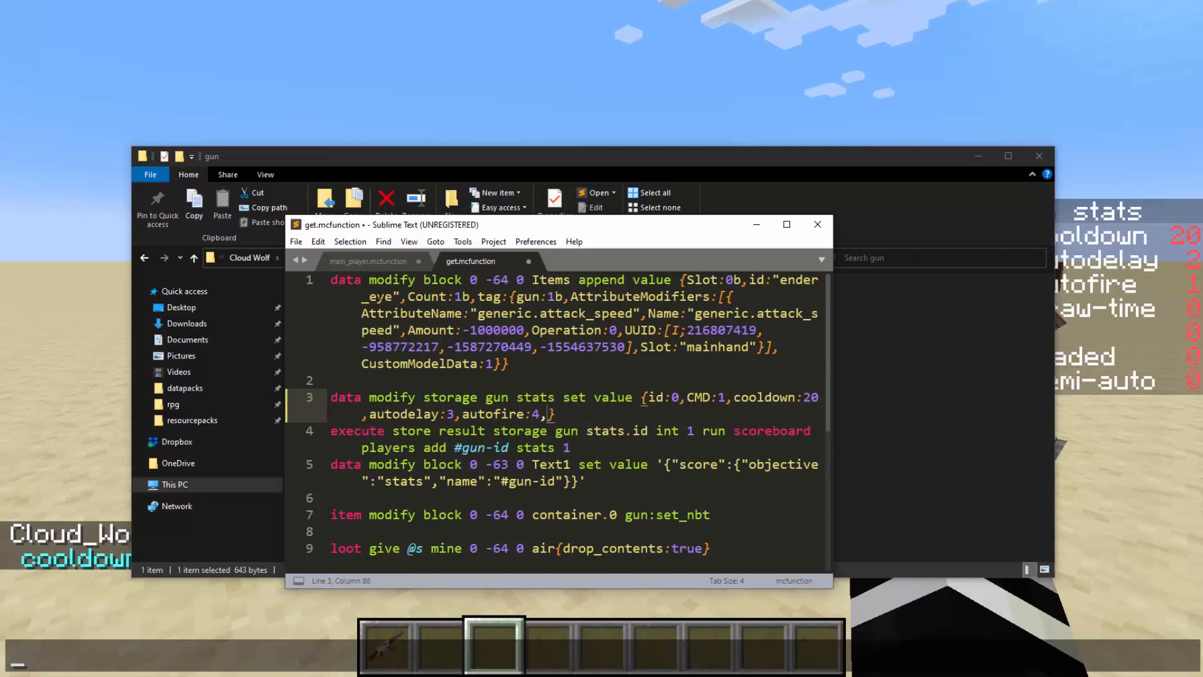
pyautogui.write('drawt')
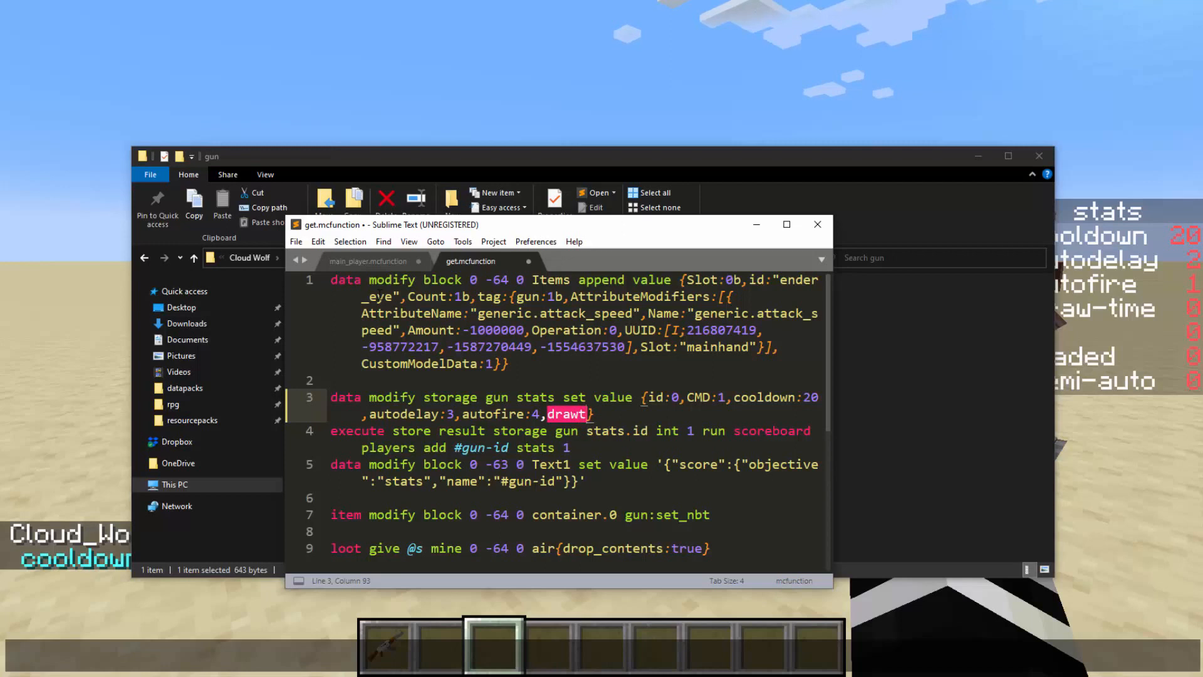
pyautogui.write('ime:0')
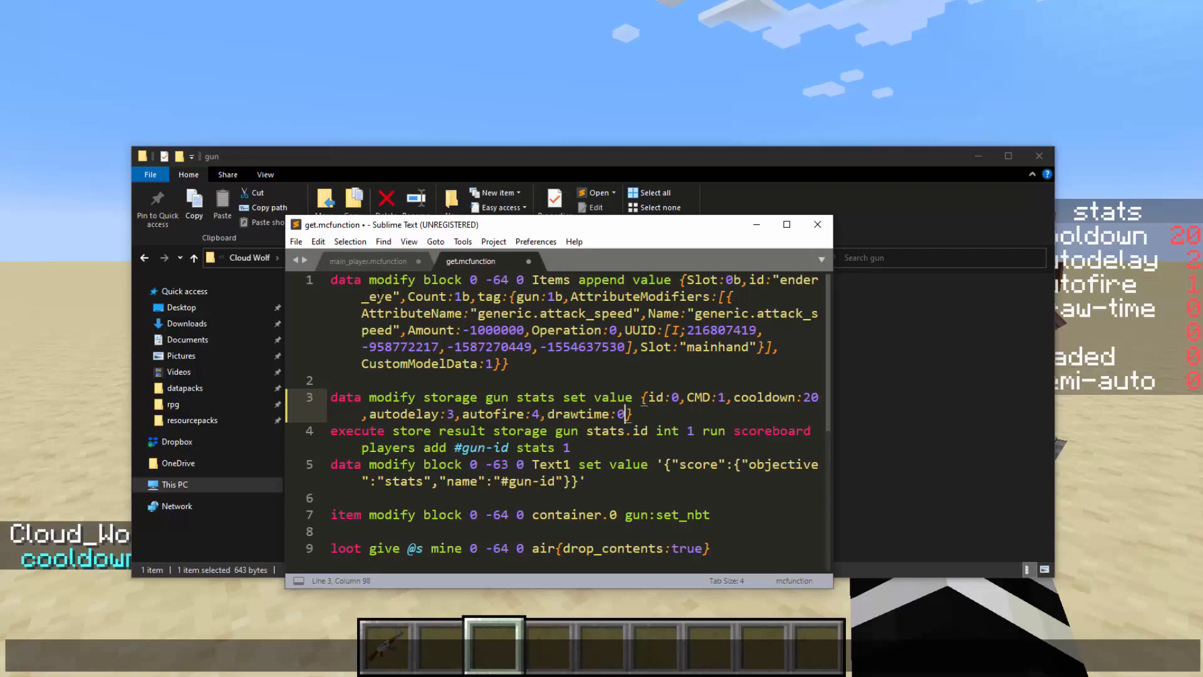
pyautogui.write(',')
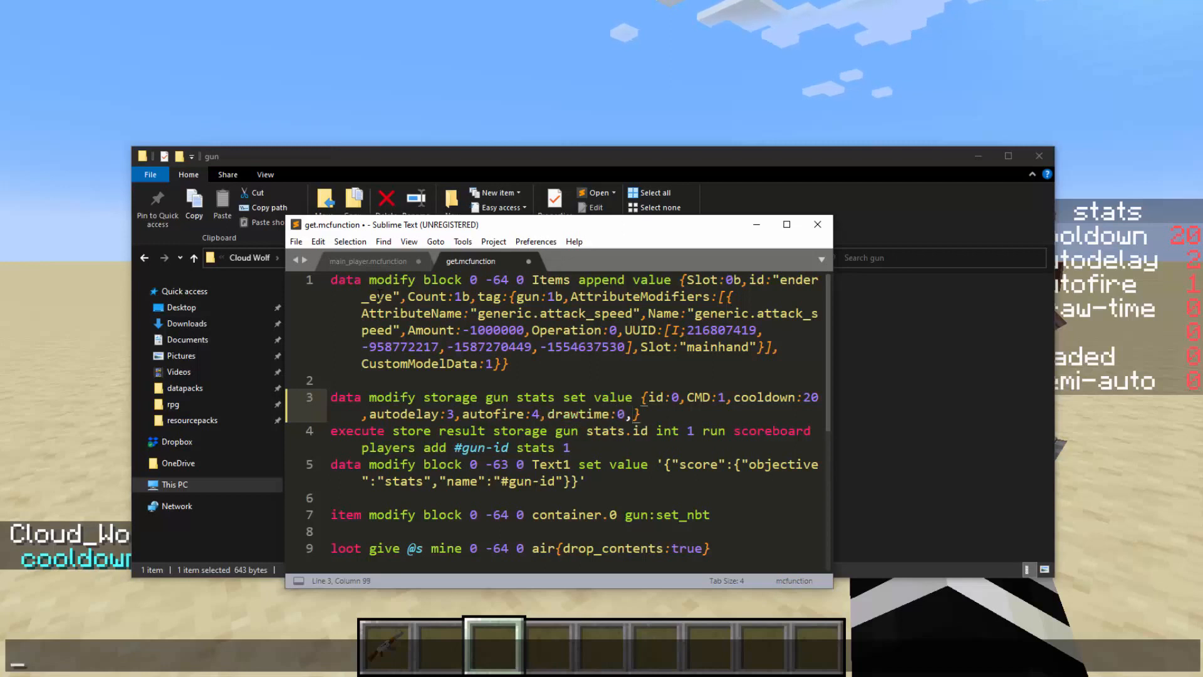
pyautogui.write(',semiauto:0')
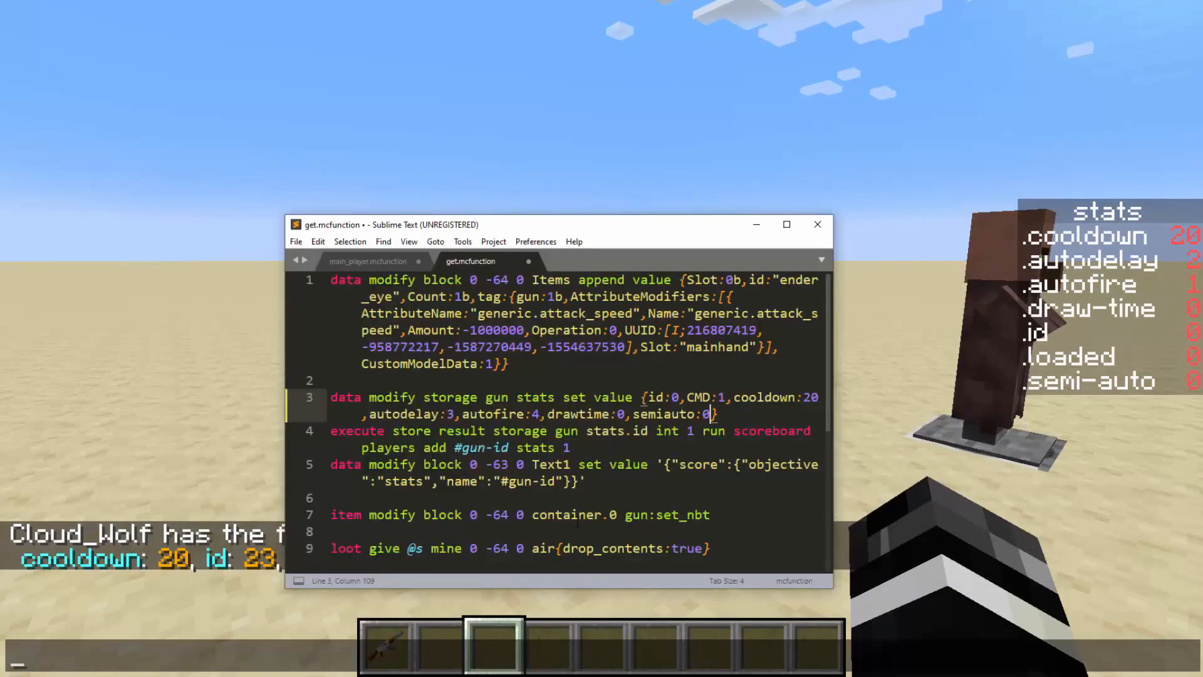
pyautogui.press('ctrl+s')
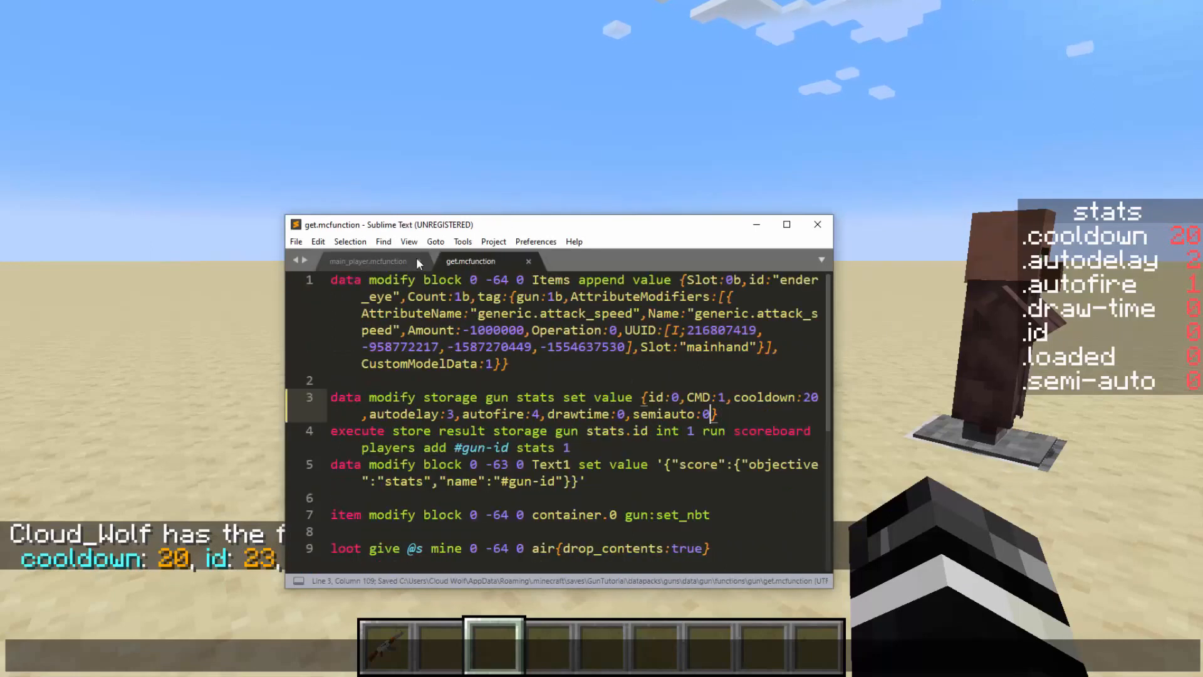
# - Add 'data modify storage gun stats set from entity @s SelectedItem.tag.stats' to main_player
pyautogui.click(368, 261)
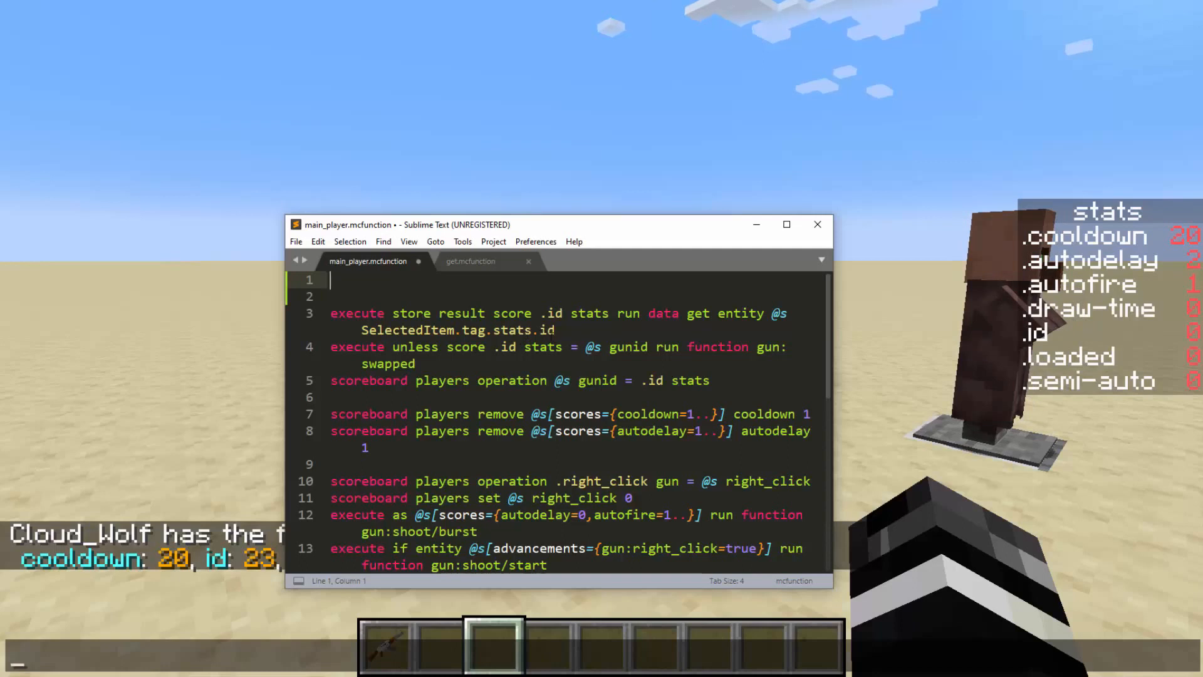
pyautogui.write('data modify s')
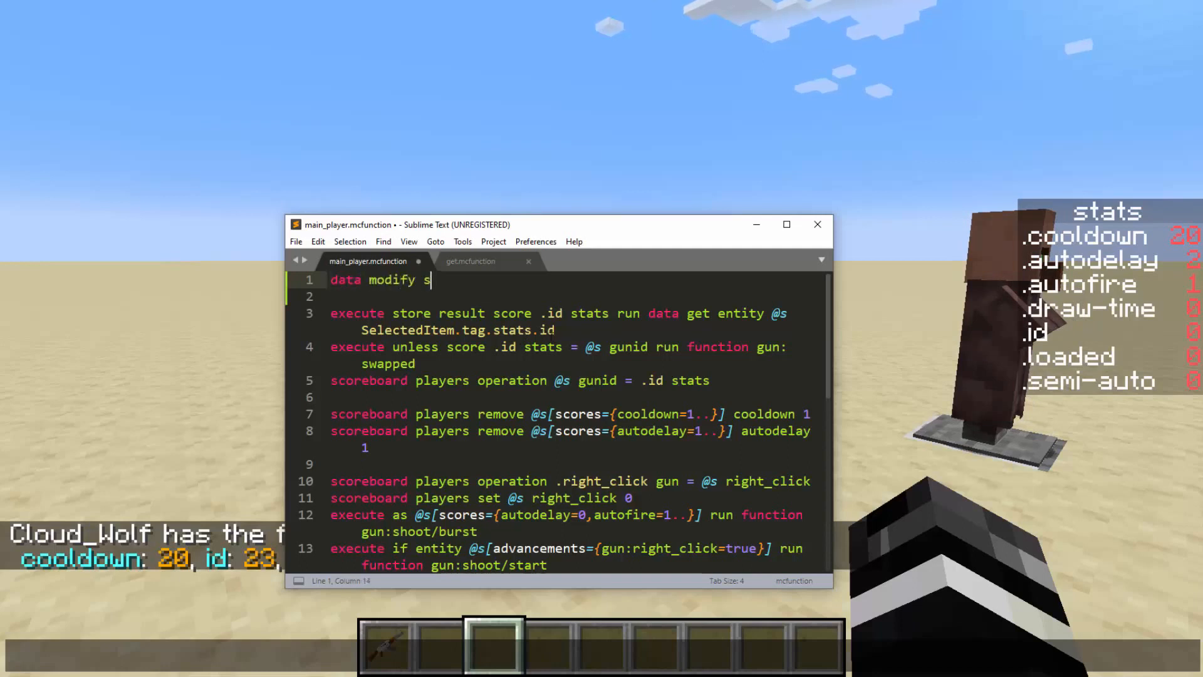
pyautogui.write('torage gun stats set from entity @s SelectedItem.tag.stats')
pyautogui.click(572, 322)
pyautogui.write('storage gun ')
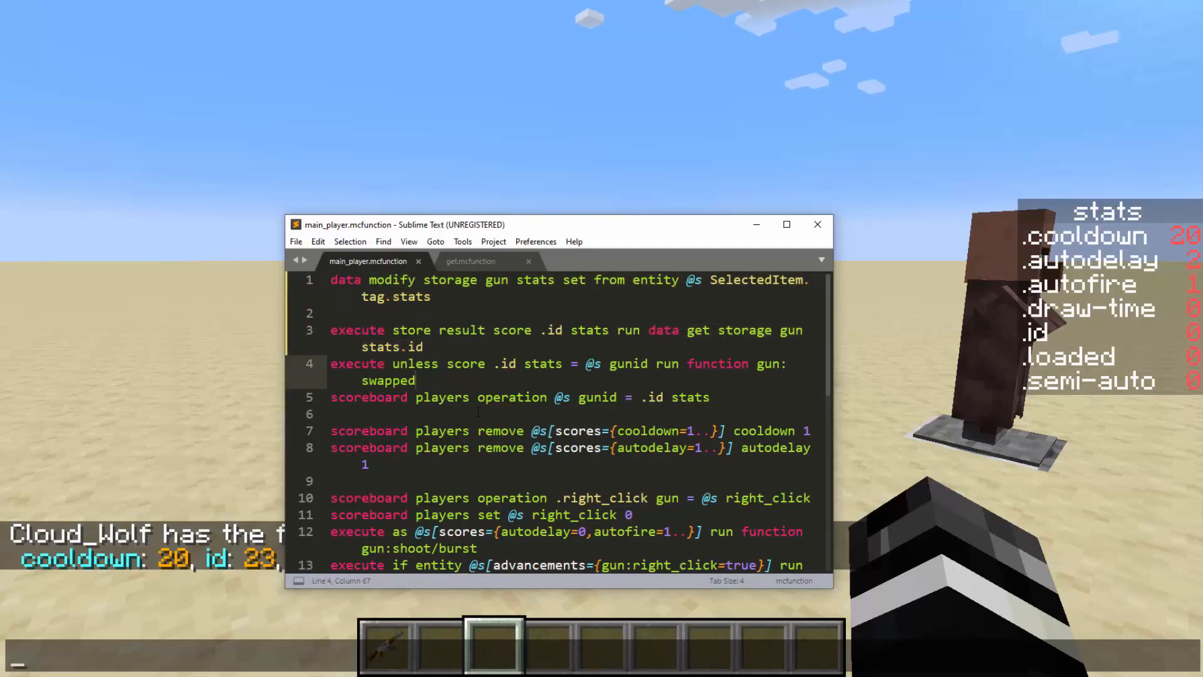
pyautogui.scroll(-3)
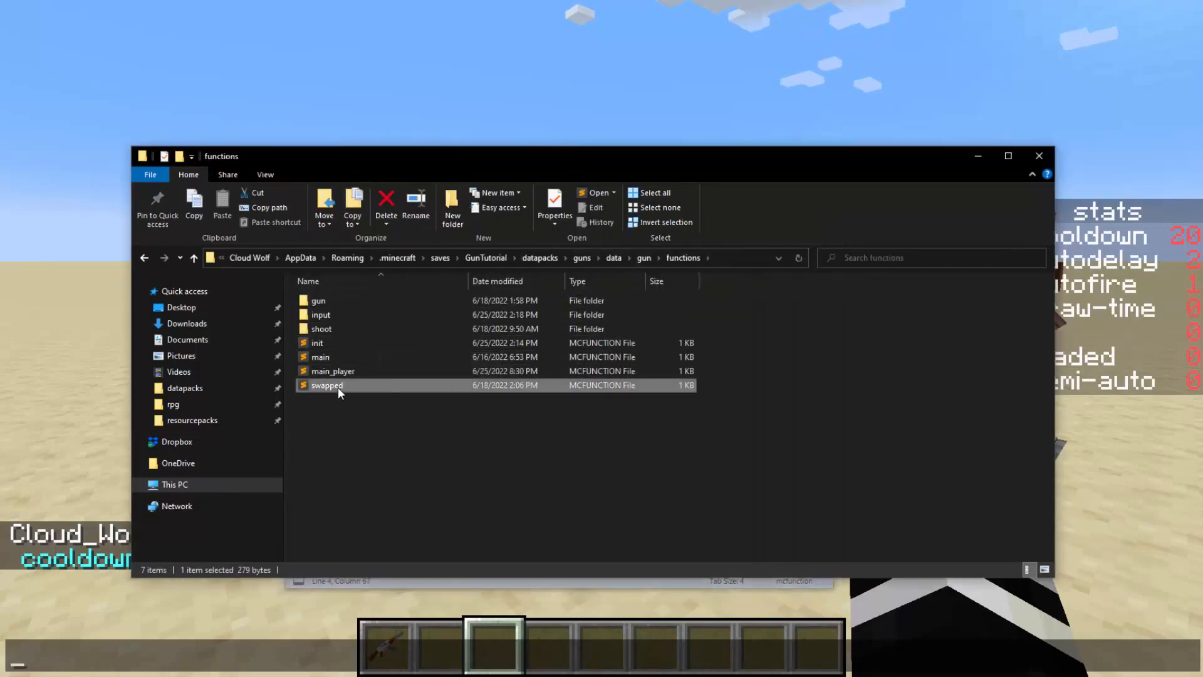
# - Add a 'function gun:gun/get_stats' call as line 1 of swapped.mcfunction
pyautogui.doubleClick(327, 385)
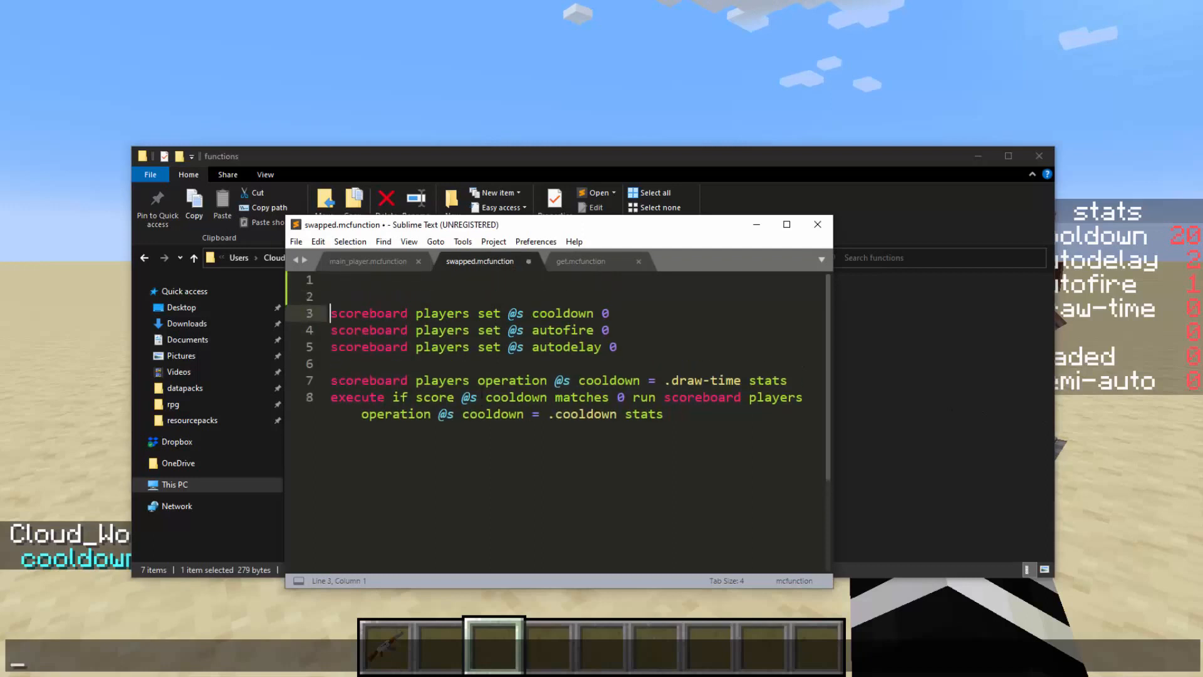
pyautogui.write('function gun:gun/get+')
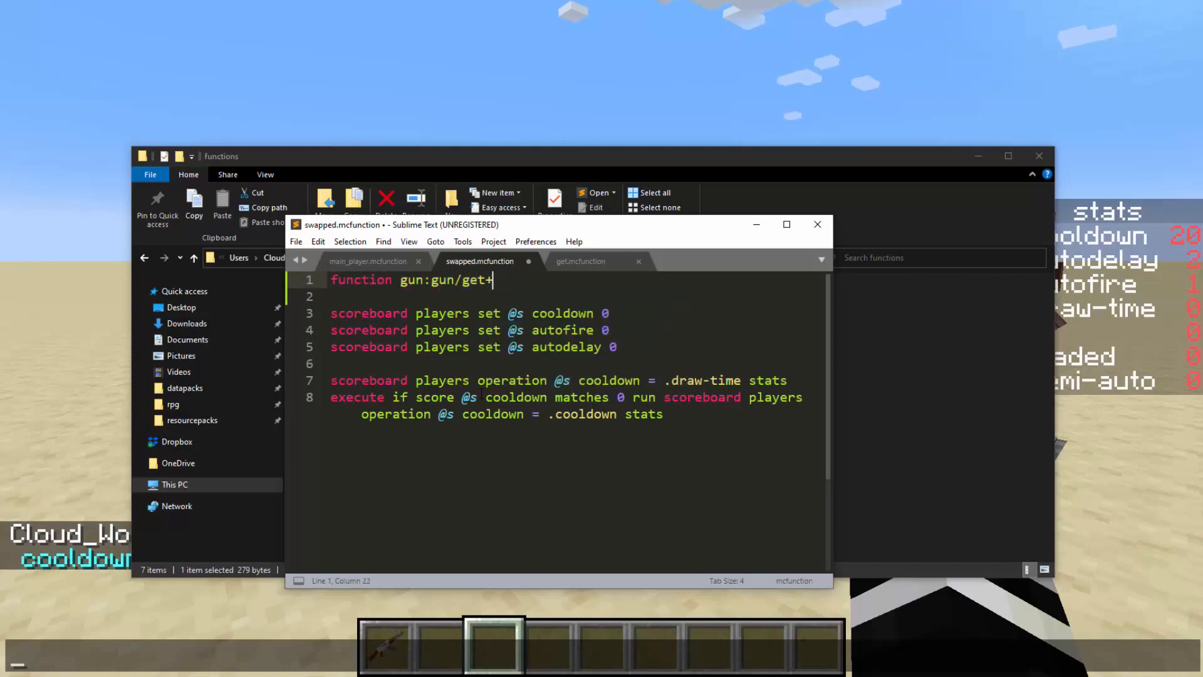
pyautogui.write('sta')
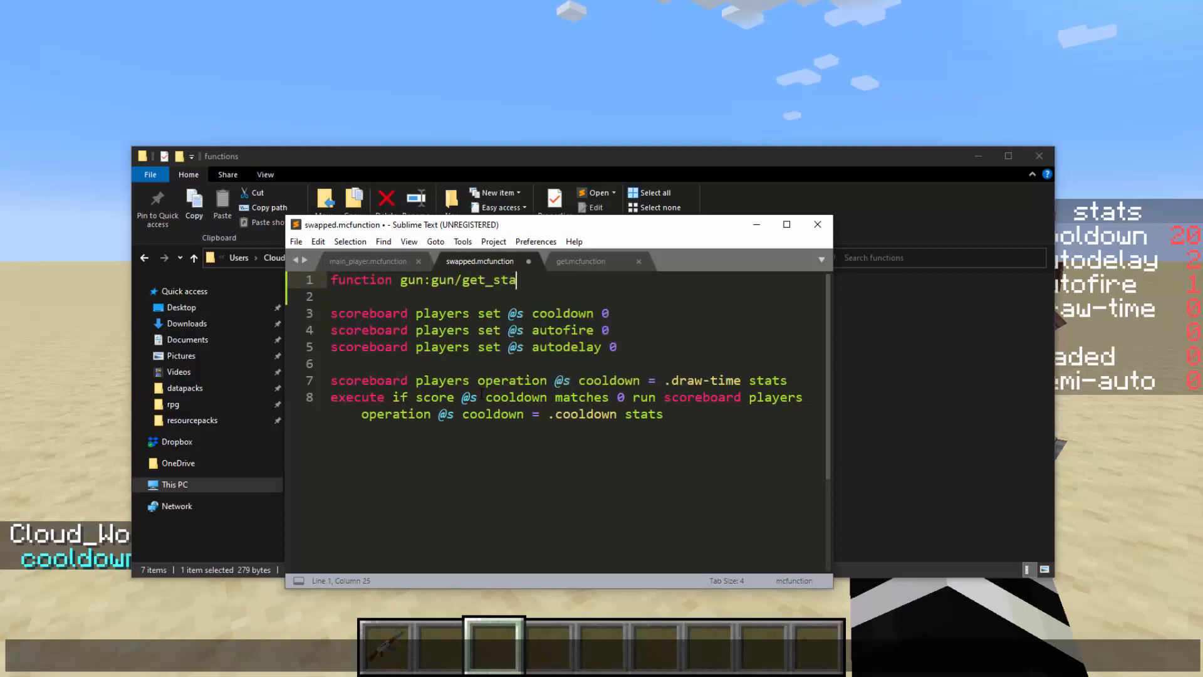
pyautogui.write('ts')
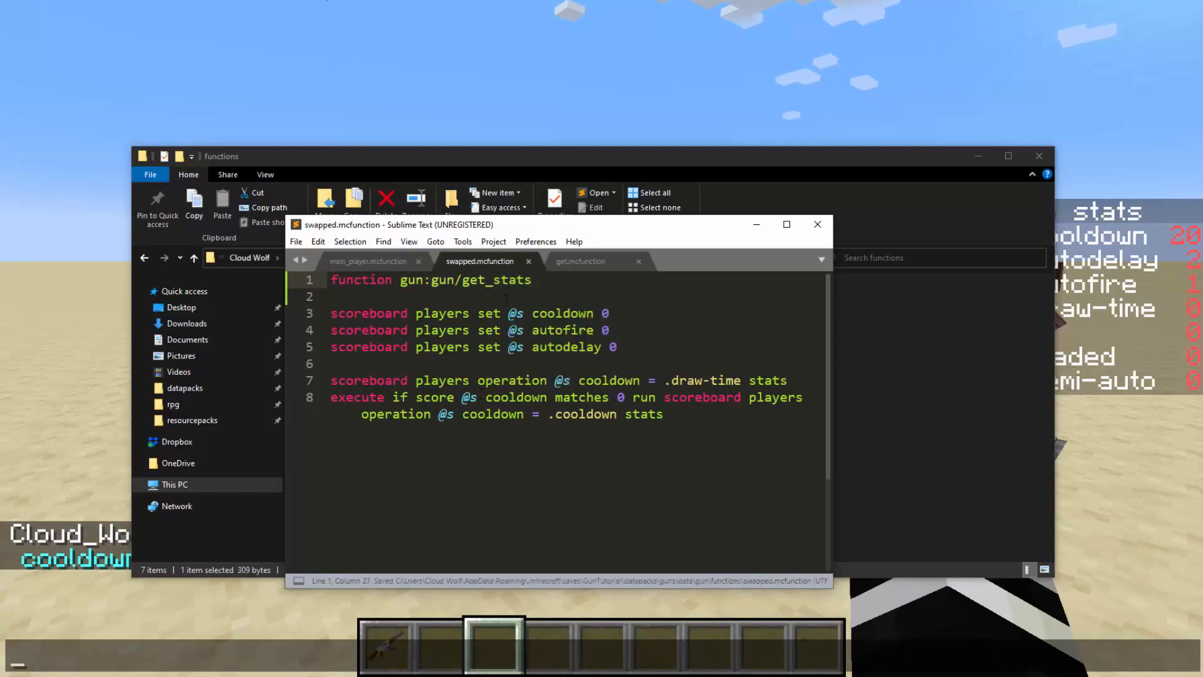
# - Wrap that call in 'execute if score .loaded stats matches 0 run'
pyautogui.tripleClick(430, 280)
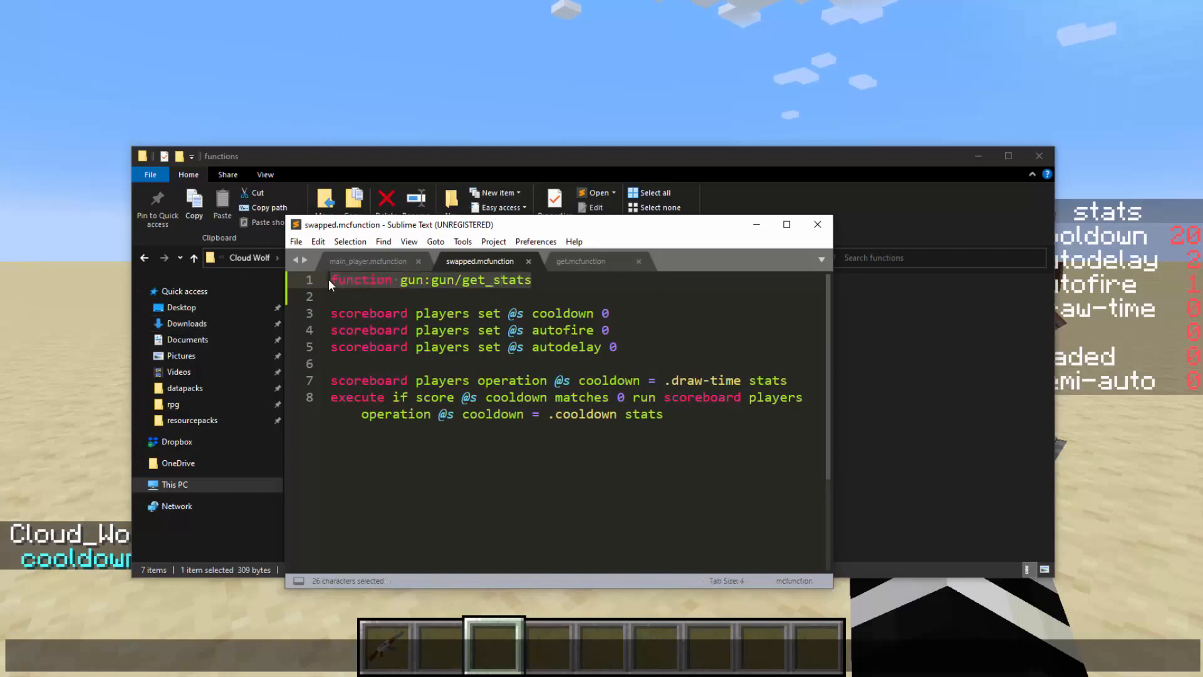
pyautogui.click(330, 279)
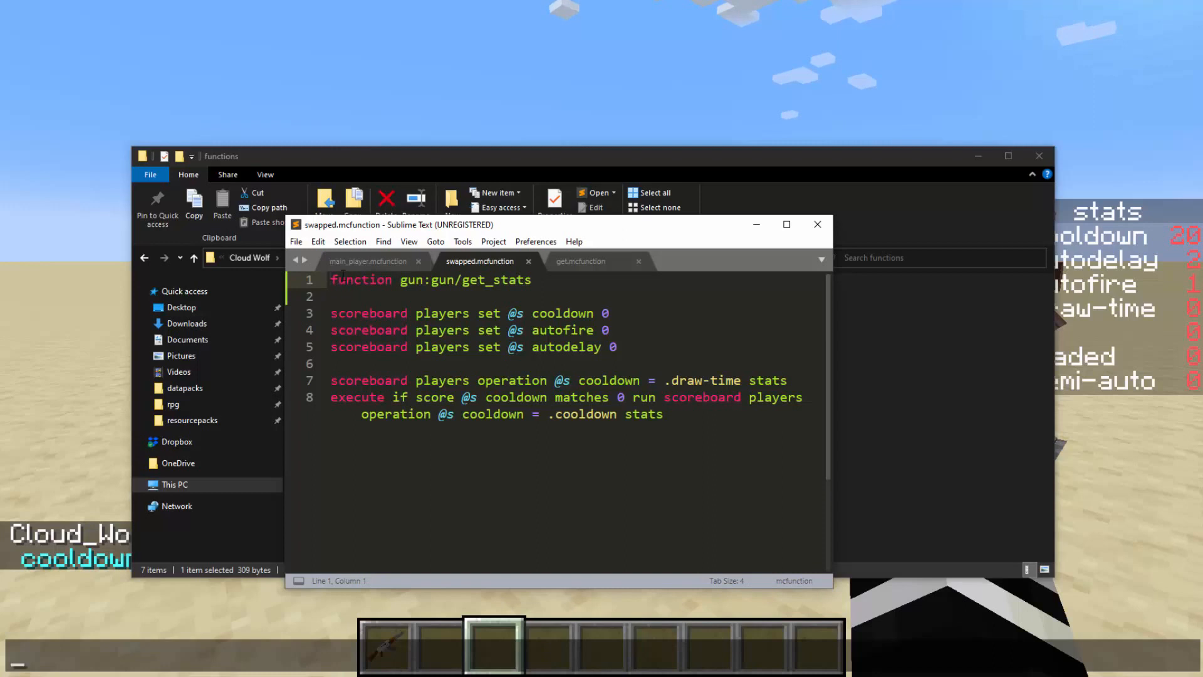
pyautogui.write('execute if score .')
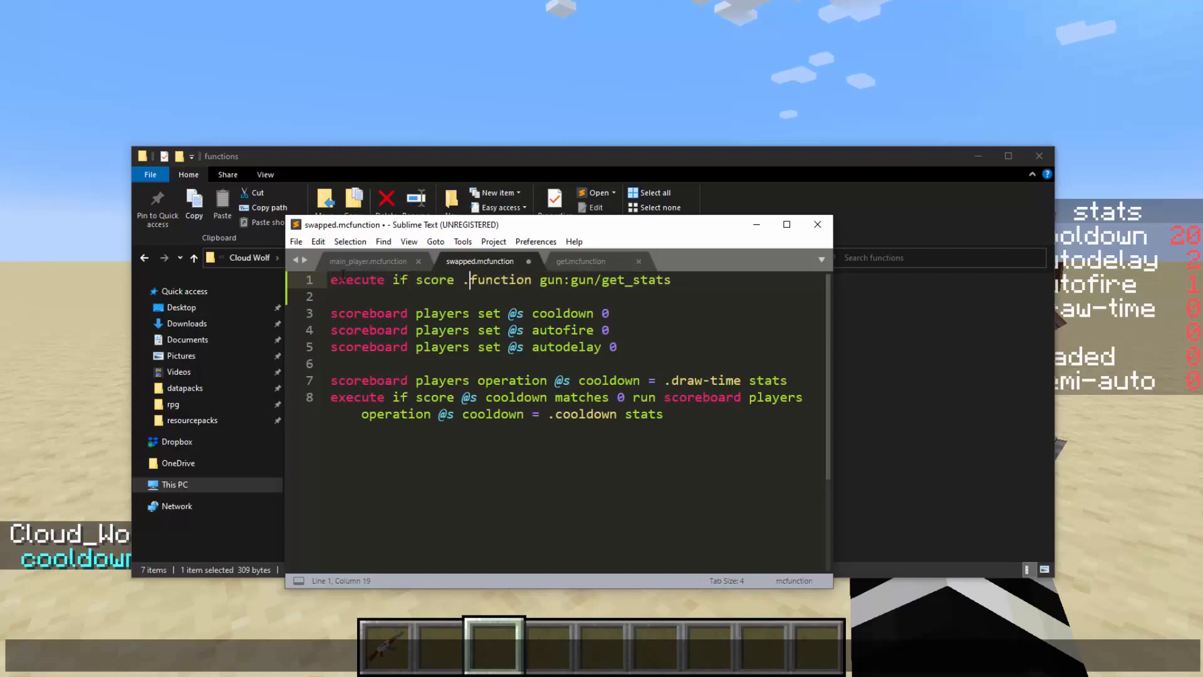
pyautogui.write('loaded stats matches 0')
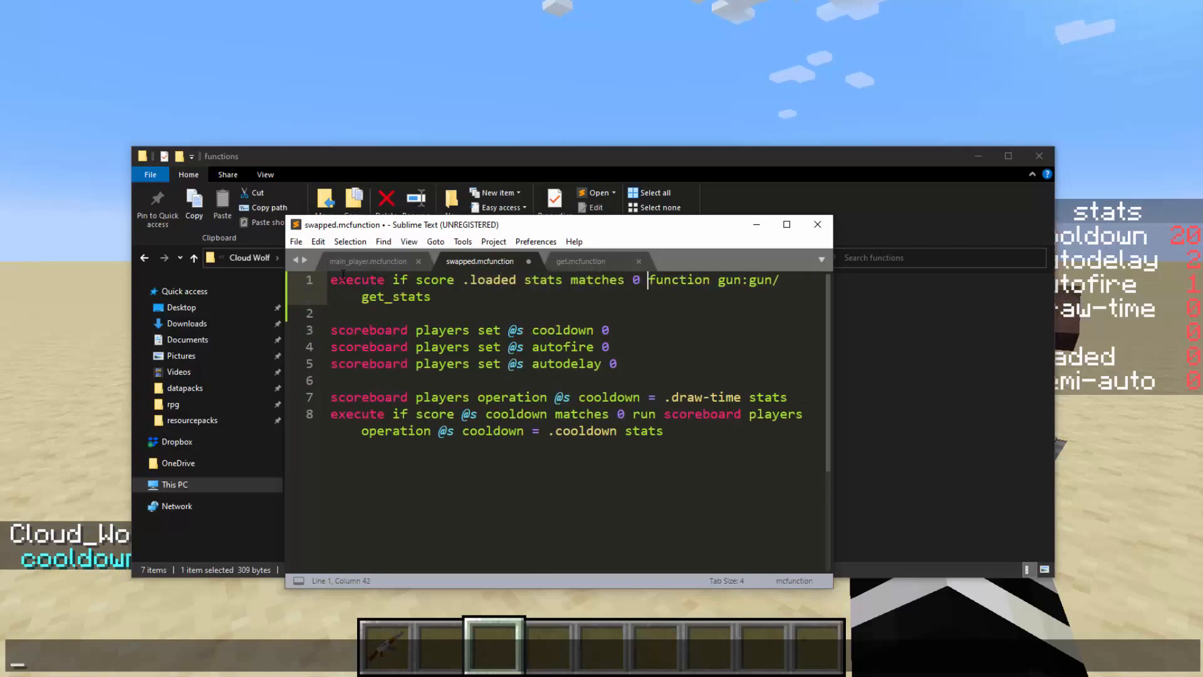
pyautogui.write('run')
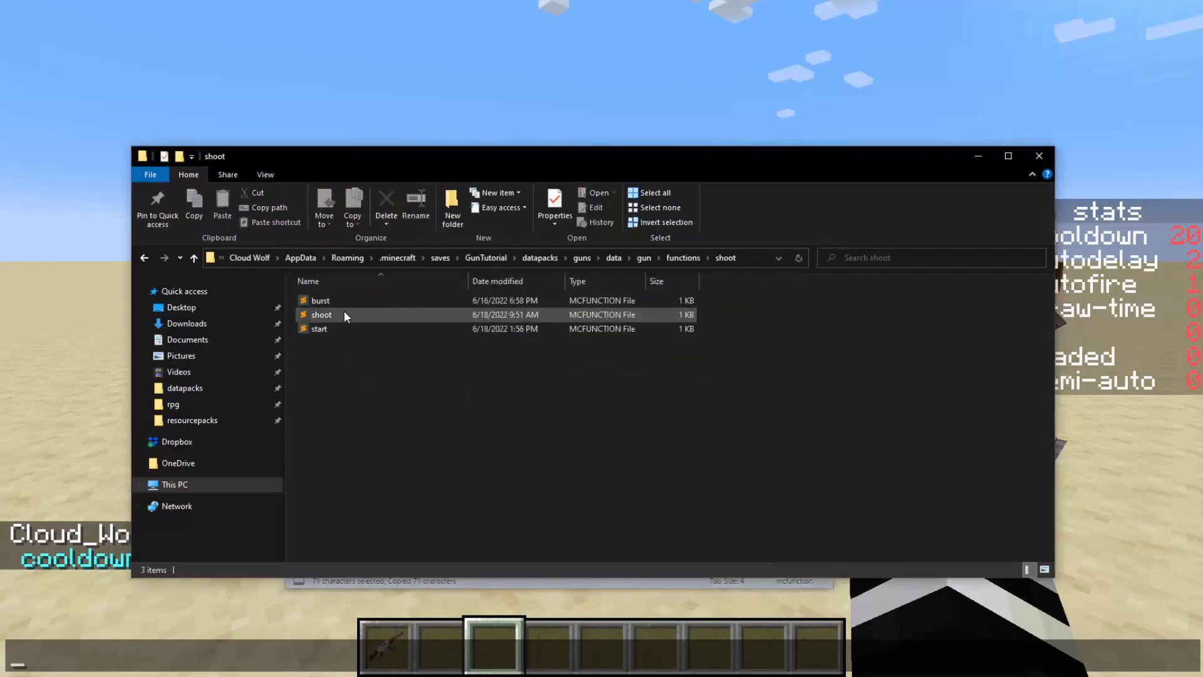
# - Cut the .loaded get_stats check line out of shoot.mcfunction
pyautogui.doubleClick(323, 315)
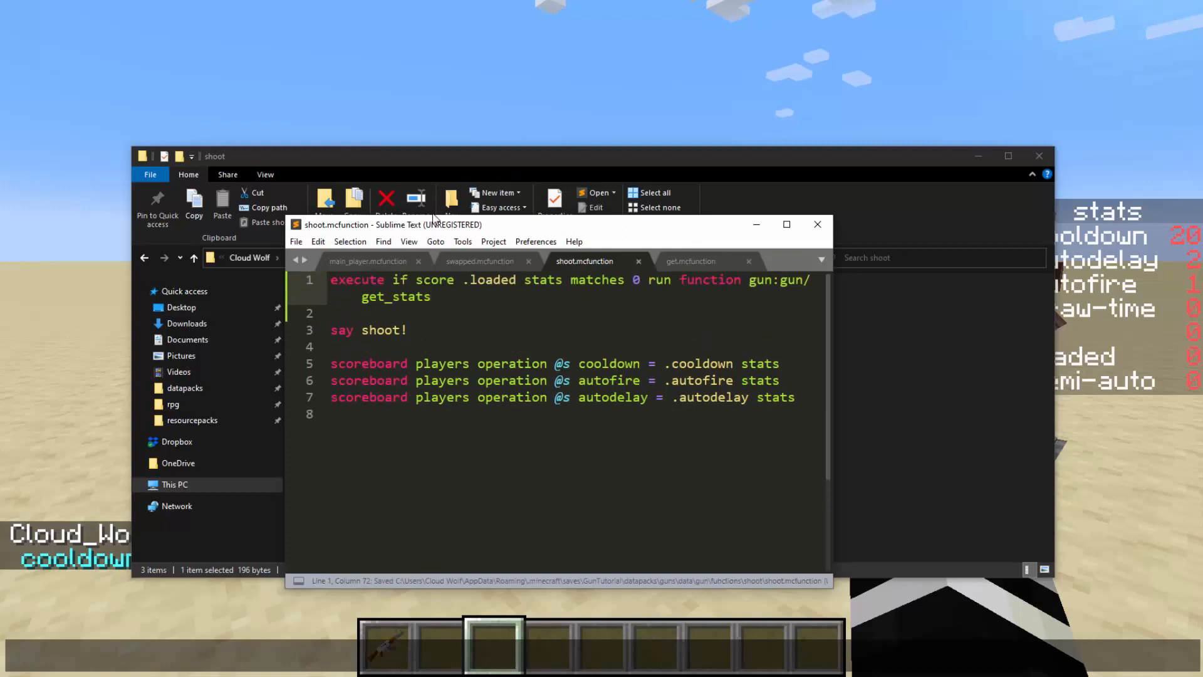
pyautogui.click(816, 225)
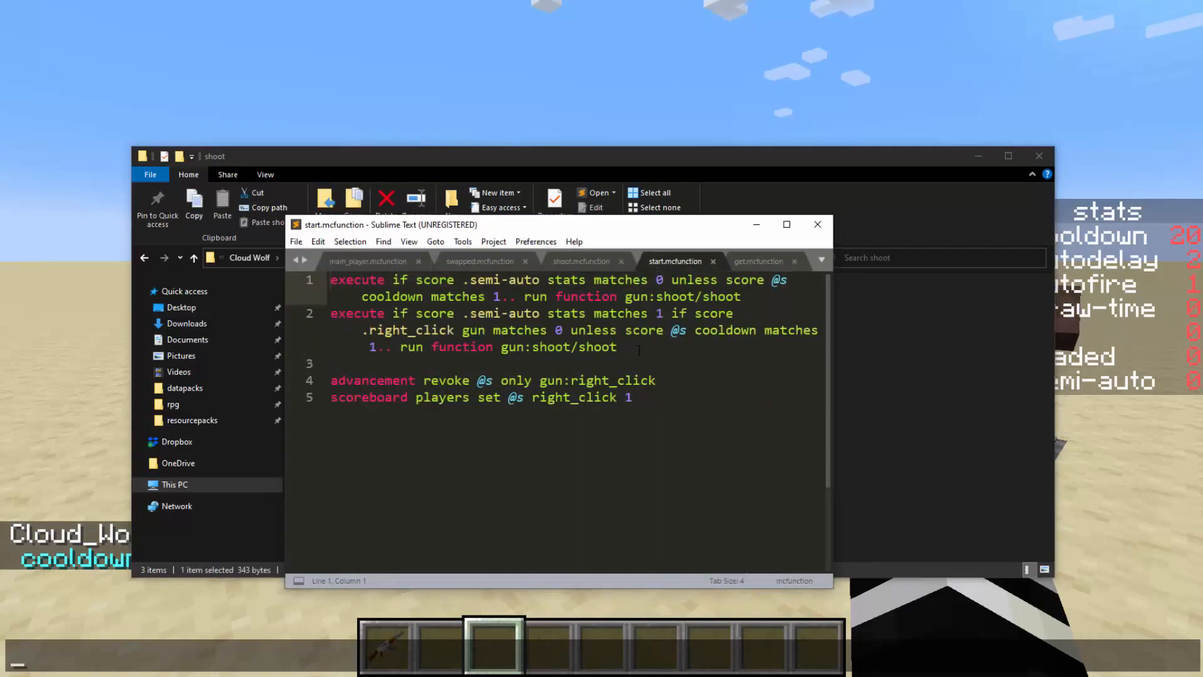
pyautogui.doubleClick(595, 348)
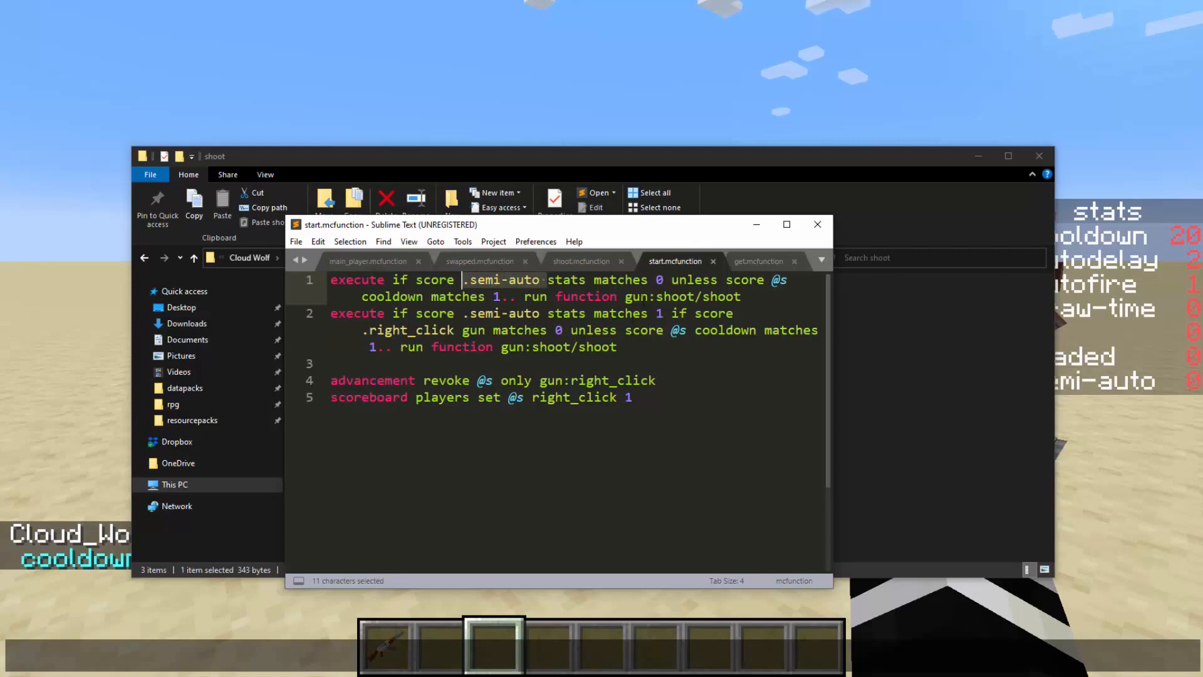
pyautogui.click(818, 224)
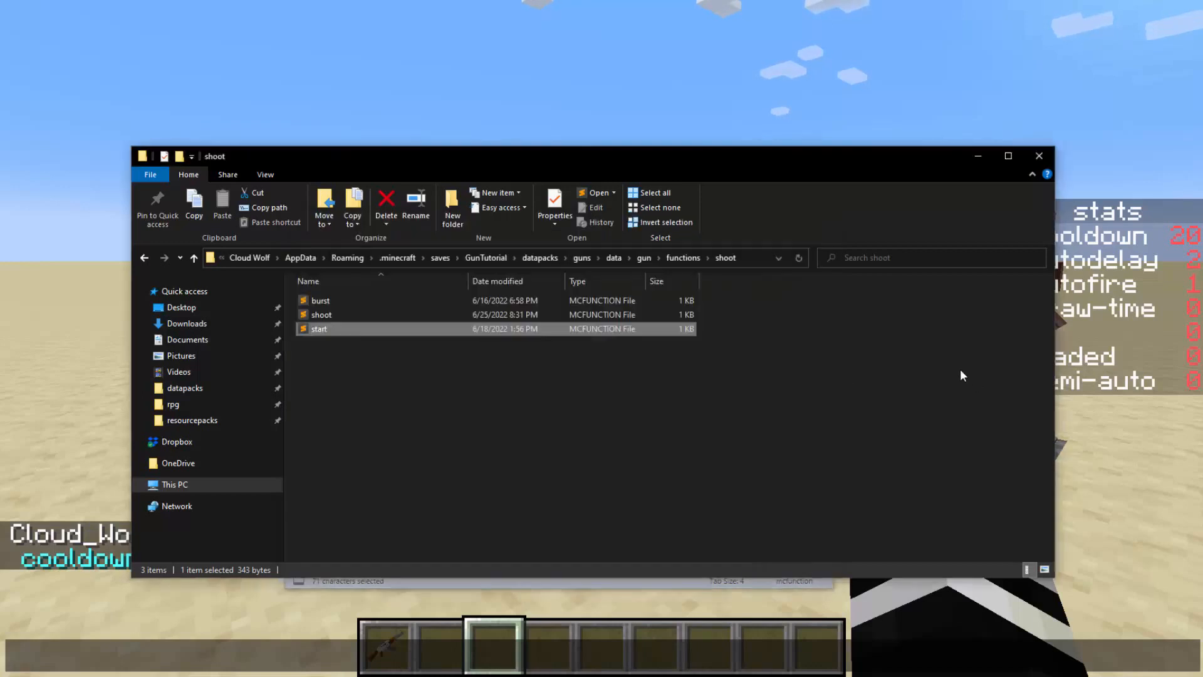
pyautogui.doubleClick(319, 329)
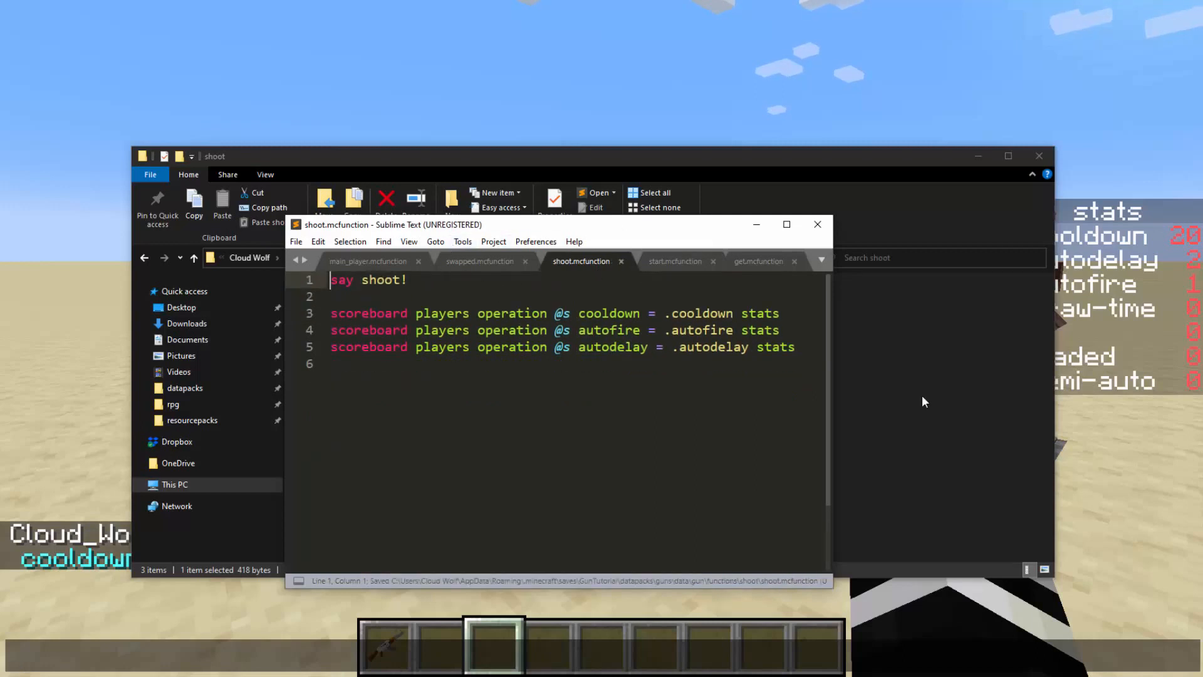
# - Paste the .loaded check as the first line of burst.mcfunction and save
pyautogui.click(675, 260)
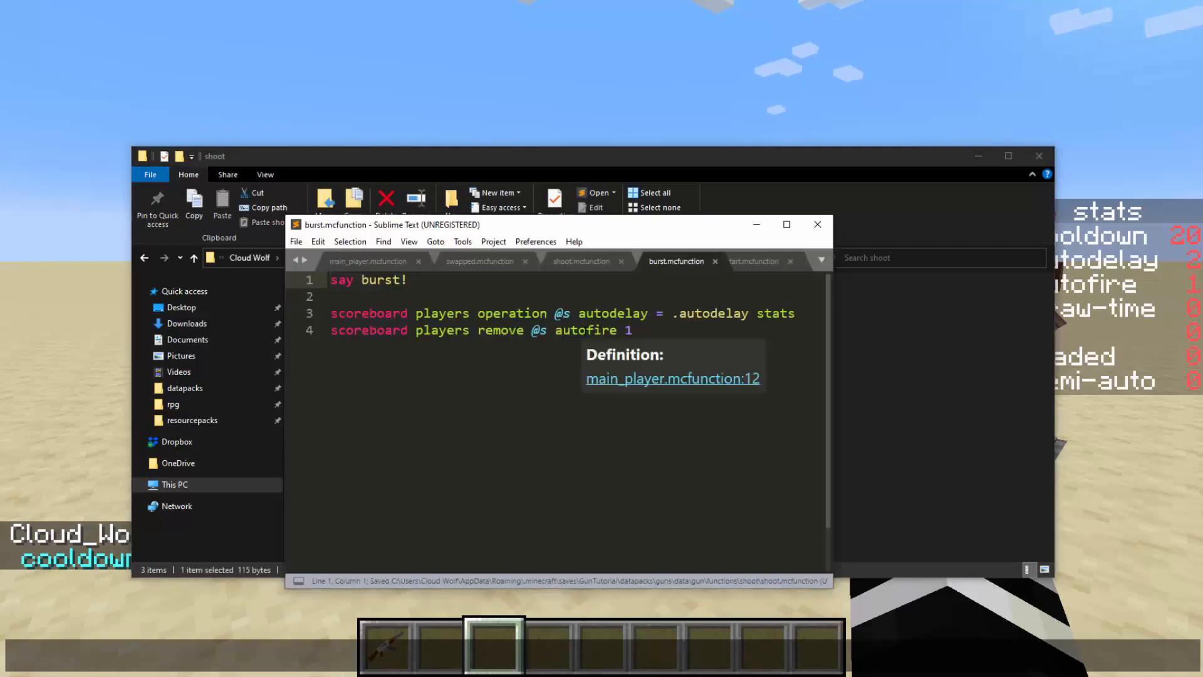
pyautogui.press('Enter')
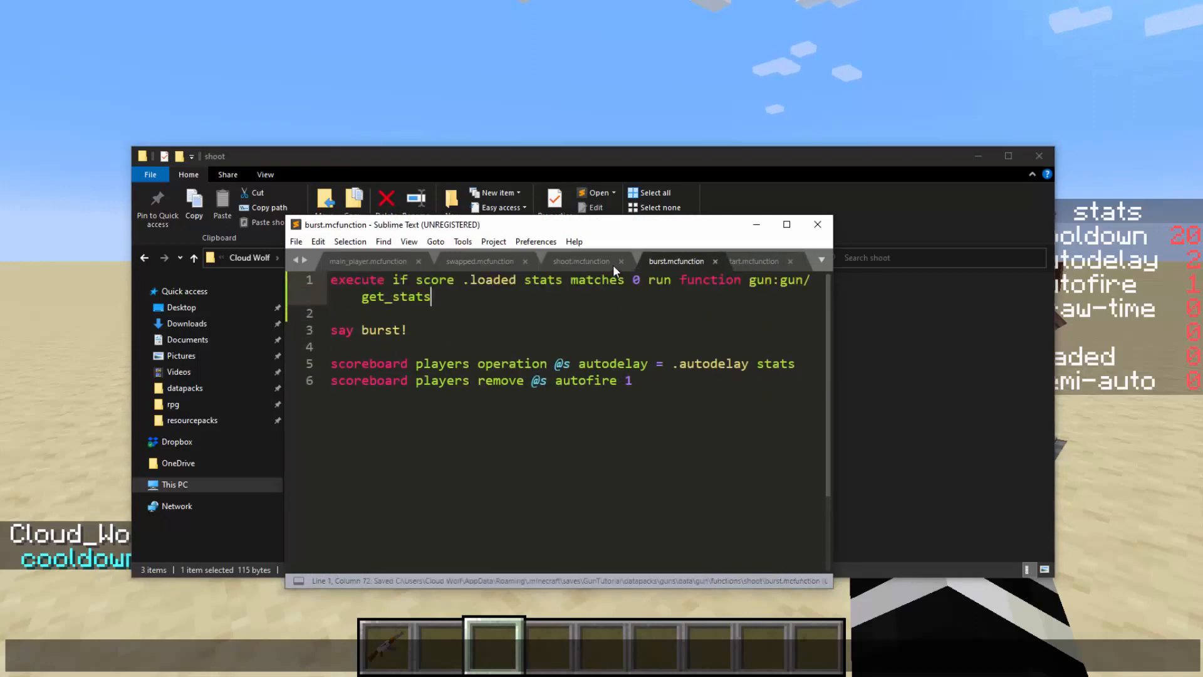
pyautogui.click(480, 262)
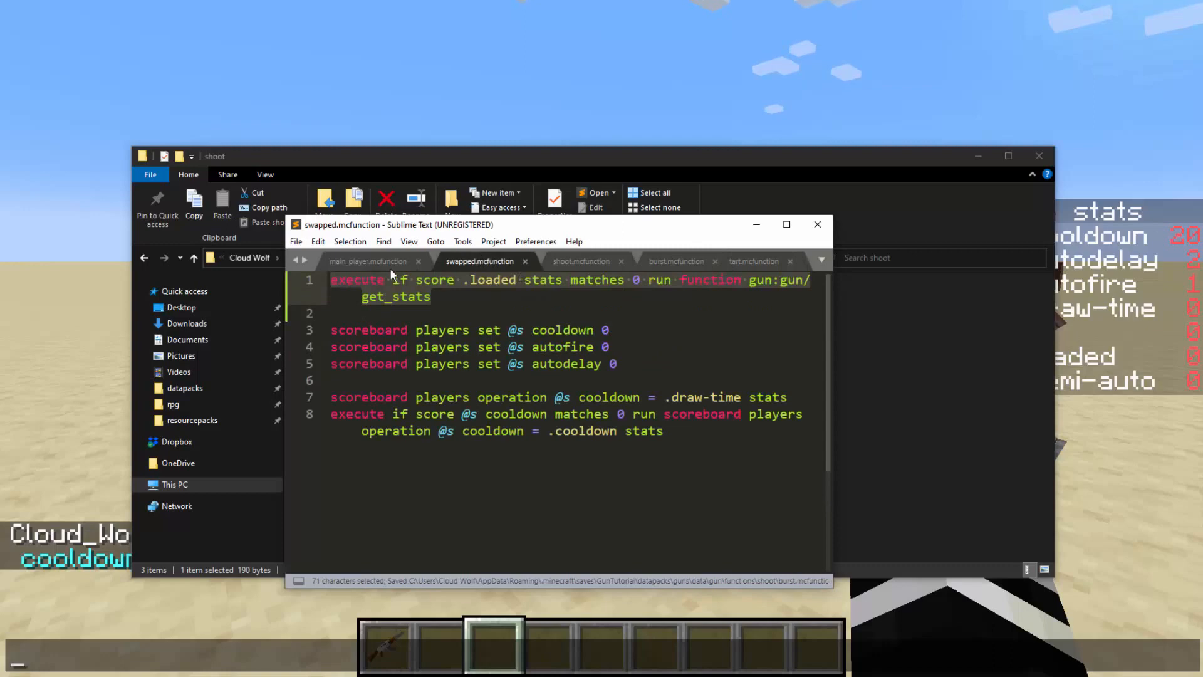
# - Adjust the semiauto reference in main_player.mcfunction
pyautogui.click(369, 261)
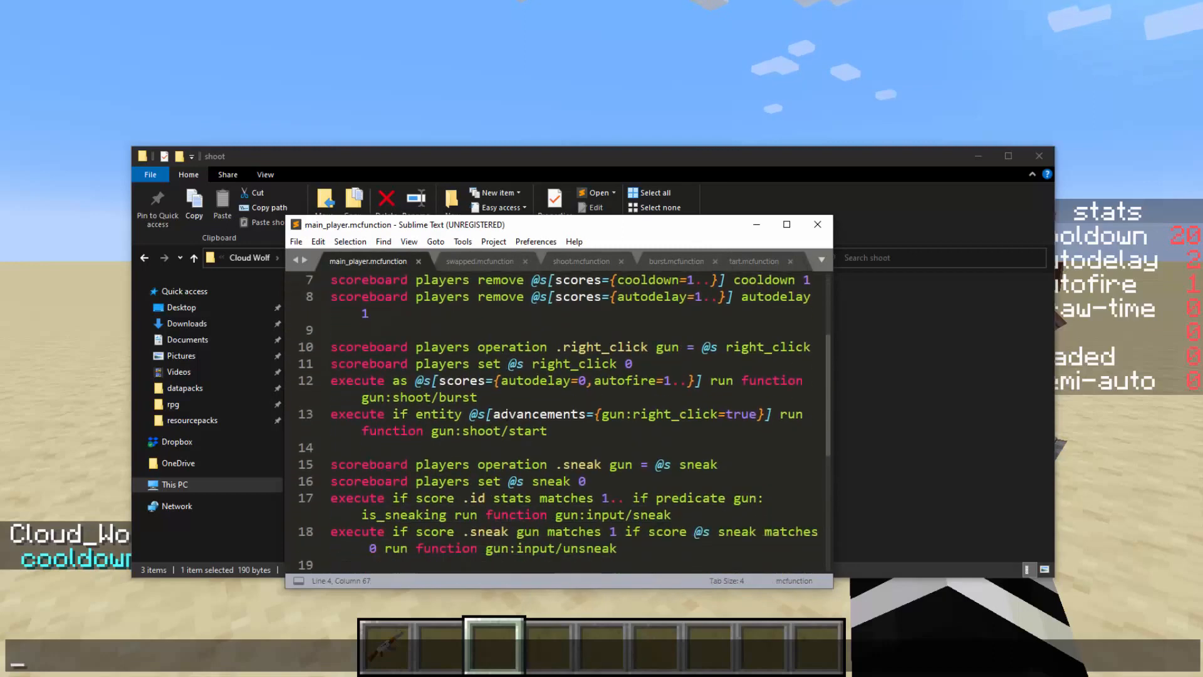
pyautogui.write('semi')
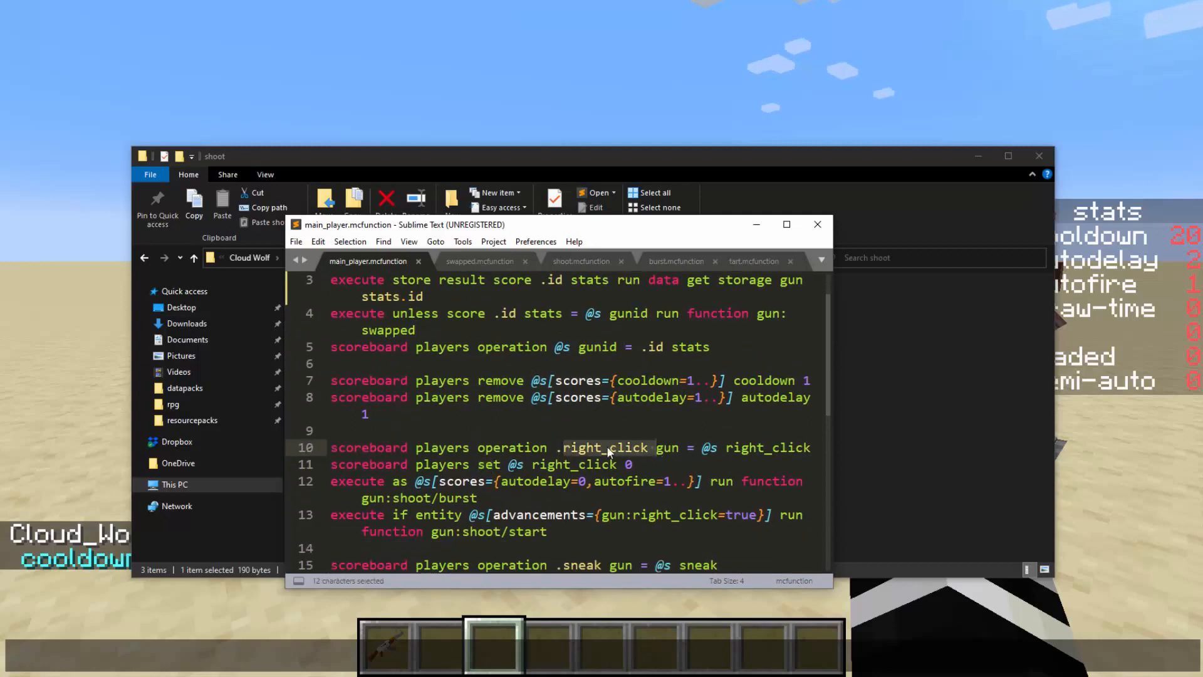
pyautogui.click(632, 463)
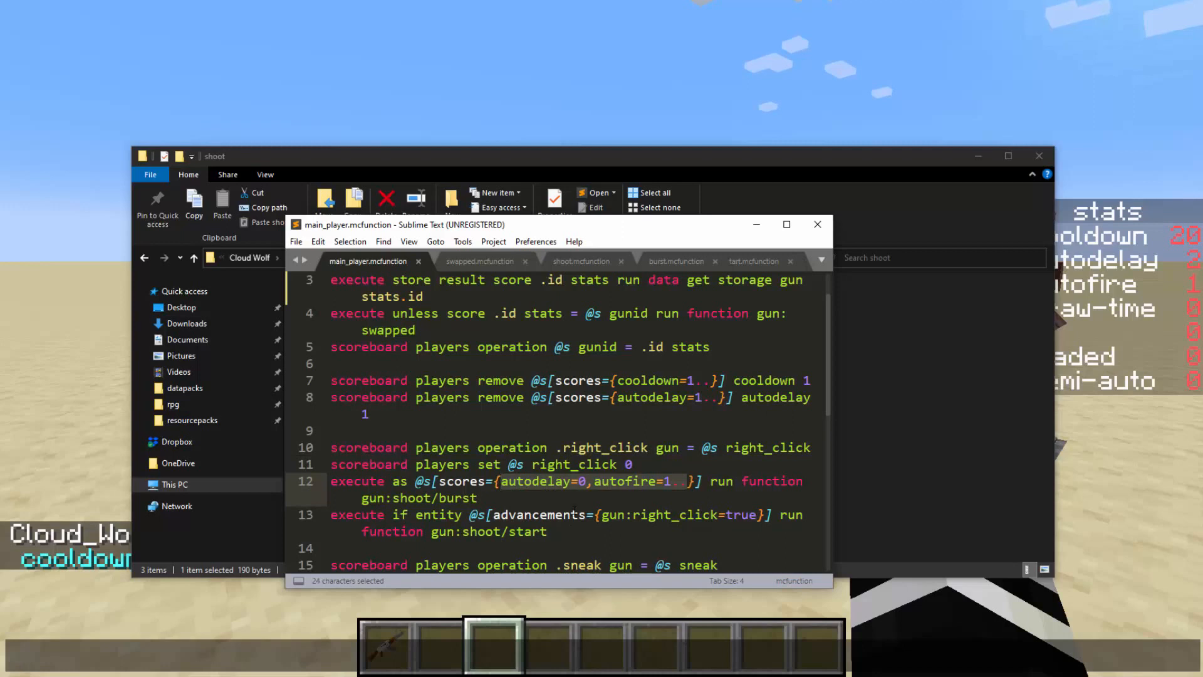
pyautogui.scroll(-3)
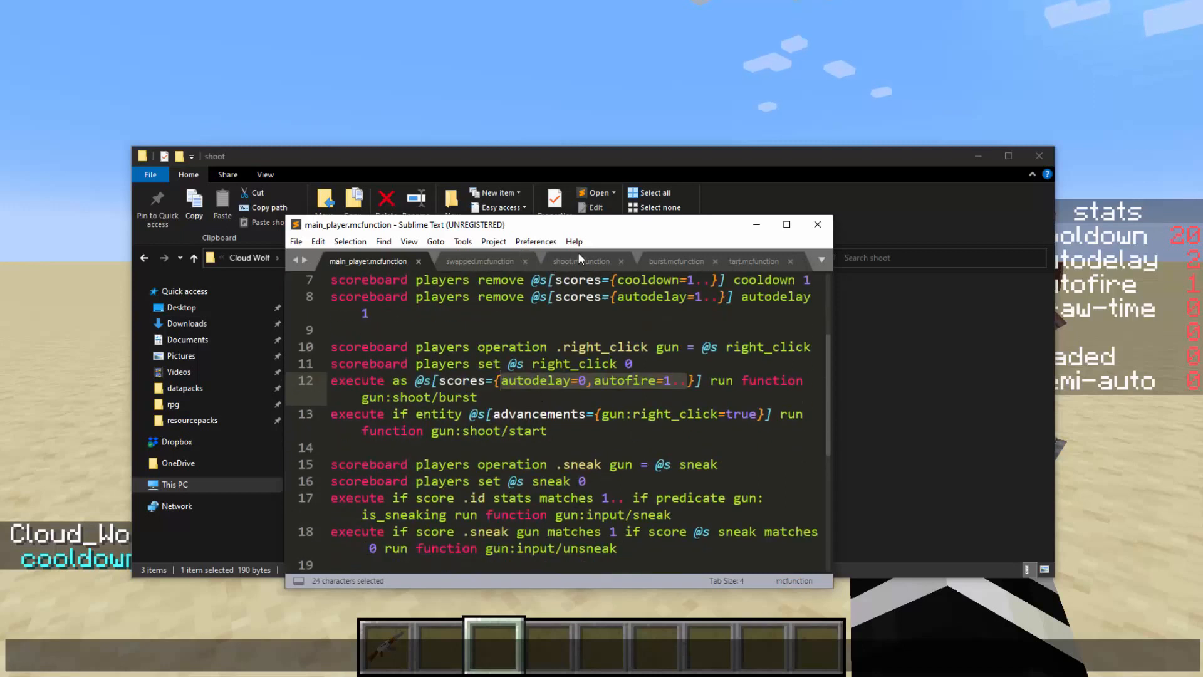
# - Paste the same .loaded get_stats check at the top of start.mcfunction and save
pyautogui.click(480, 261)
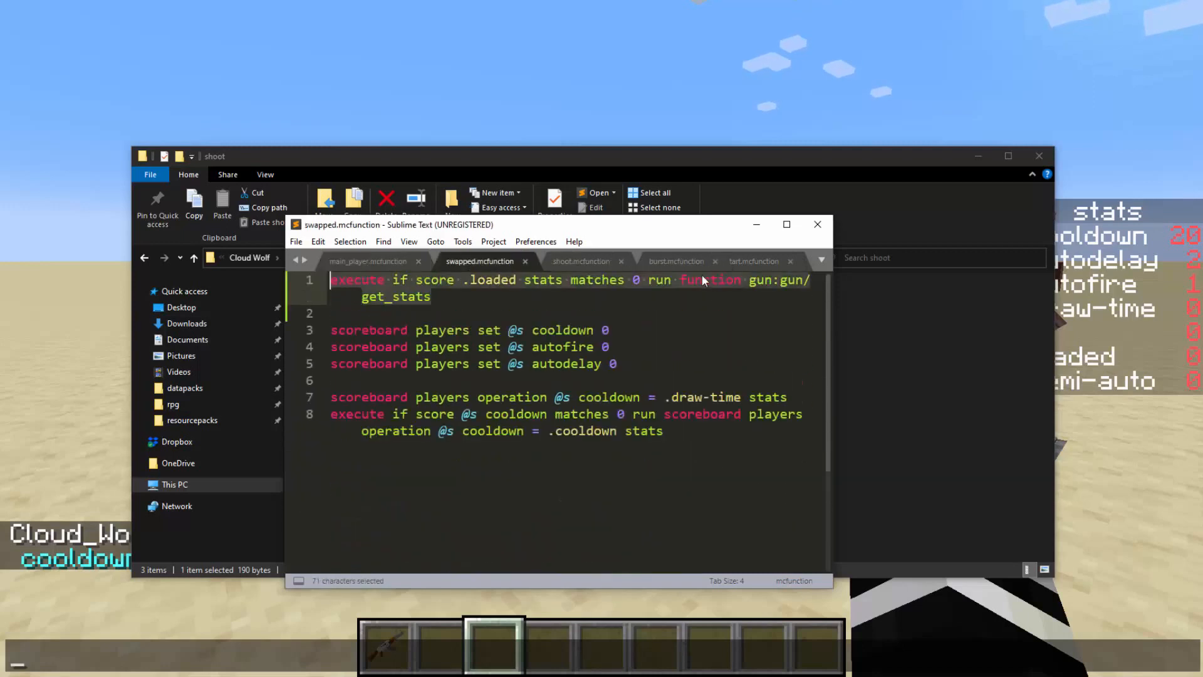
pyautogui.click(729, 261)
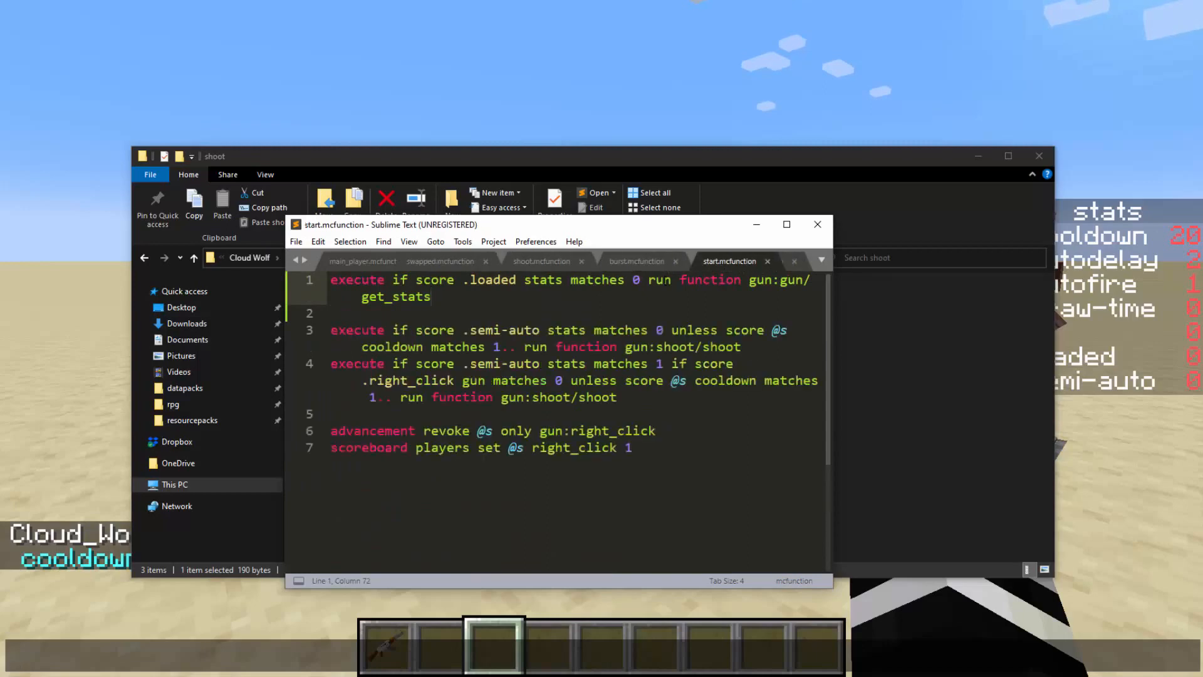
pyautogui.click(584, 260)
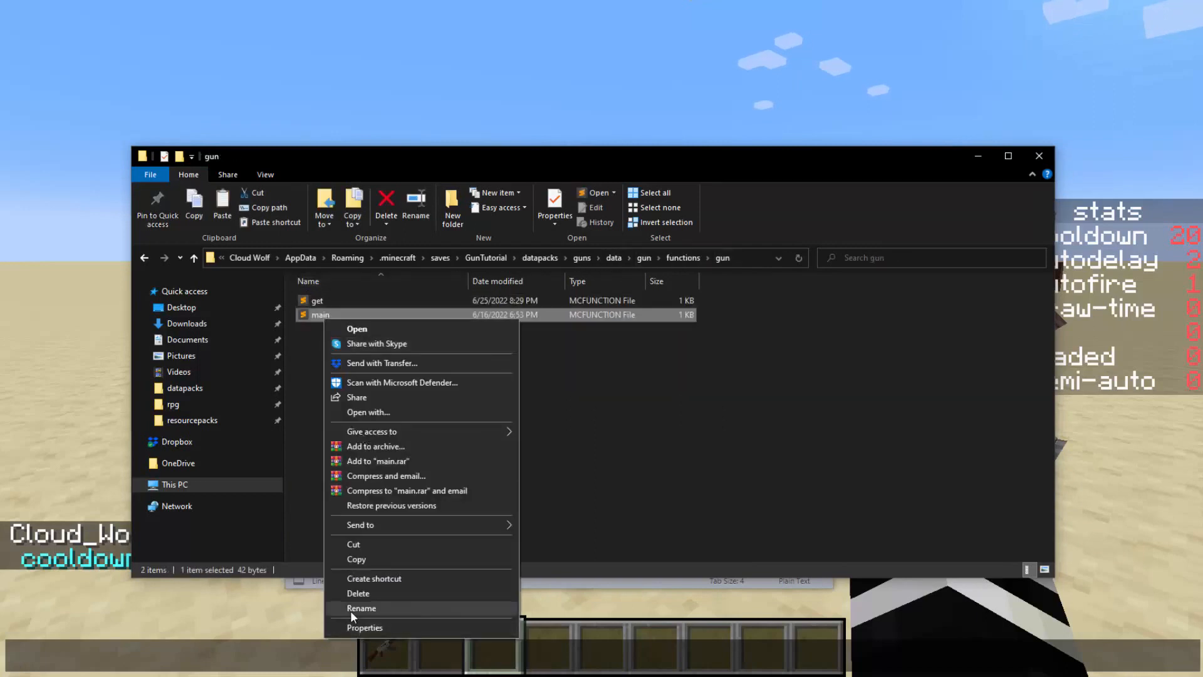
# - Create get_stats.mcfunction starting with 'scoreboard players set .loaded stats 1'
pyautogui.click(356, 328)
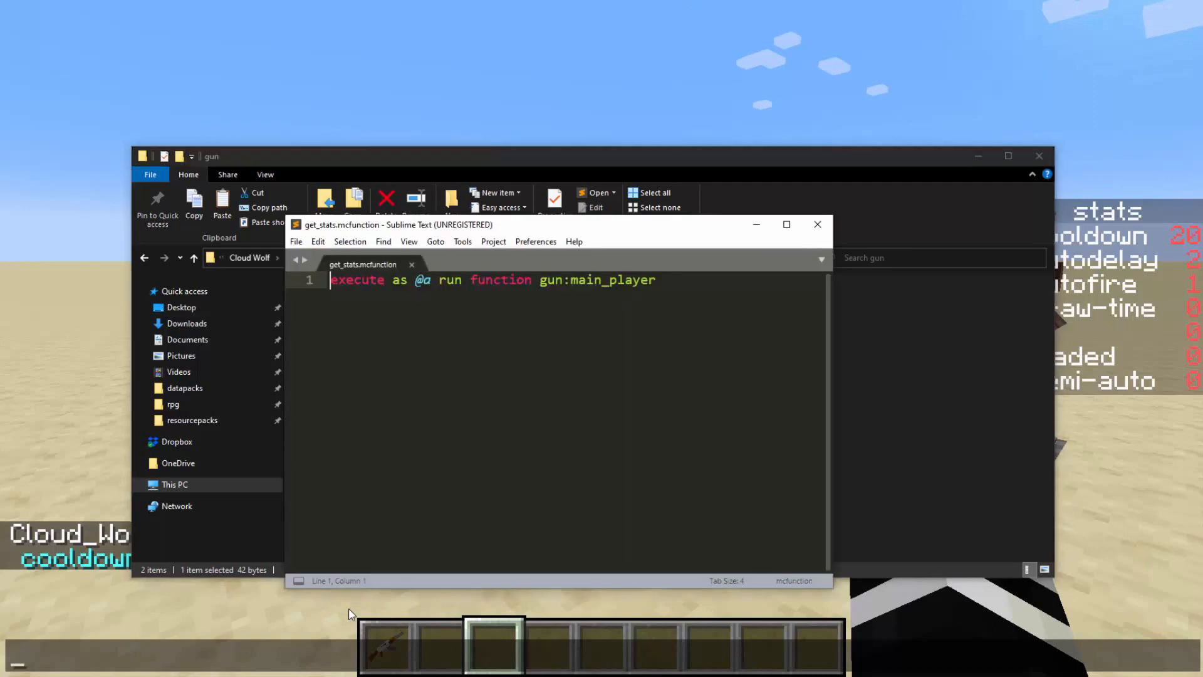
pyautogui.write('sco')
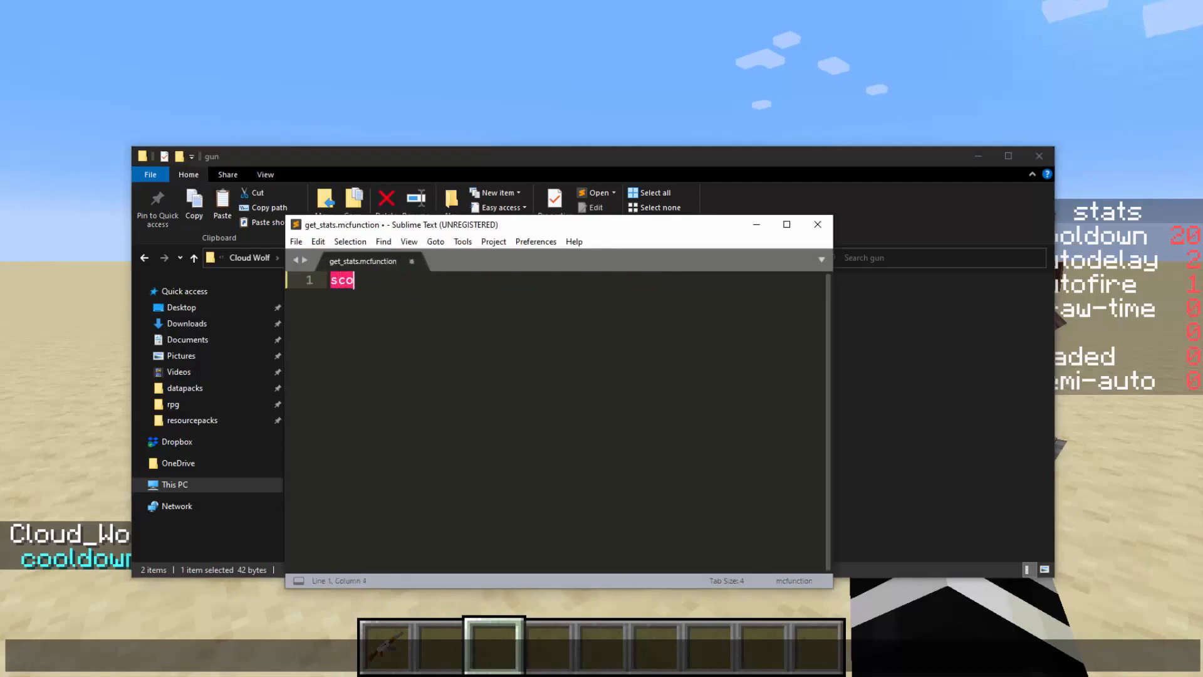
pyautogui.write('reboard players set')
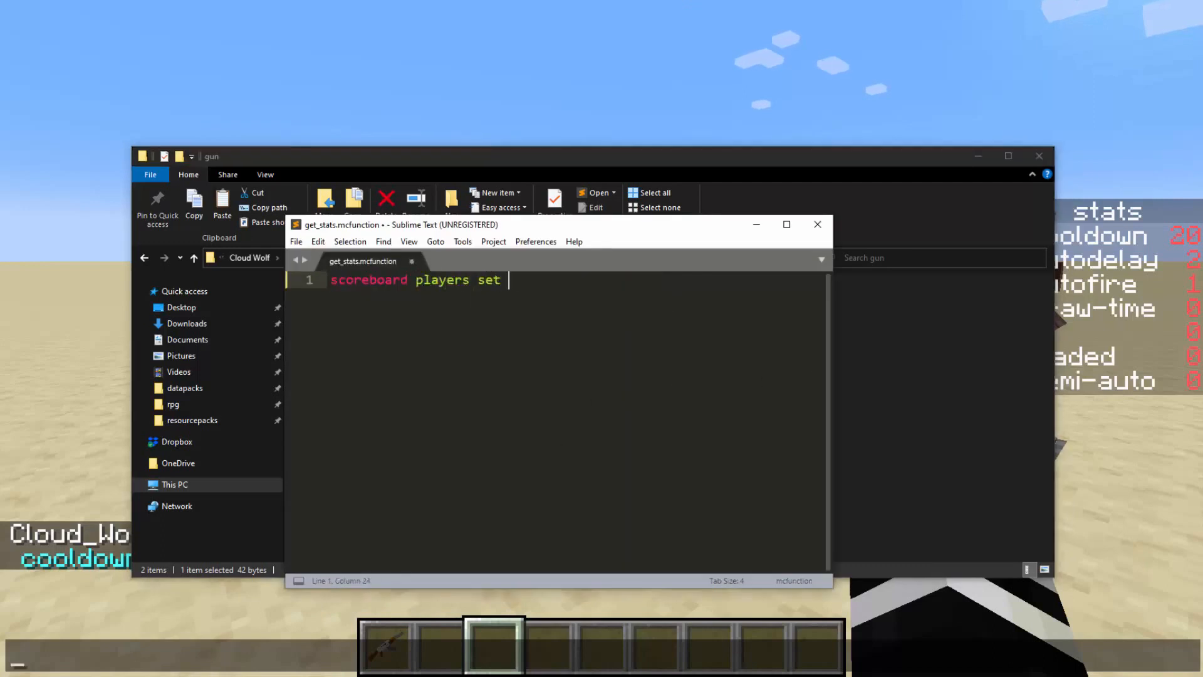
pyautogui.write('.loaded stats 1')
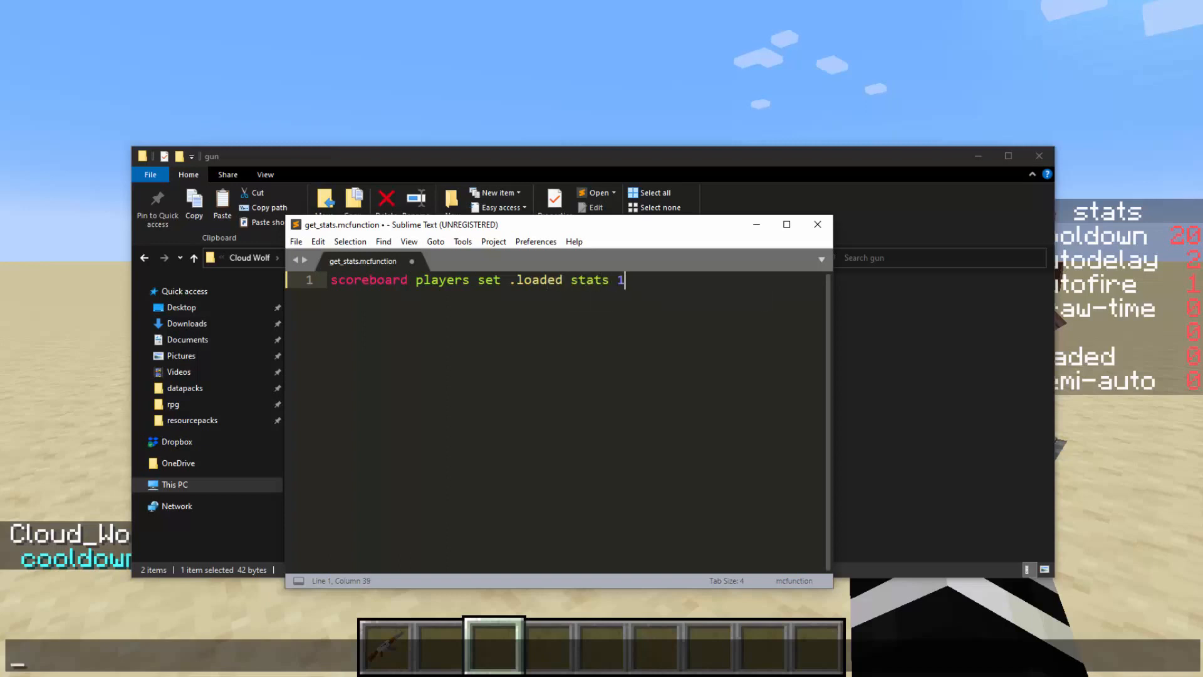
pyautogui.press('enter')
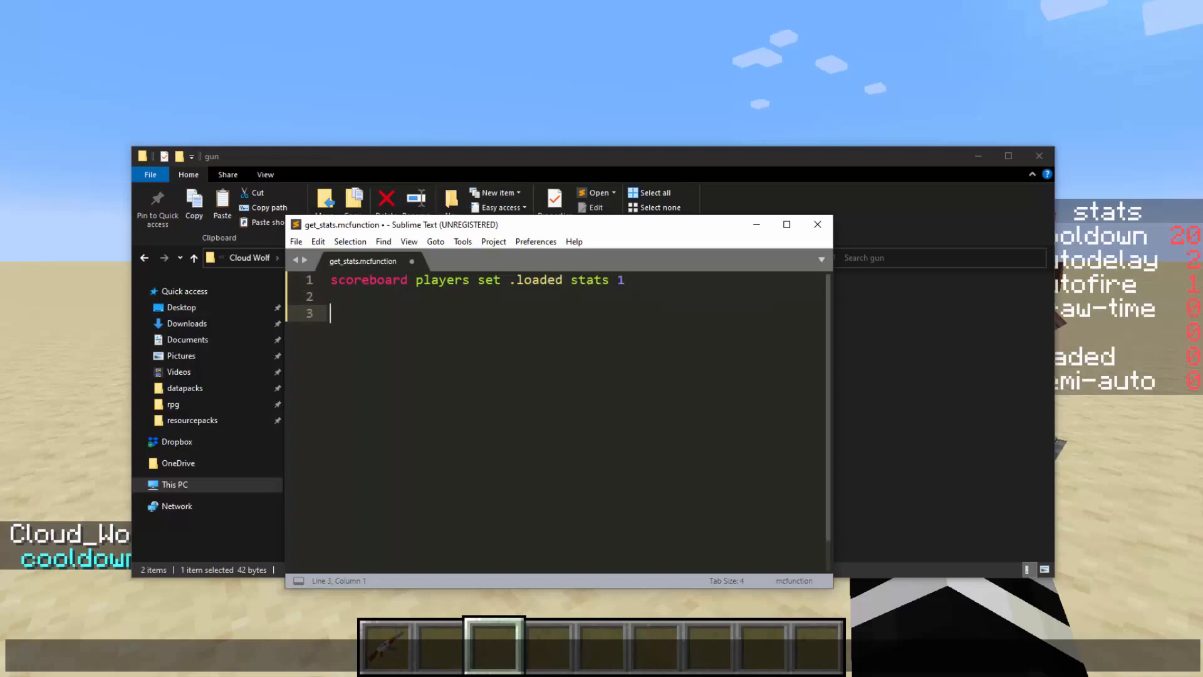
# - Add execute store result lines reading stats.cooldown and stats.autofire from gun storage into scores
pyautogui.write('execute store result score .cooldown d')
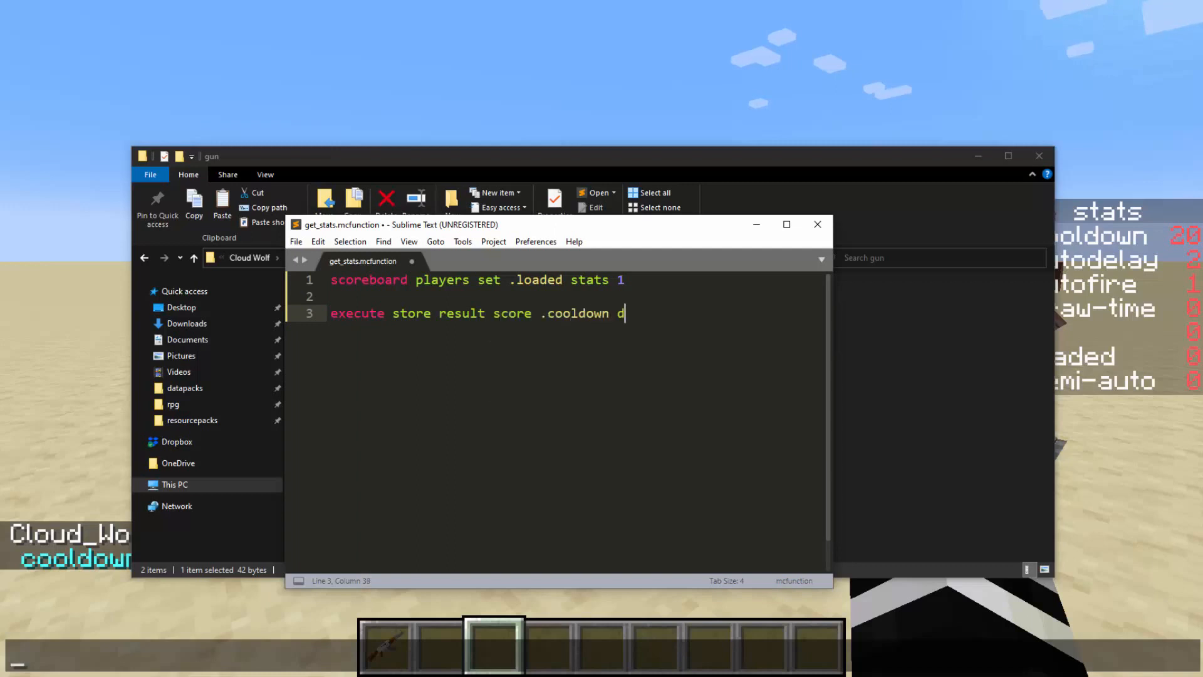
pyautogui.write('stats run data g')
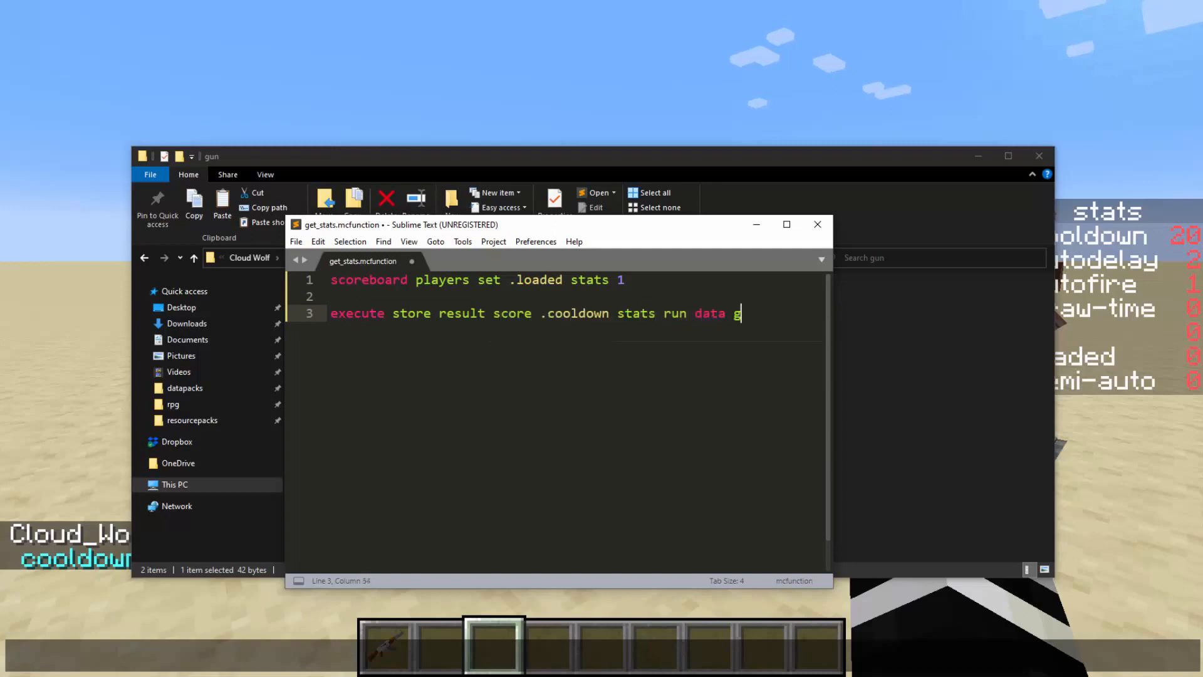
pyautogui.write('et storage gun')
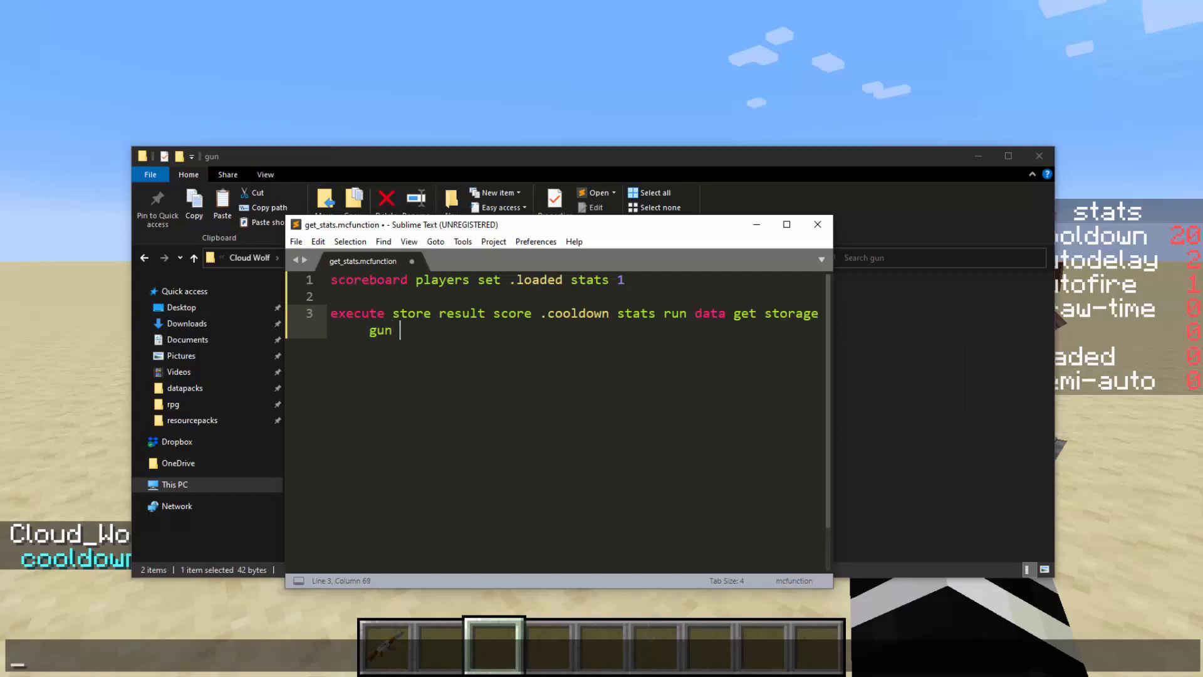
pyautogui.write('stats.cooldown')
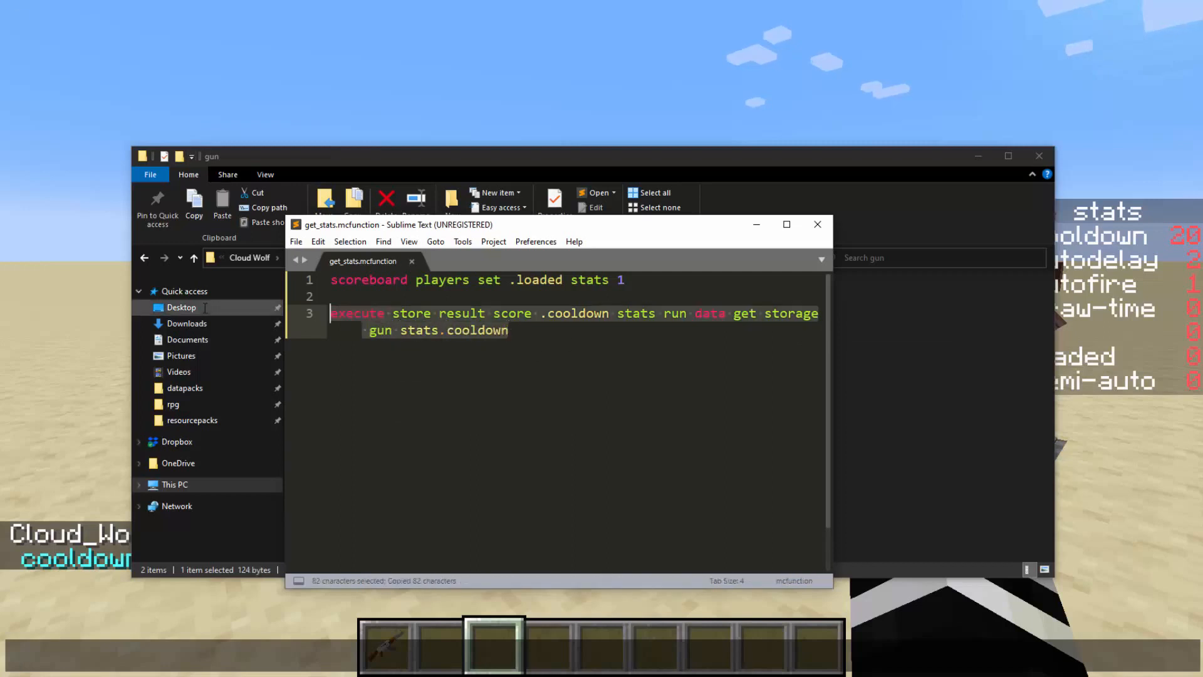
pyautogui.press('ctrl+v')
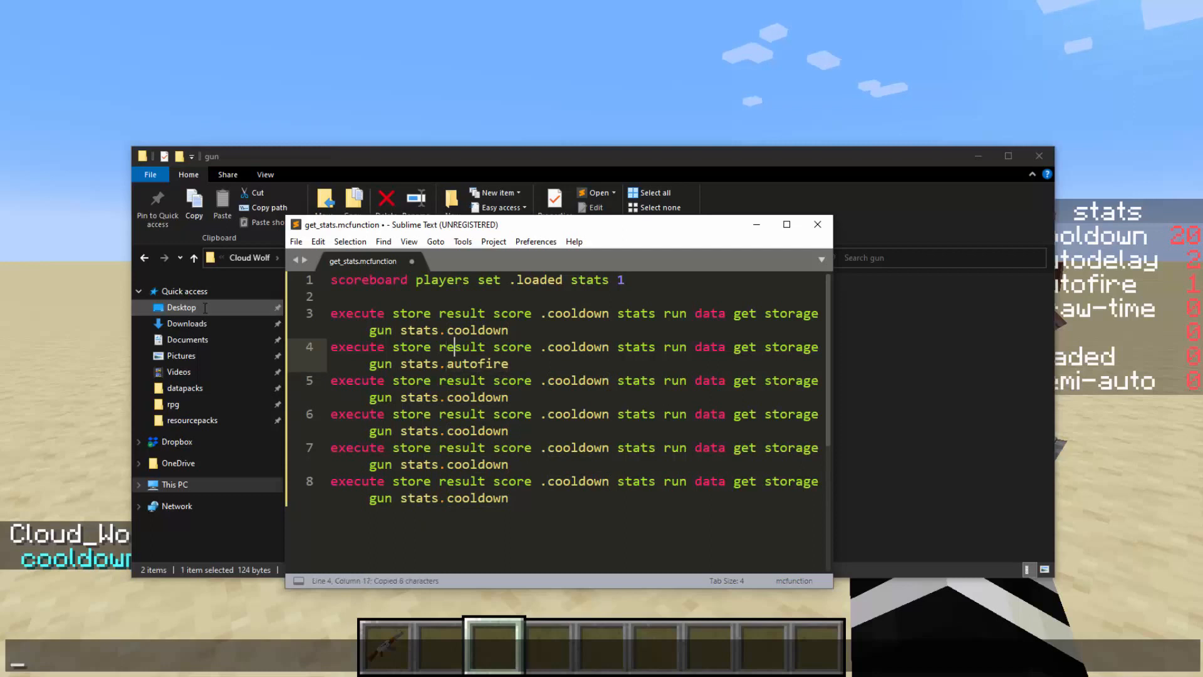
pyautogui.write('autofire')
pyautogui.click(574, 388)
pyautogui.write('autodelay')
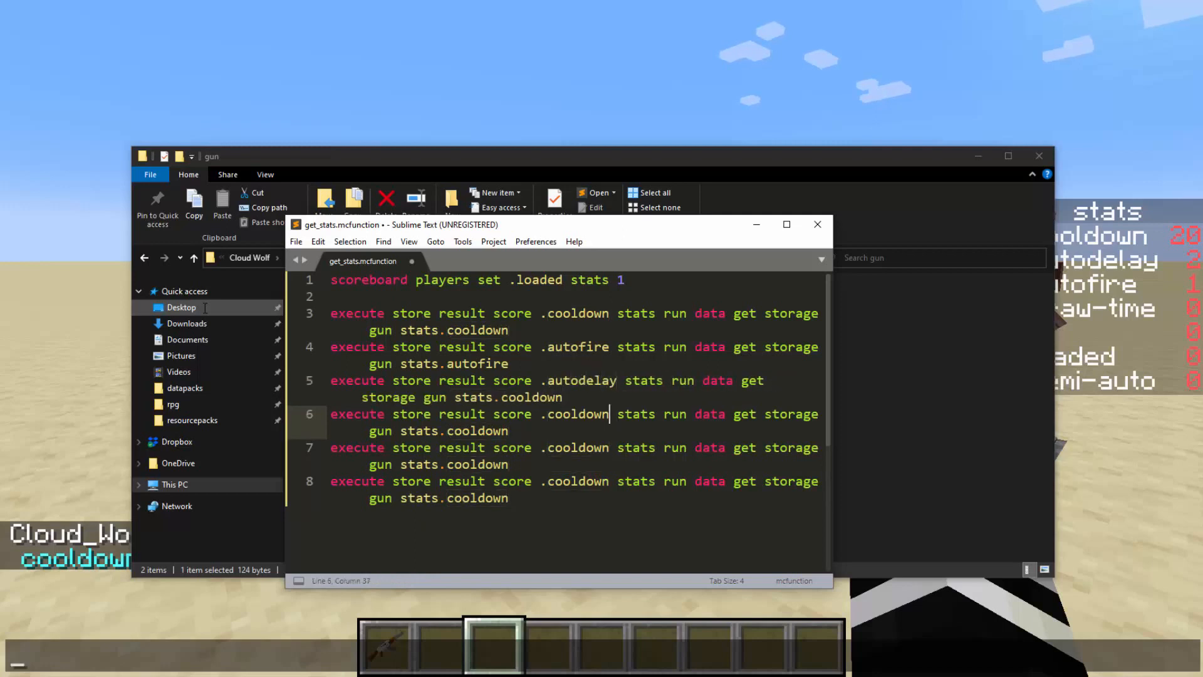
# - Make the .semi-auto, .draw-time and .autodelay lines read stats.semiauto, stats.drawtime, stats.autodelay, and save
pyautogui.write('semi')
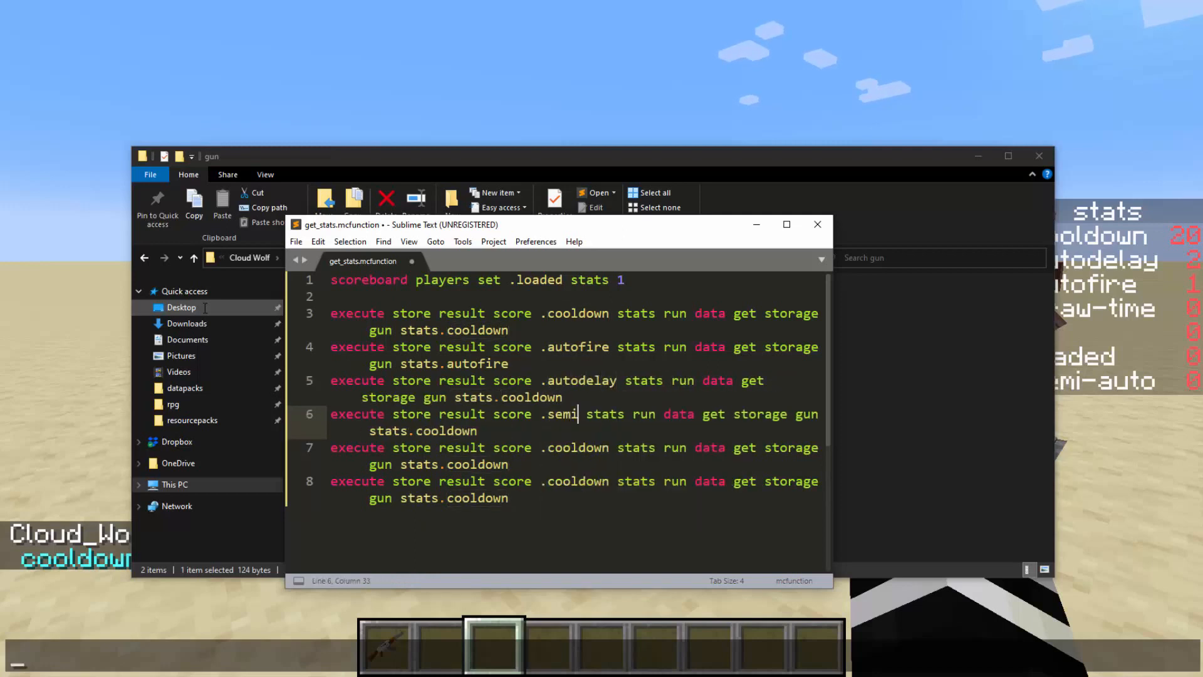
pyautogui.write('-auto')
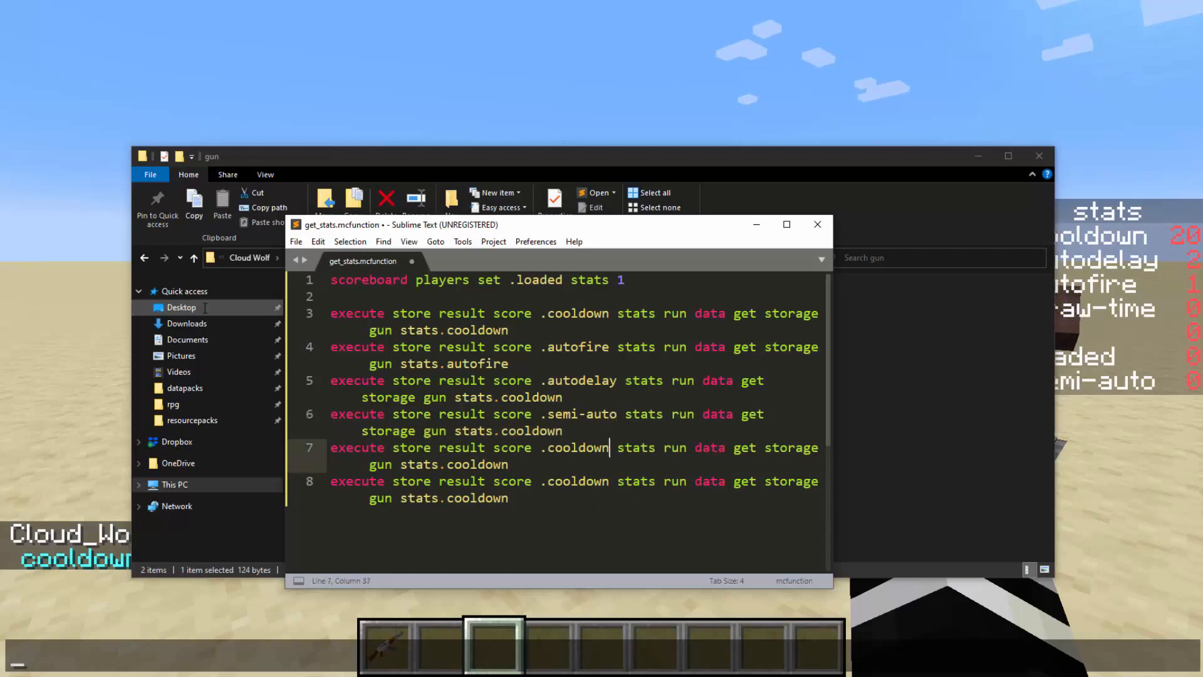
pyautogui.doubleClick(574, 448)
pyautogui.write('draw-t')
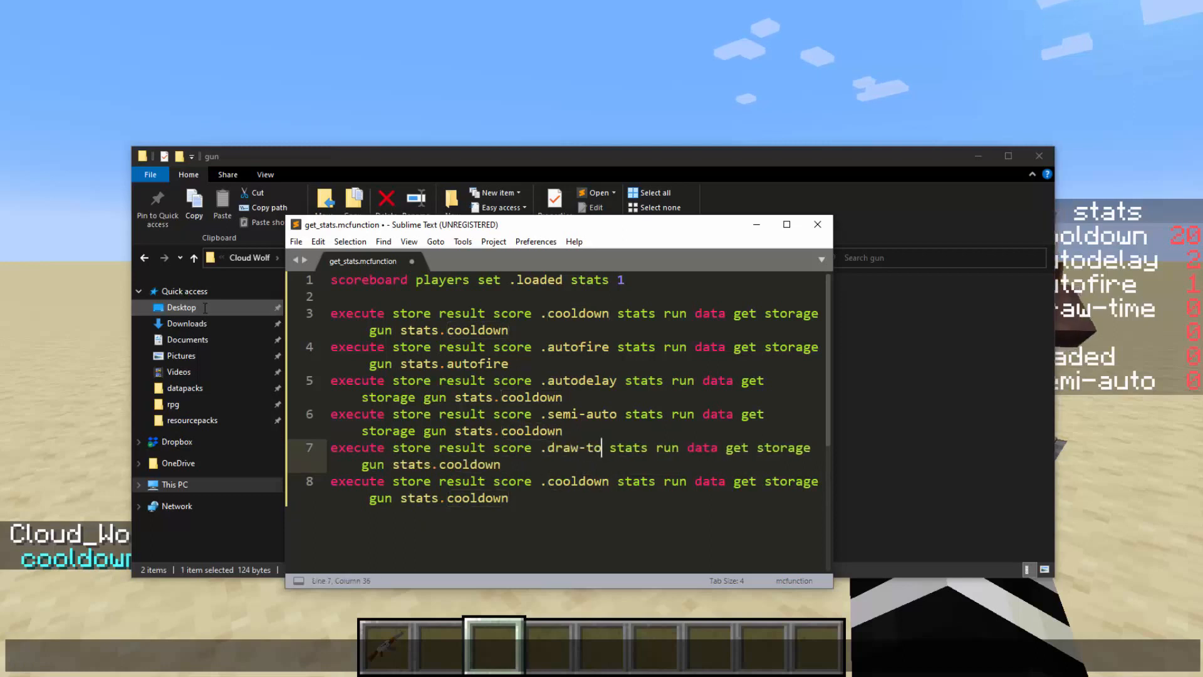
pyautogui.write('ime')
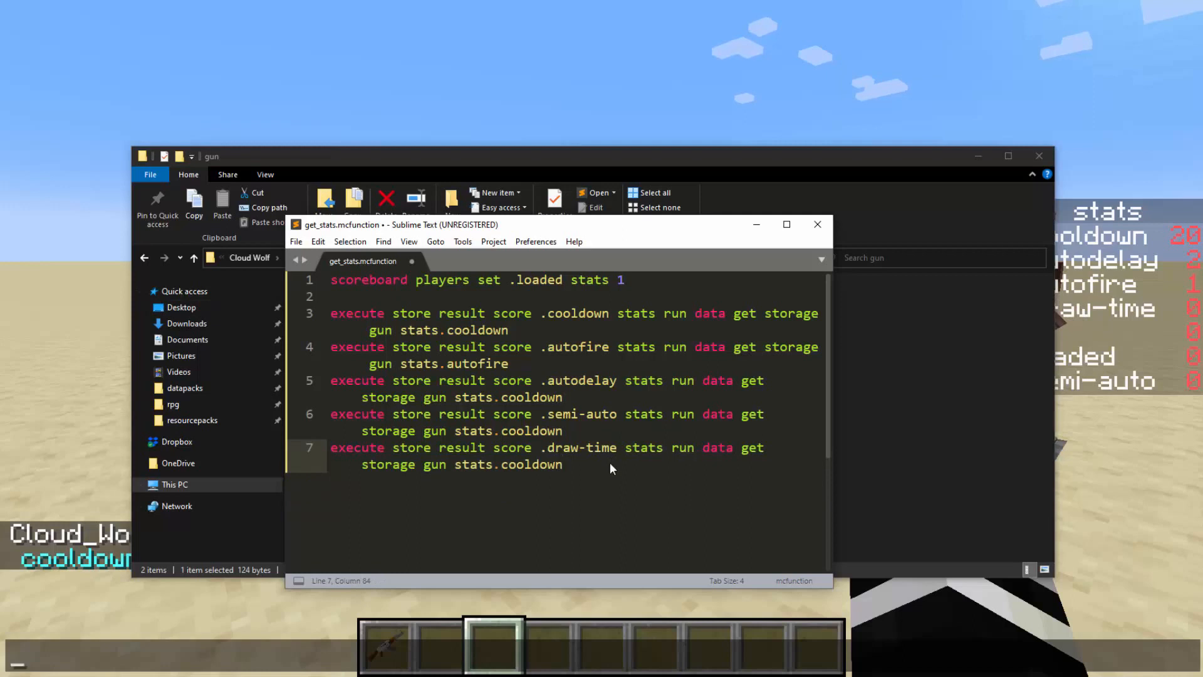
pyautogui.write('drawtime')
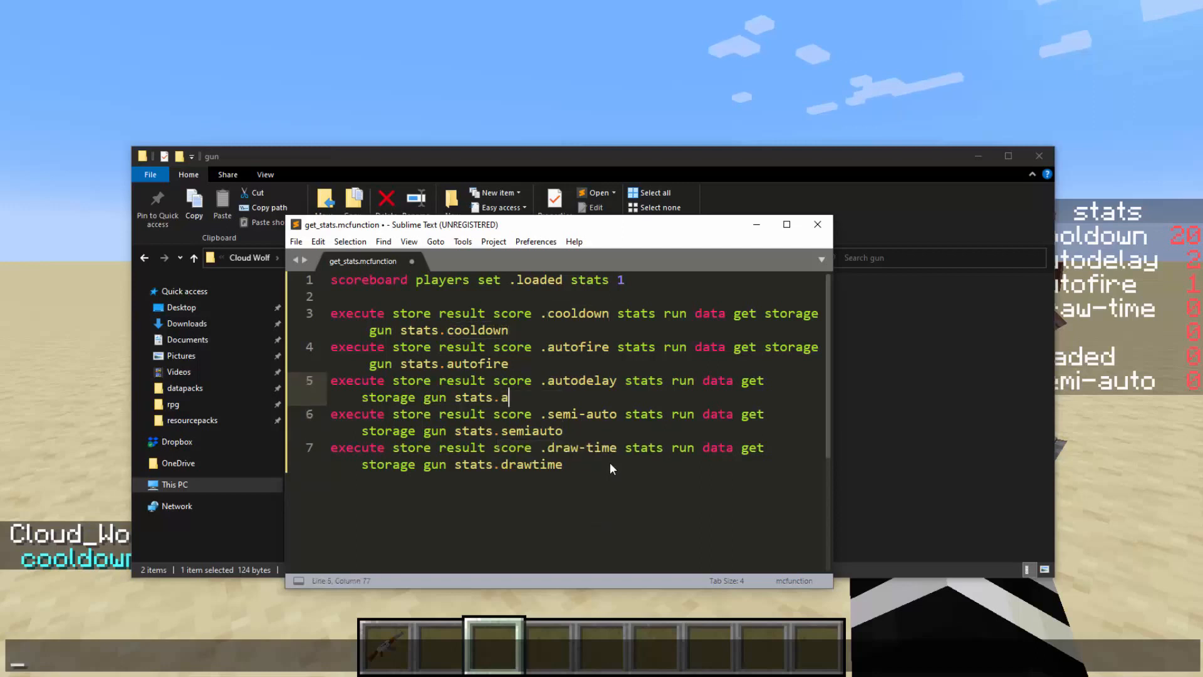
pyautogui.write('utodelay')
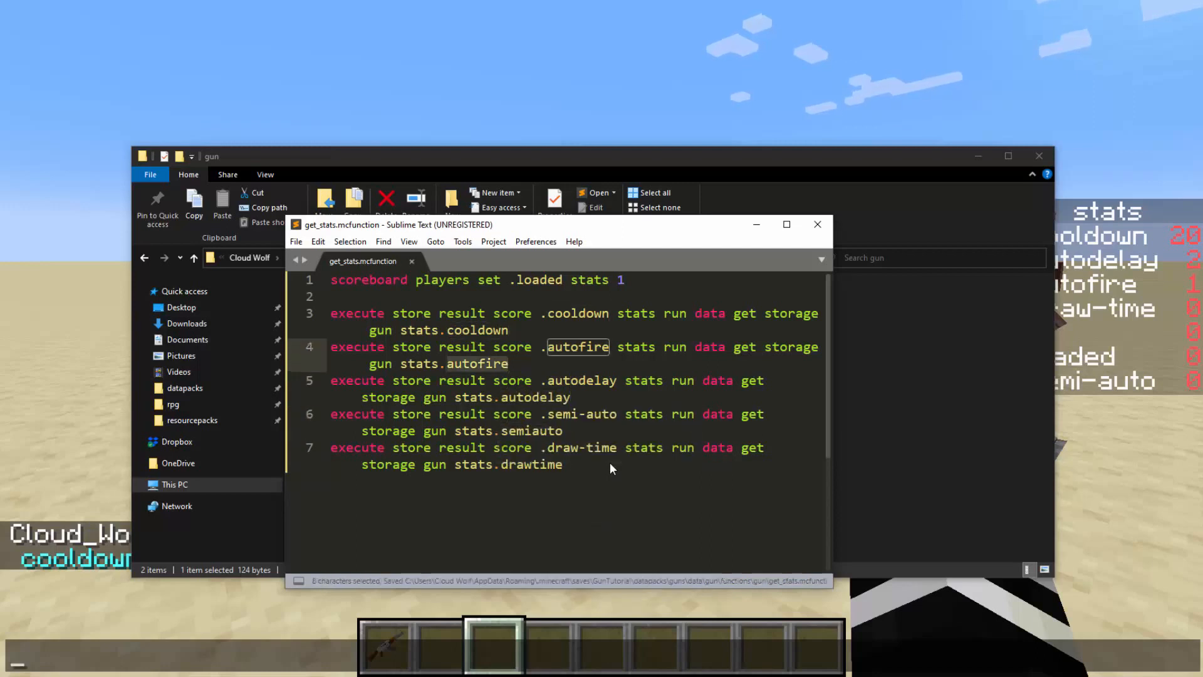
pyautogui.press('ctrl+a')
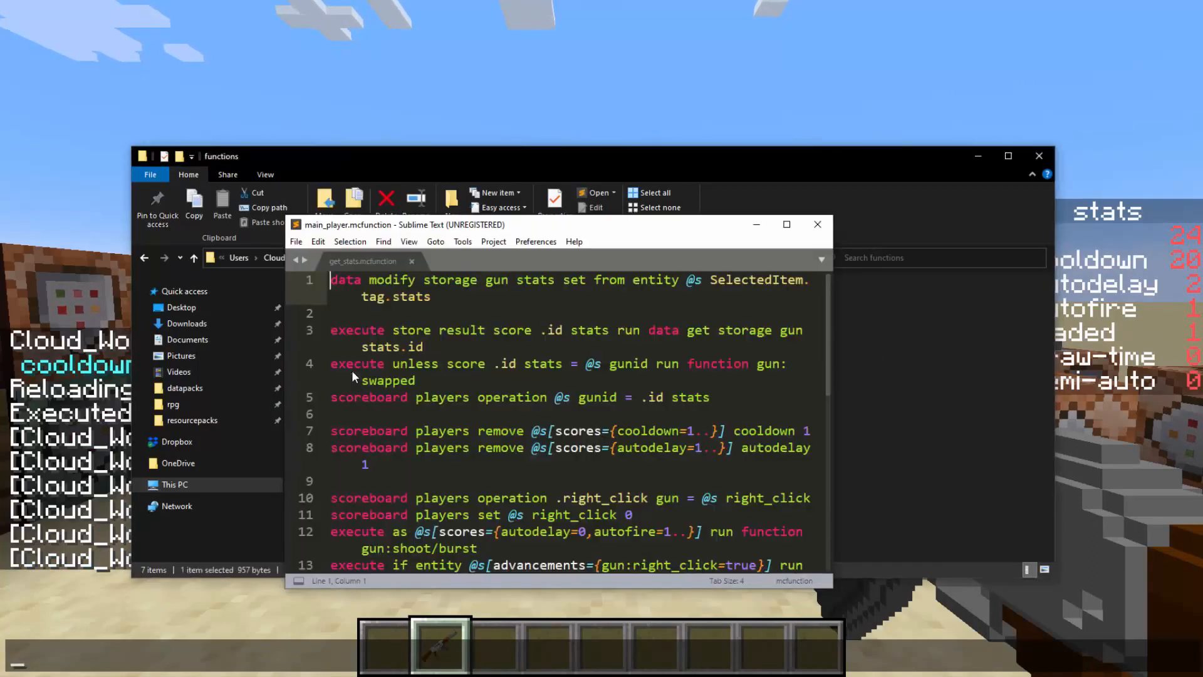
# - End main_player.mcfunction with 'scoreboard players set .loaded stats 0'
pyautogui.click(362, 261)
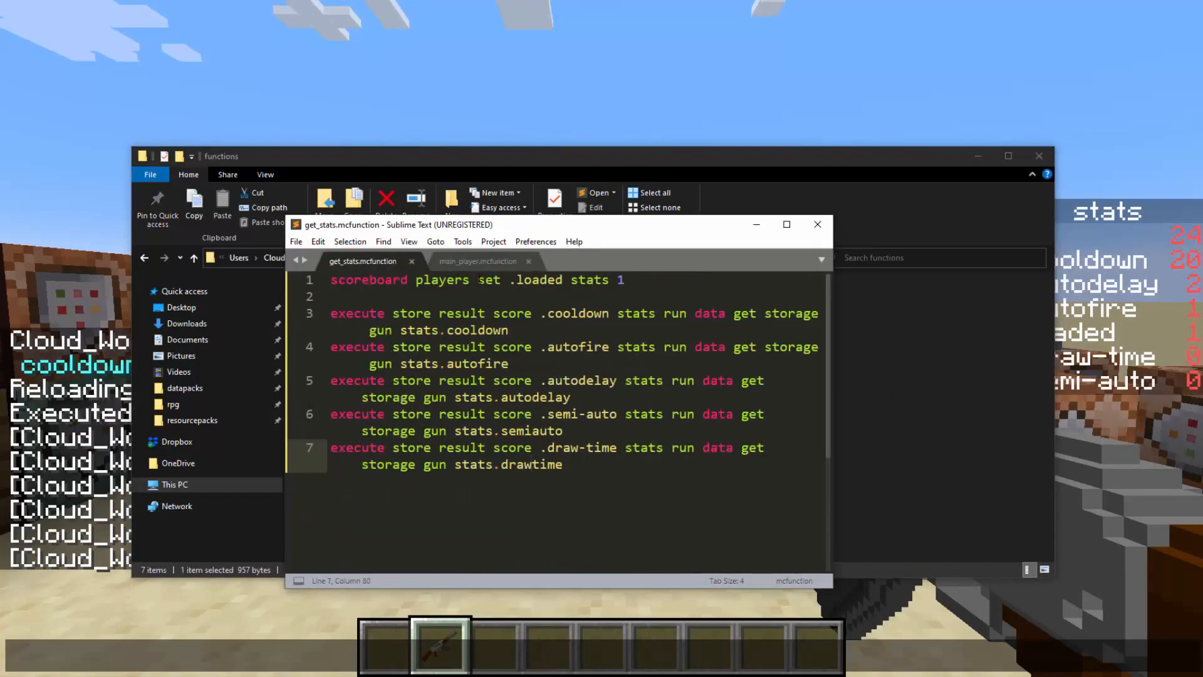
pyautogui.click(477, 261)
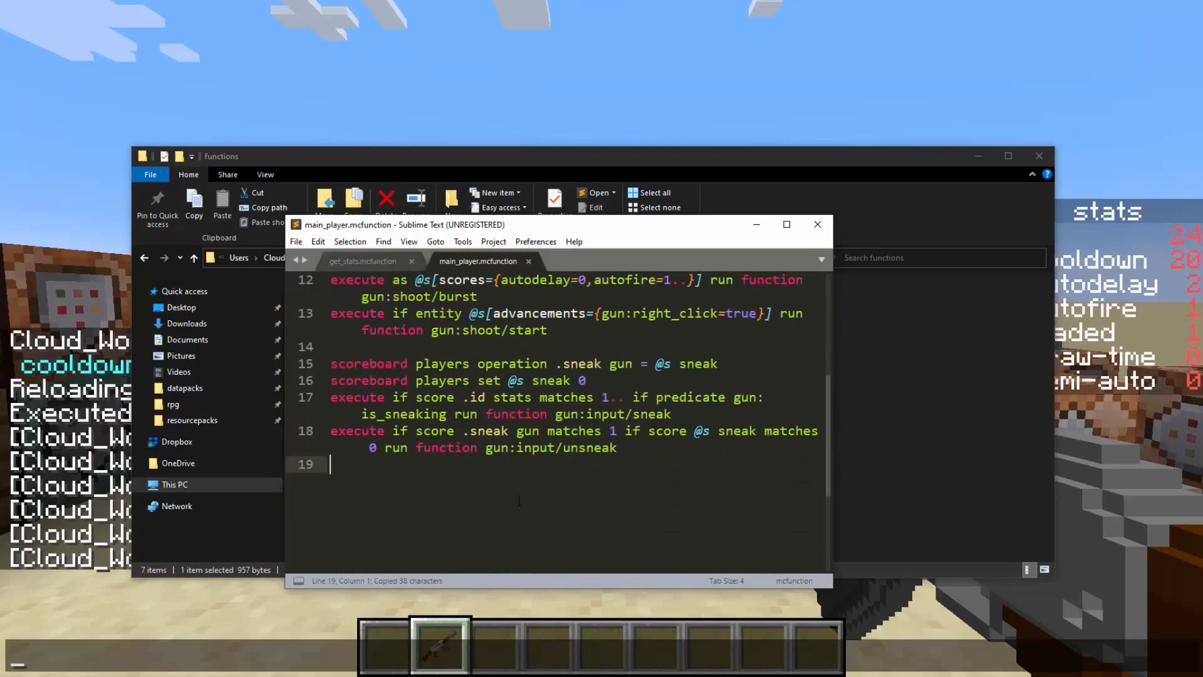
pyautogui.write('scoreboard players set .loaded stats 0')
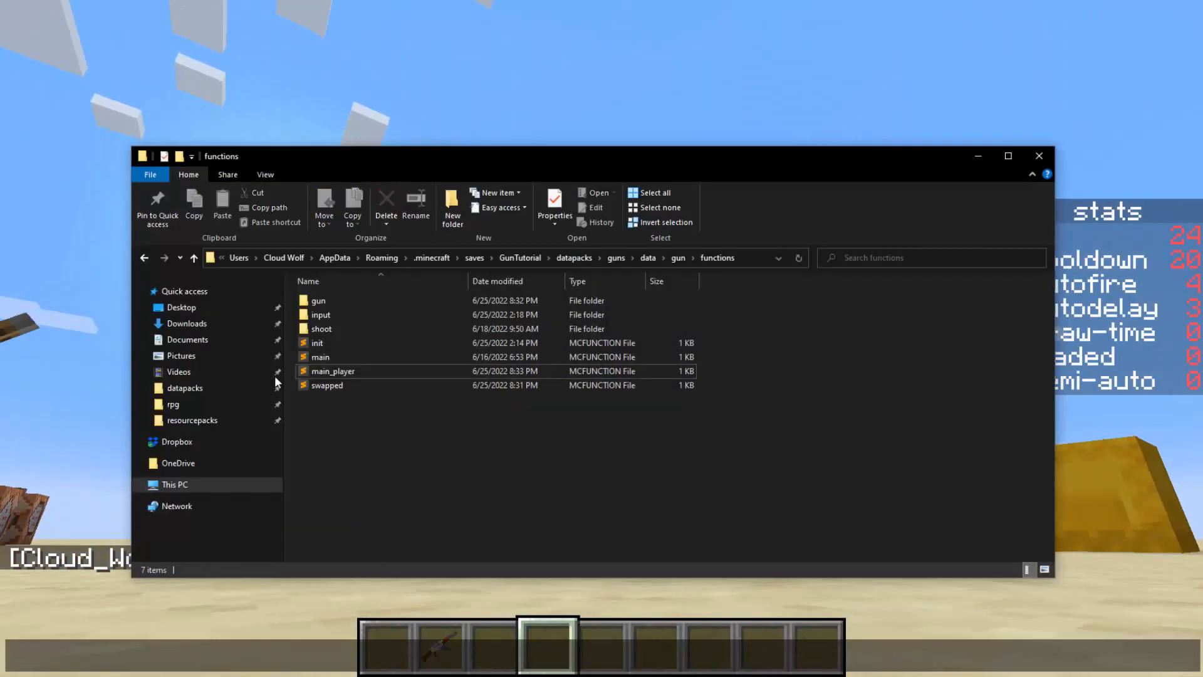
pyautogui.moveTo(354, 360)
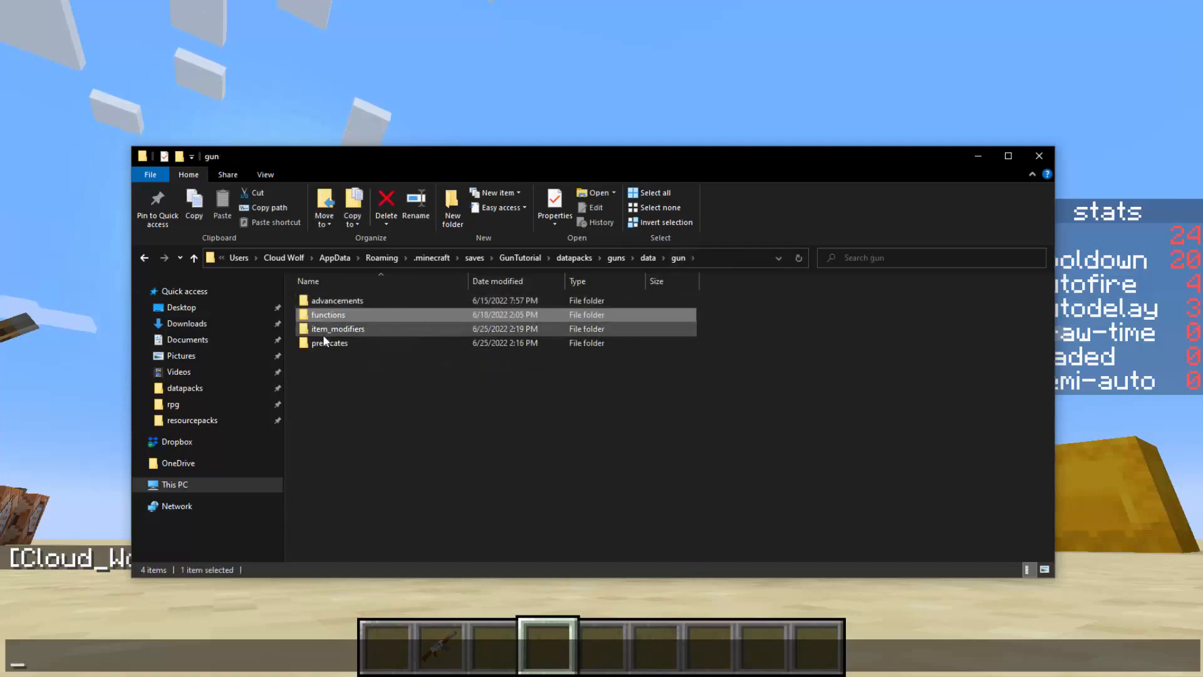
# - Duplicate set_nbt as a set_stats item modifier sourcing minecraft:storage gun, then bring up gun/get.mcfunction
pyautogui.doubleClick(338, 329)
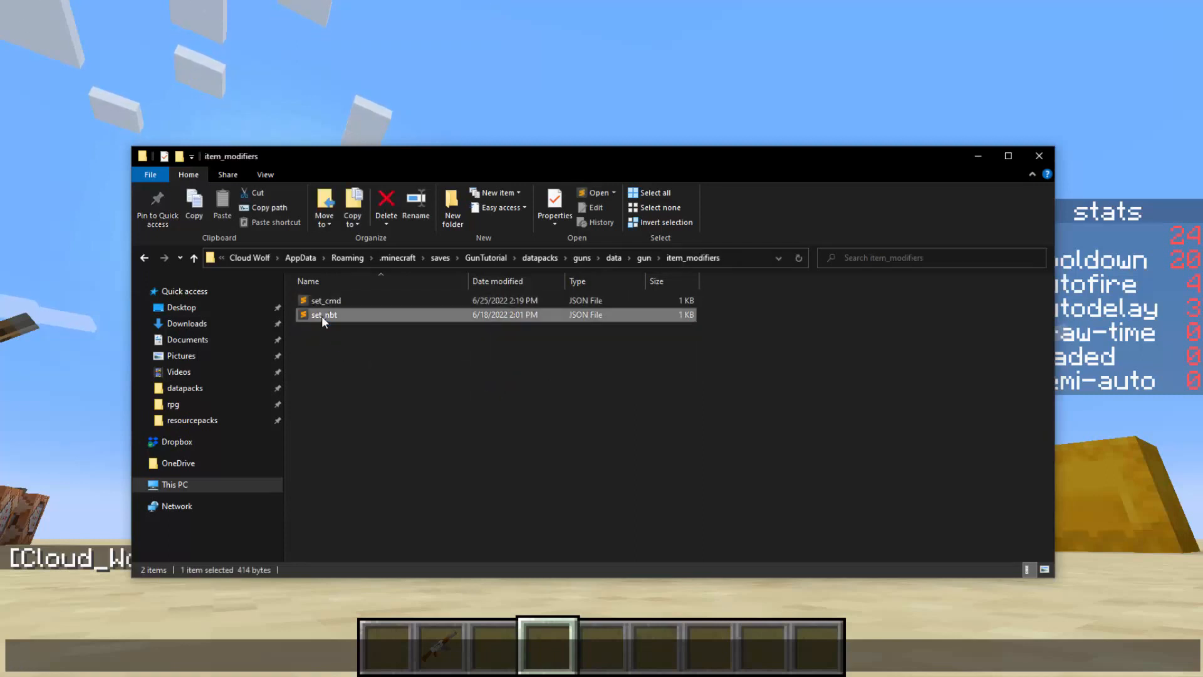
pyautogui.doubleClick(323, 315)
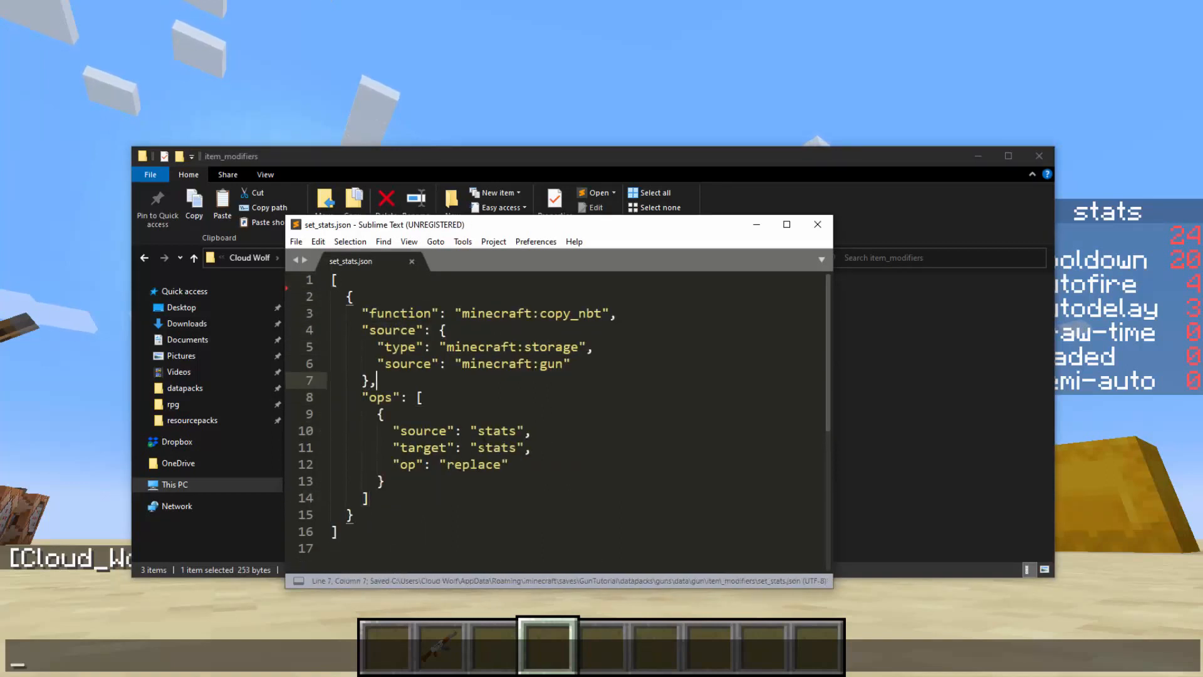
pyautogui.doubleClick(495, 430)
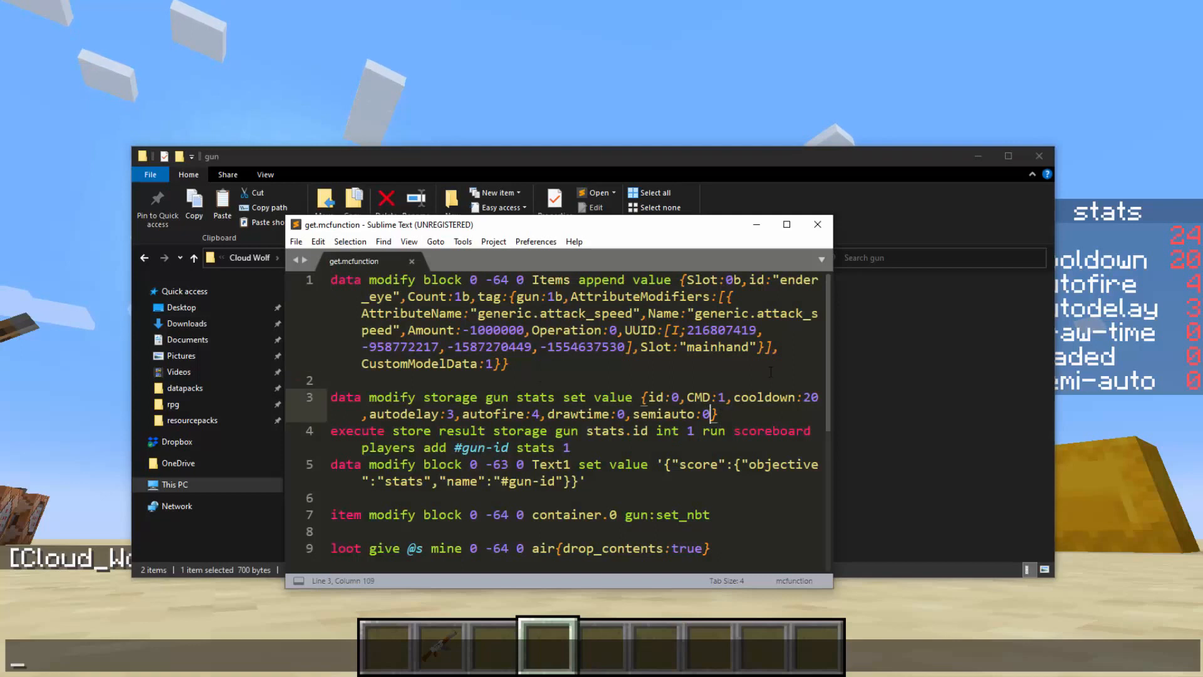
# - Add ammo:30 to the default stats value in get.mcfunction and save
pyautogui.write('ammo:')
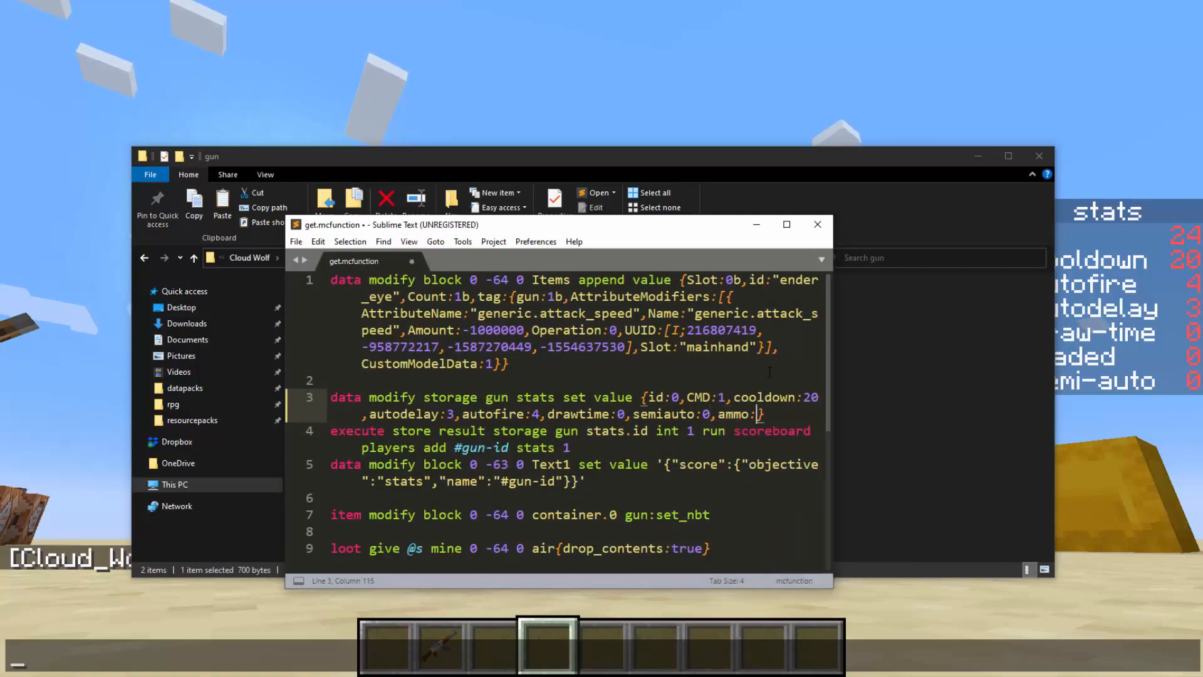
pyautogui.write('30')
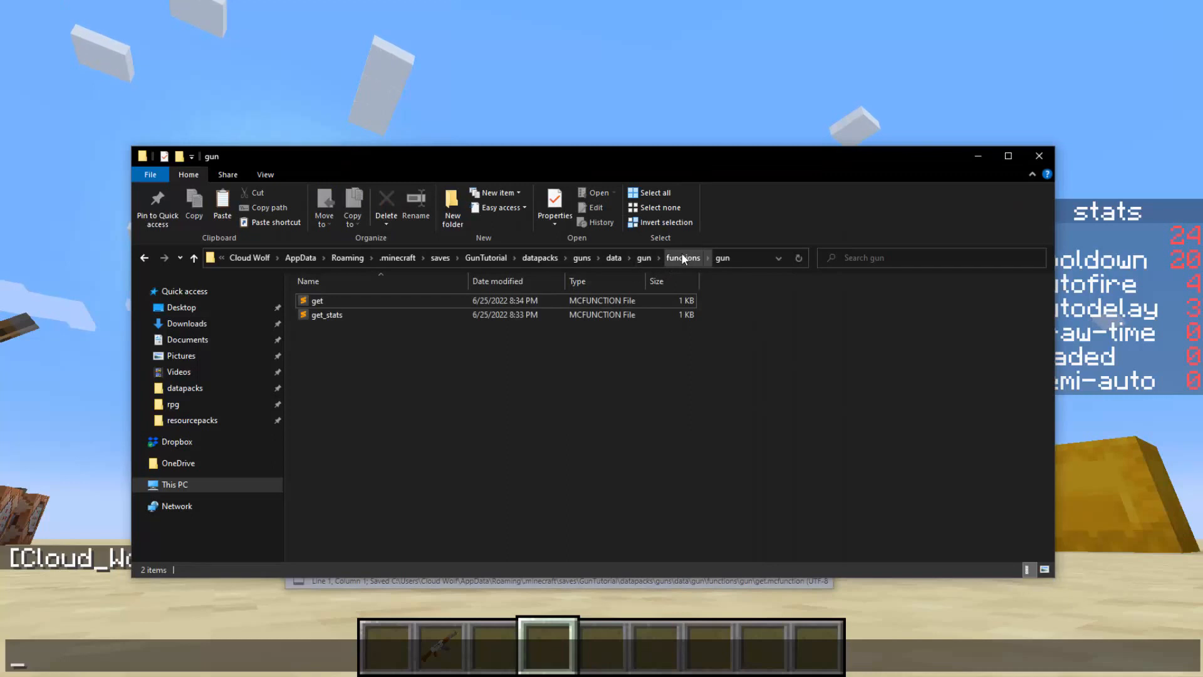
# - Bring up shoot.mcfunction and get_stats.mcfunction from the gun functions folder for editing
pyautogui.click(683, 257)
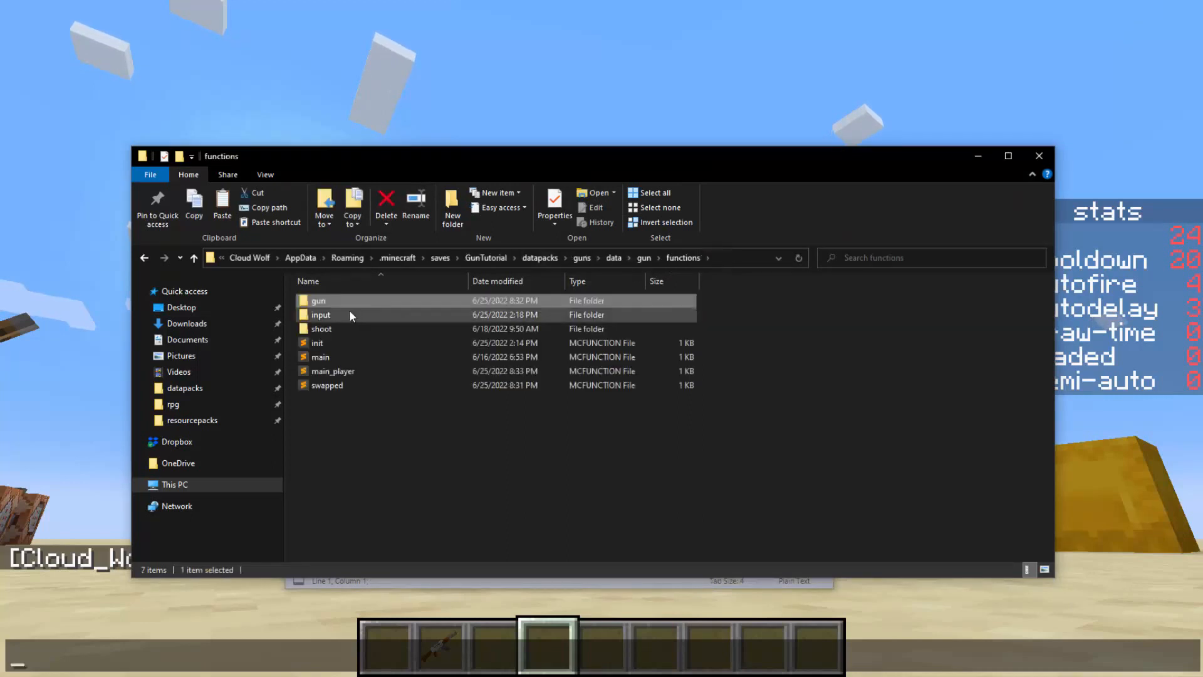
pyautogui.doubleClick(322, 328)
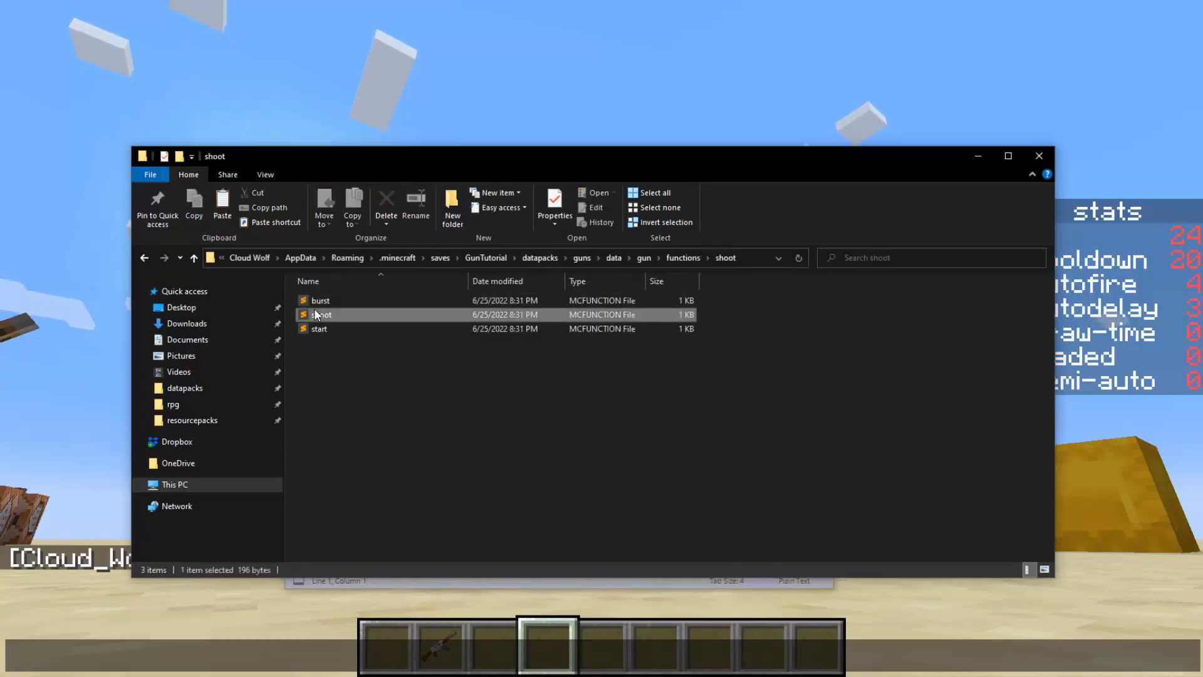
pyautogui.doubleClick(321, 314)
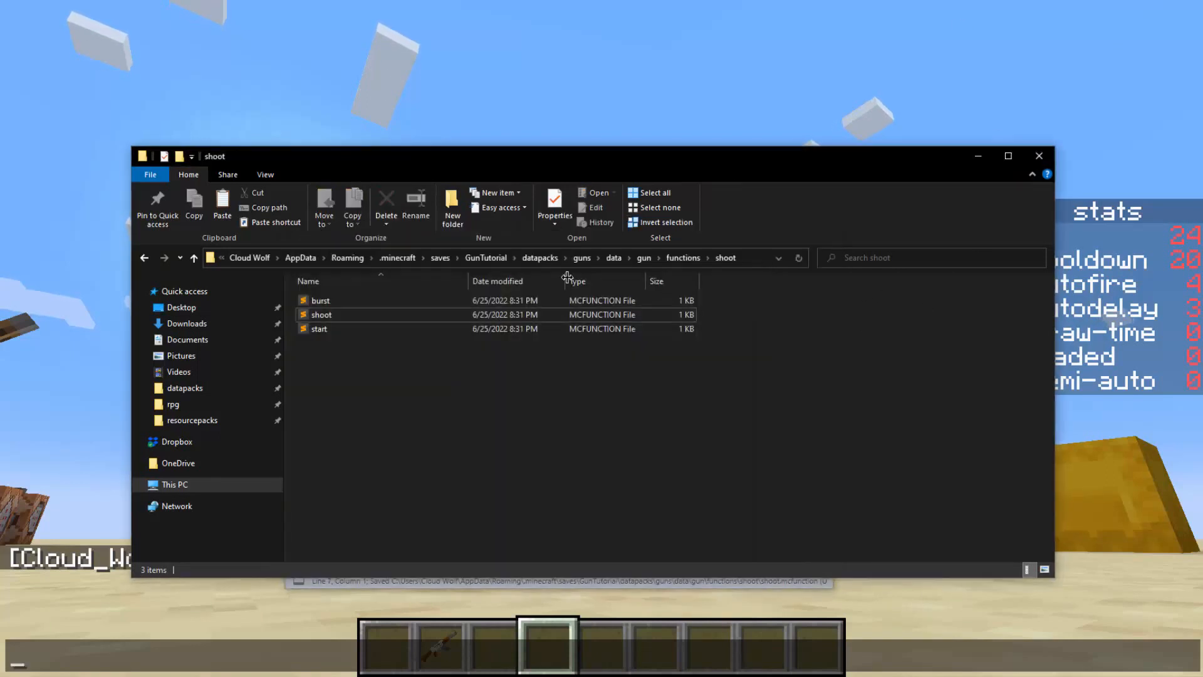
pyautogui.click(644, 257)
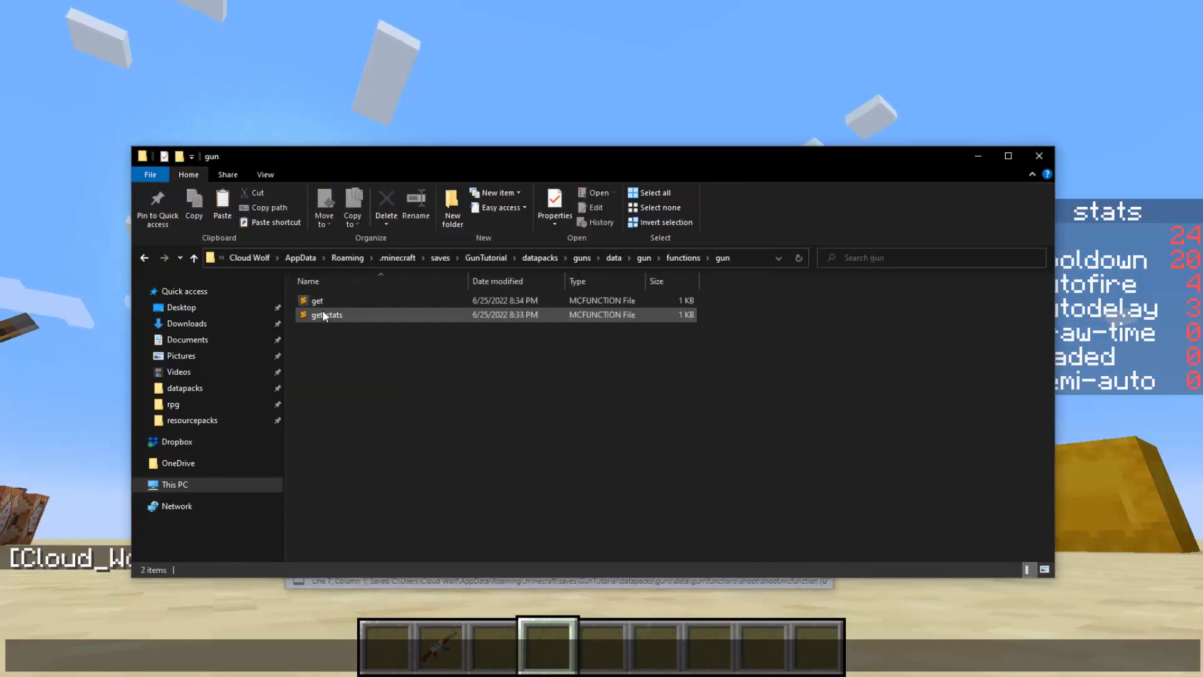
pyautogui.doubleClick(327, 314)
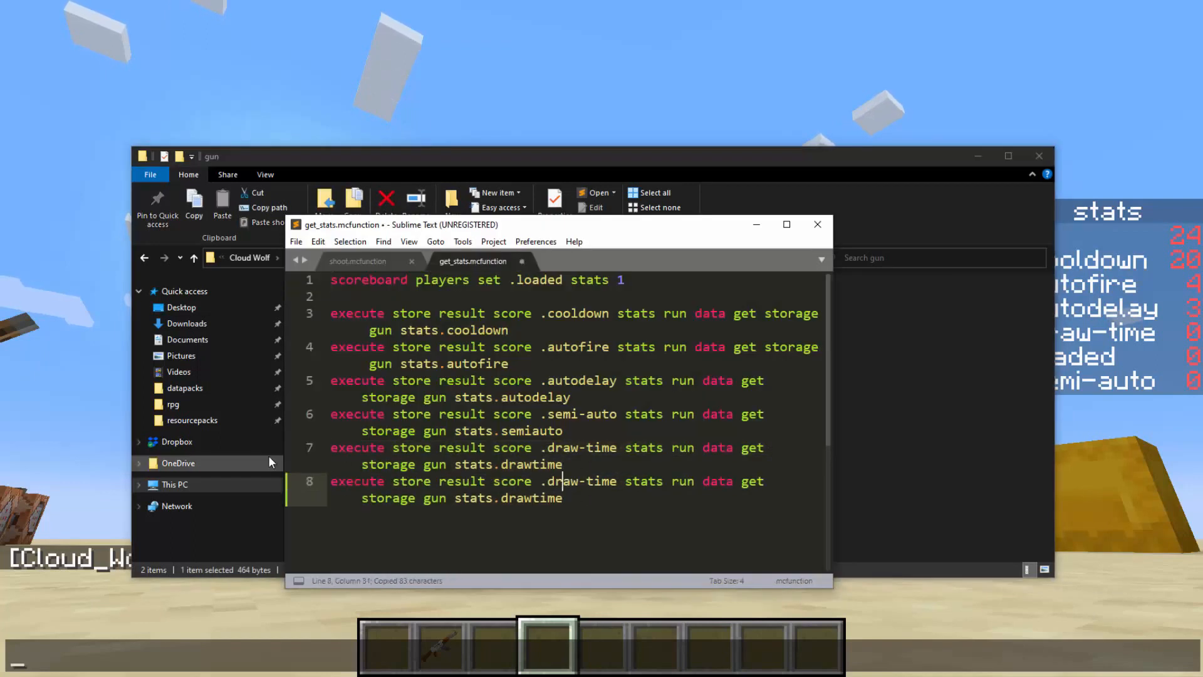
# - Add a get_stats line loading stats.ammo from gun storage into the .ammo score
pyautogui.doubleClick(580, 481)
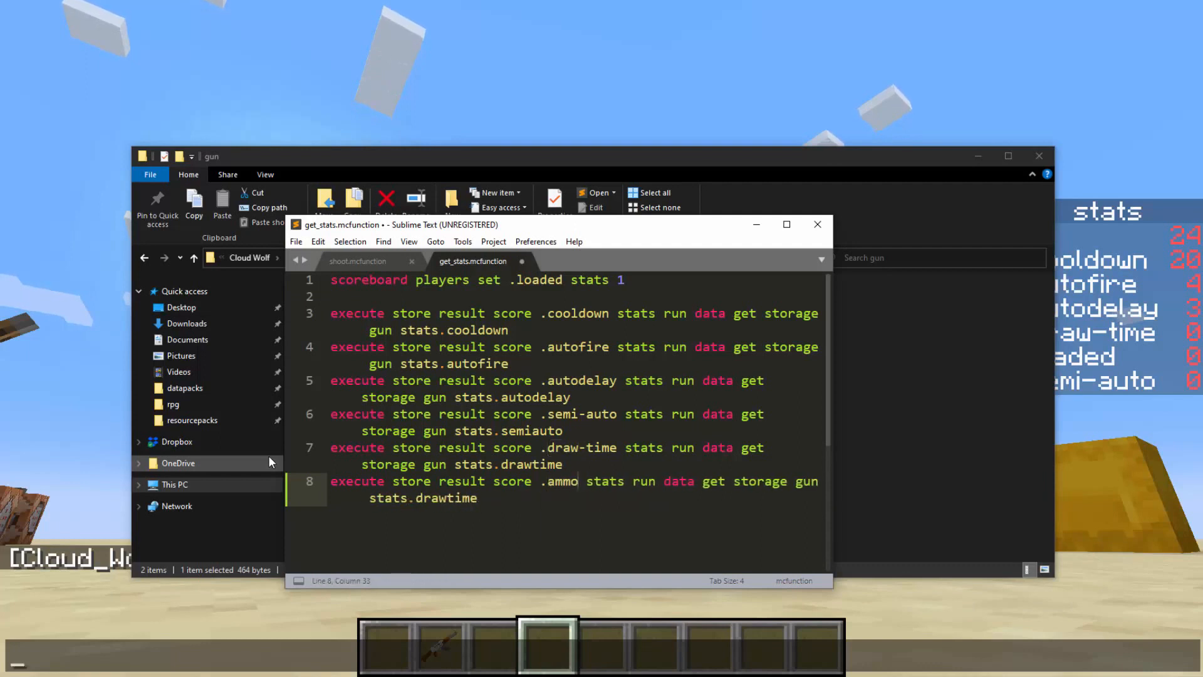
pyautogui.write('ammo')
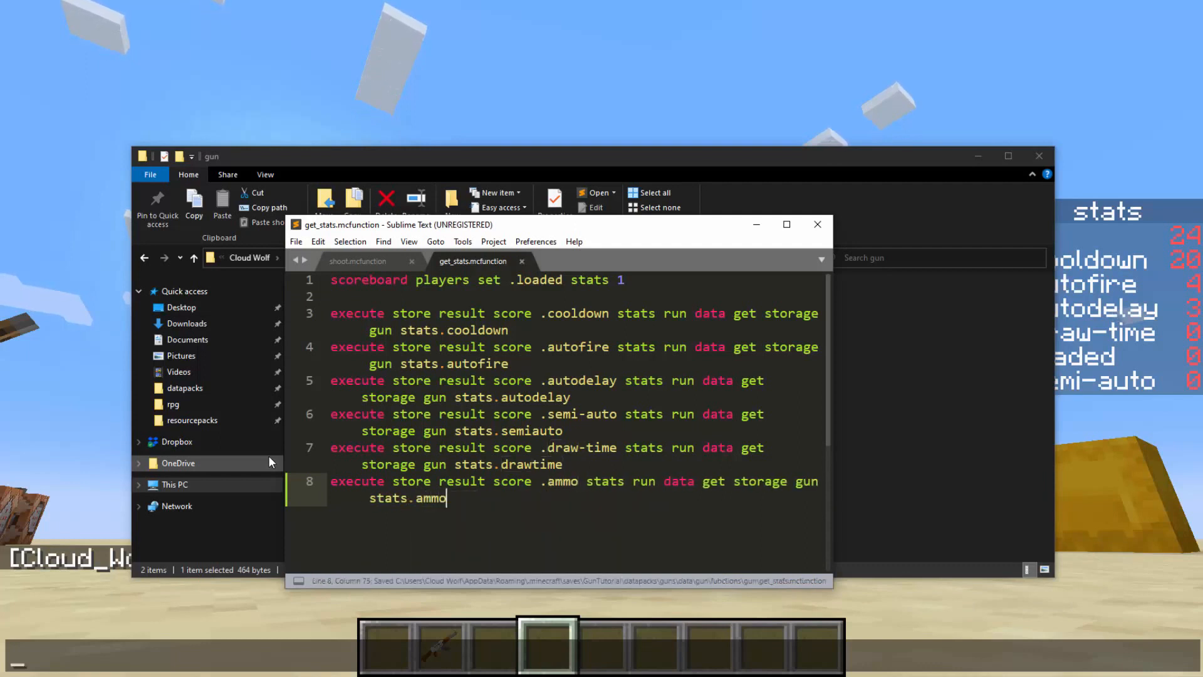
pyautogui.press('Enter')
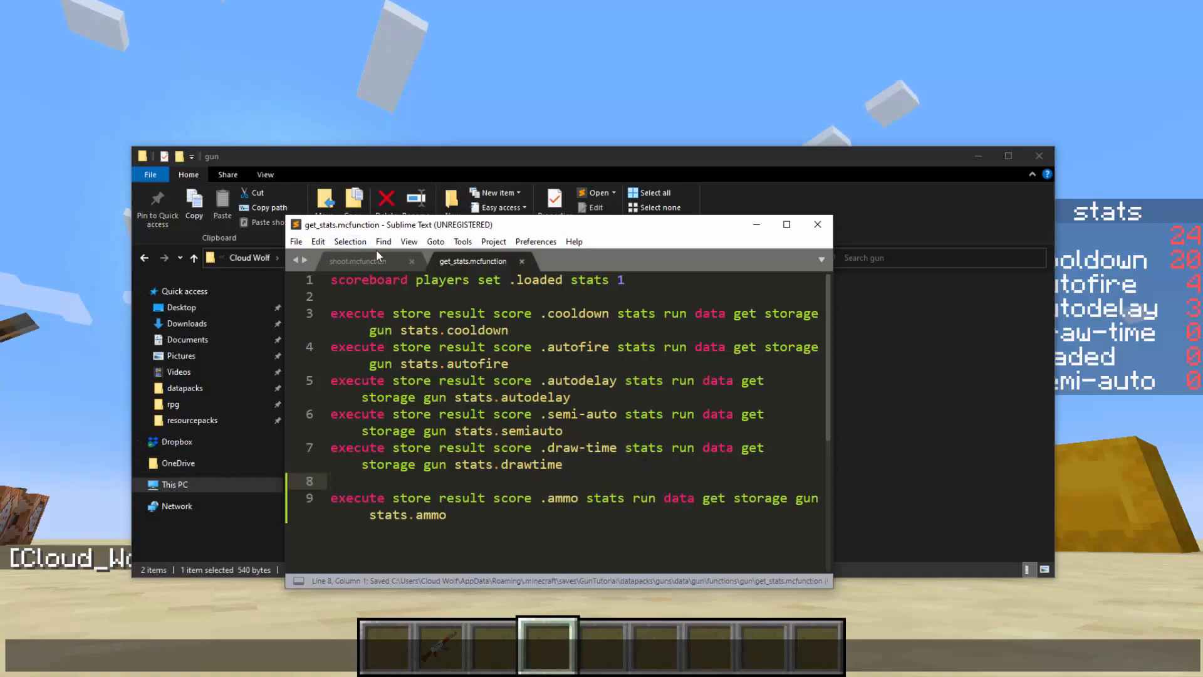
# - Write the shoot line removing 1 ammo from stats via scoreboard players, and save
pyautogui.click(358, 261)
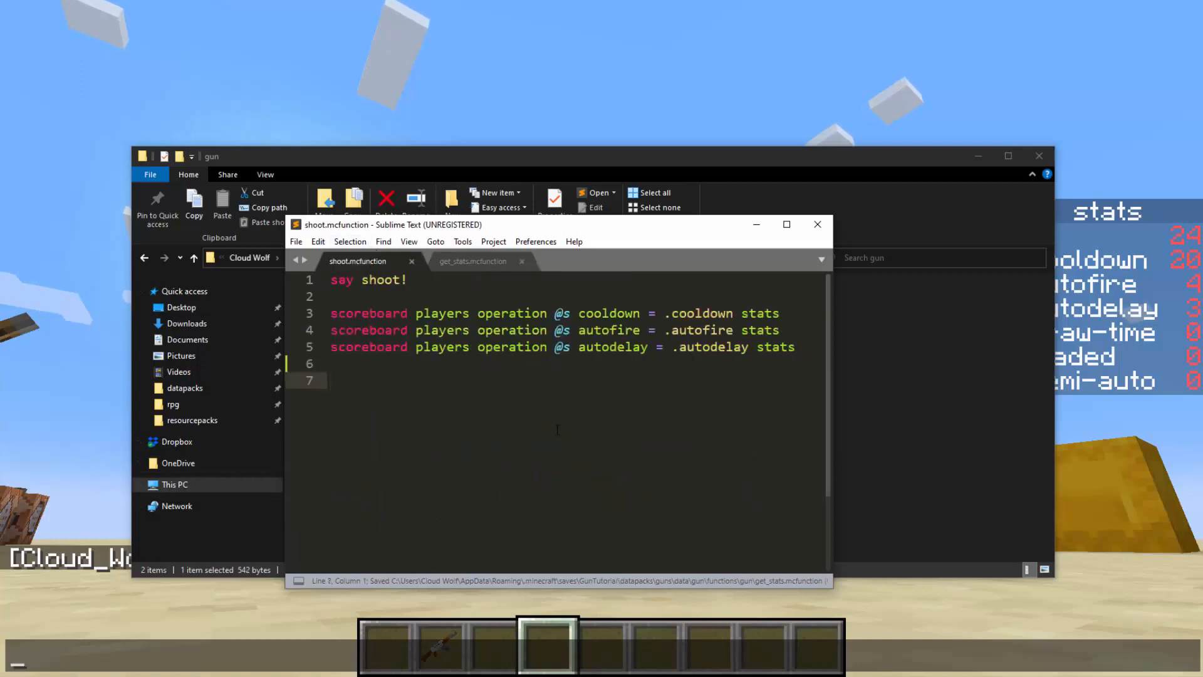
pyautogui.write('scoreboard players remove .ammo')
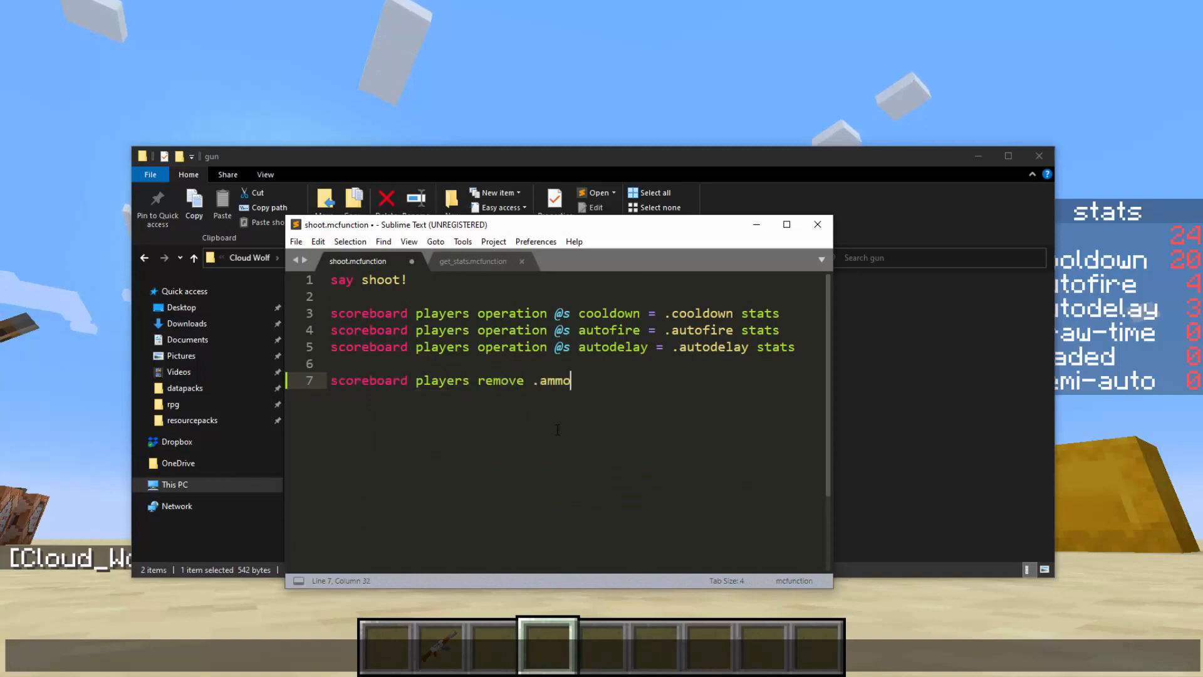
pyautogui.write('stats 1')
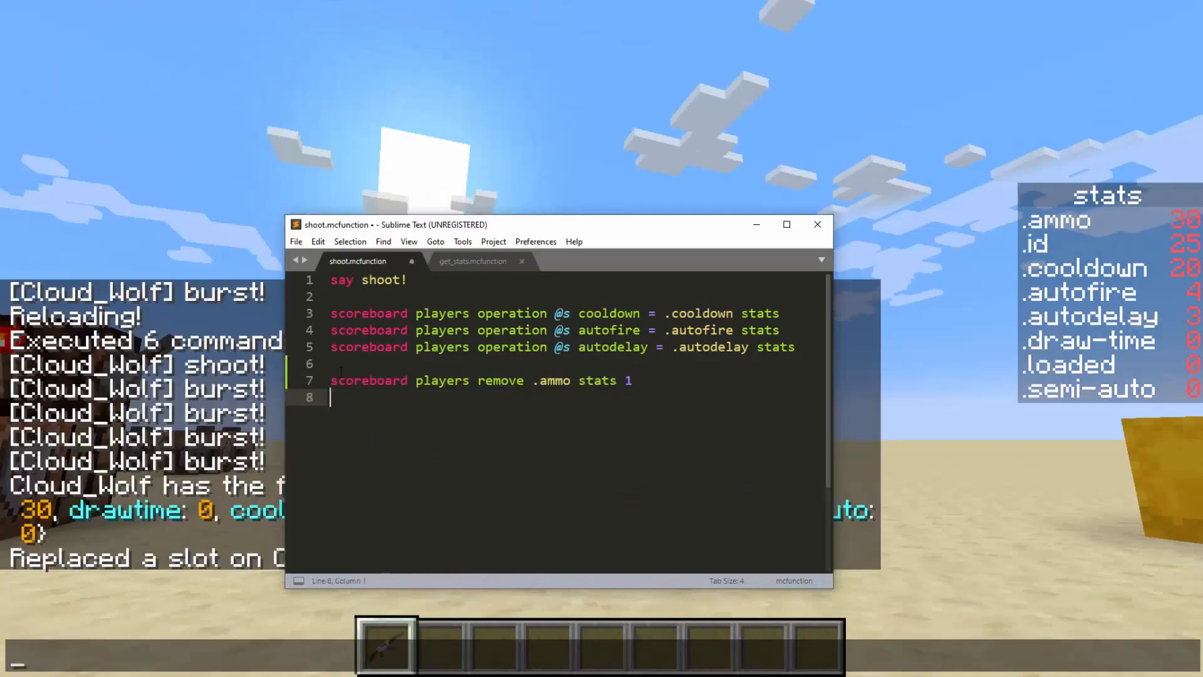
pyautogui.press('ctrl+s')
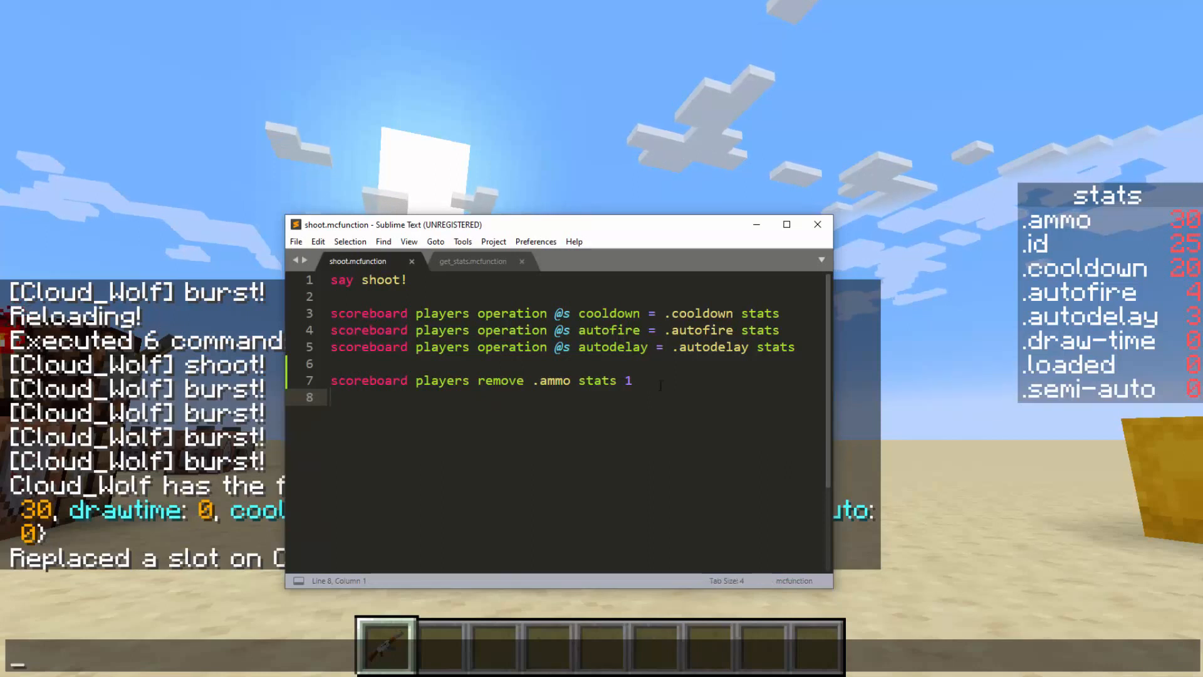
# - Duplicate that line and rework it into 'scoreboard players set .save stats 1'
pyautogui.tripleClick(480, 380)
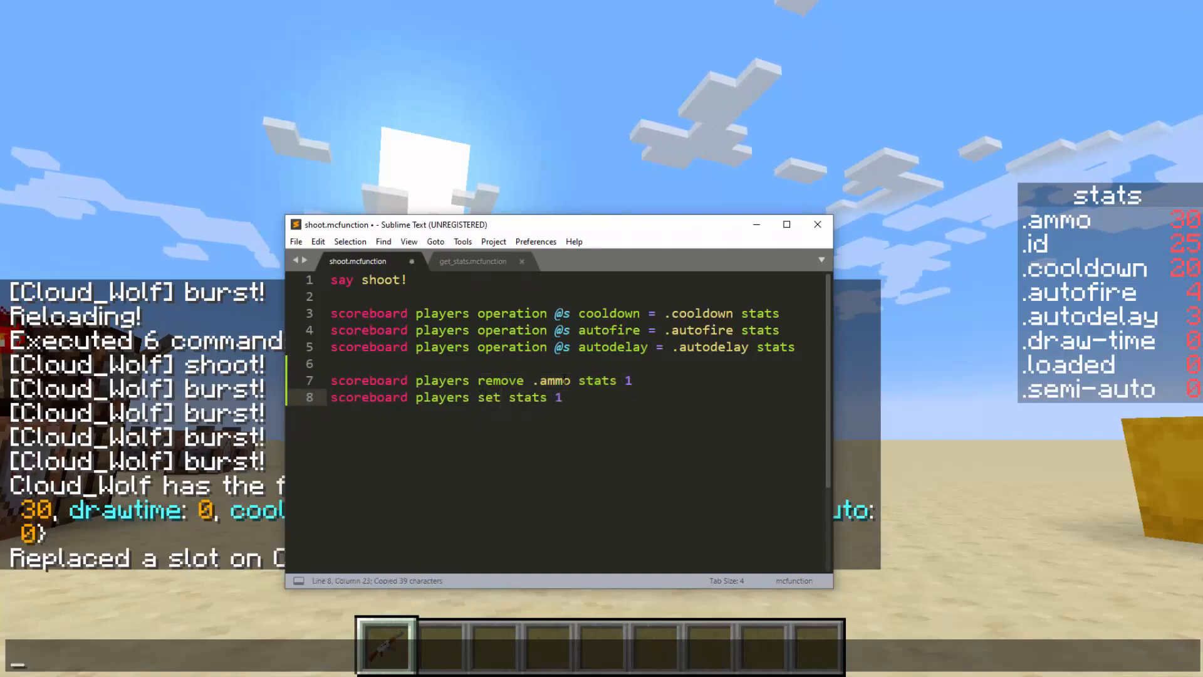
pyautogui.write('.')
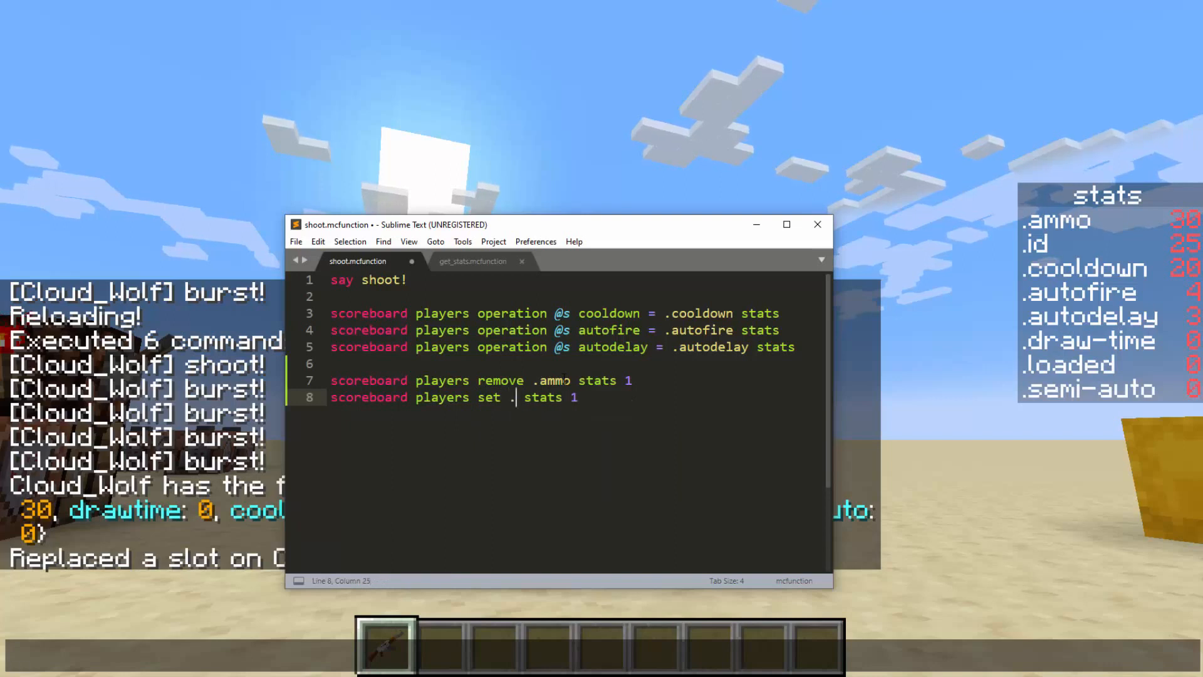
pyautogui.write('s')
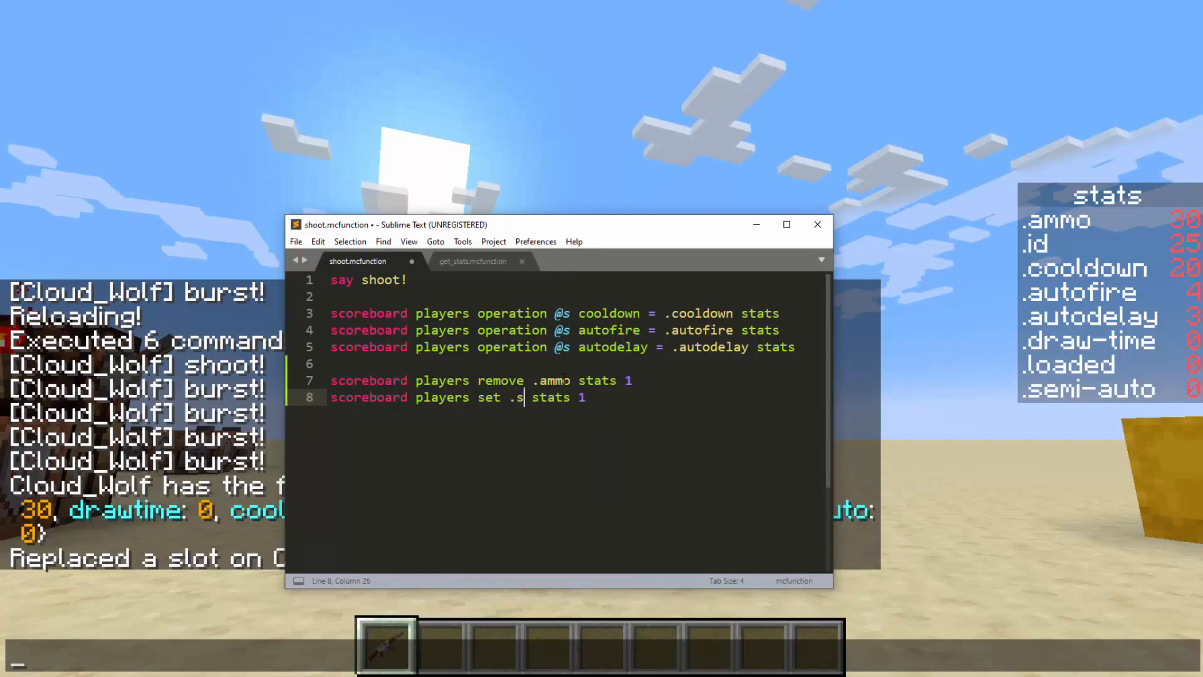
pyautogui.write('ave')
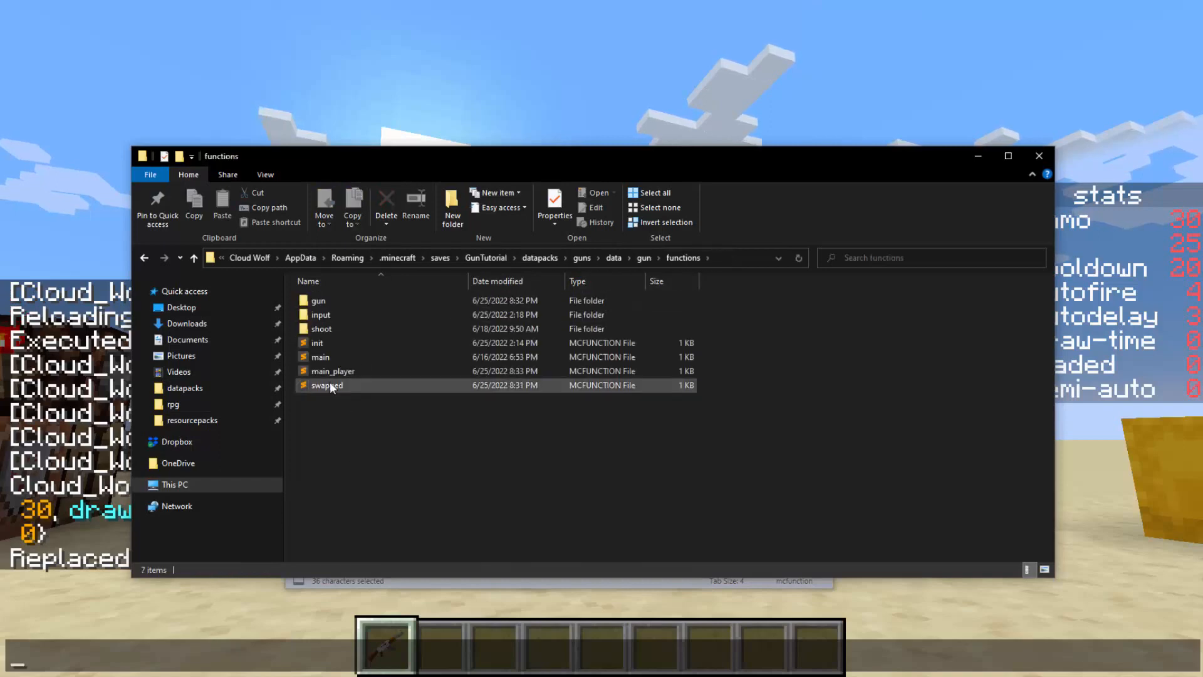
# - Add to main_player an 'execute if score .save stats matches 1 run function' line
pyautogui.doubleClick(332, 371)
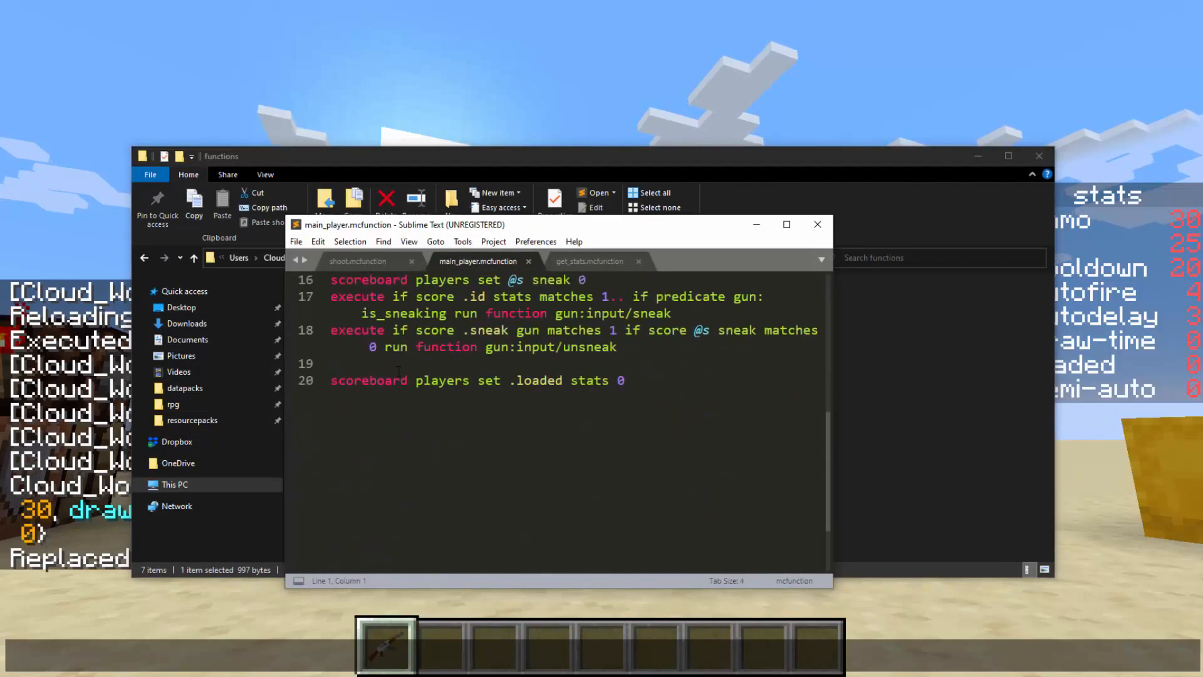
pyautogui.write('execute if score .save stats')
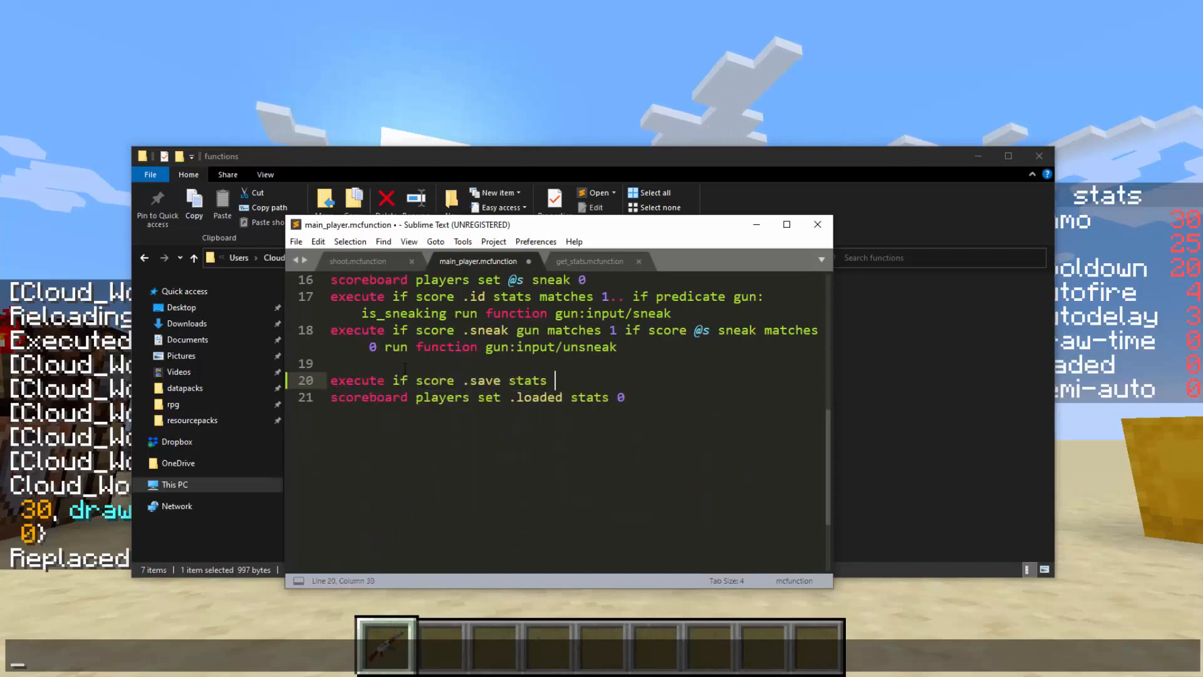
pyautogui.write('matches 1 run func')
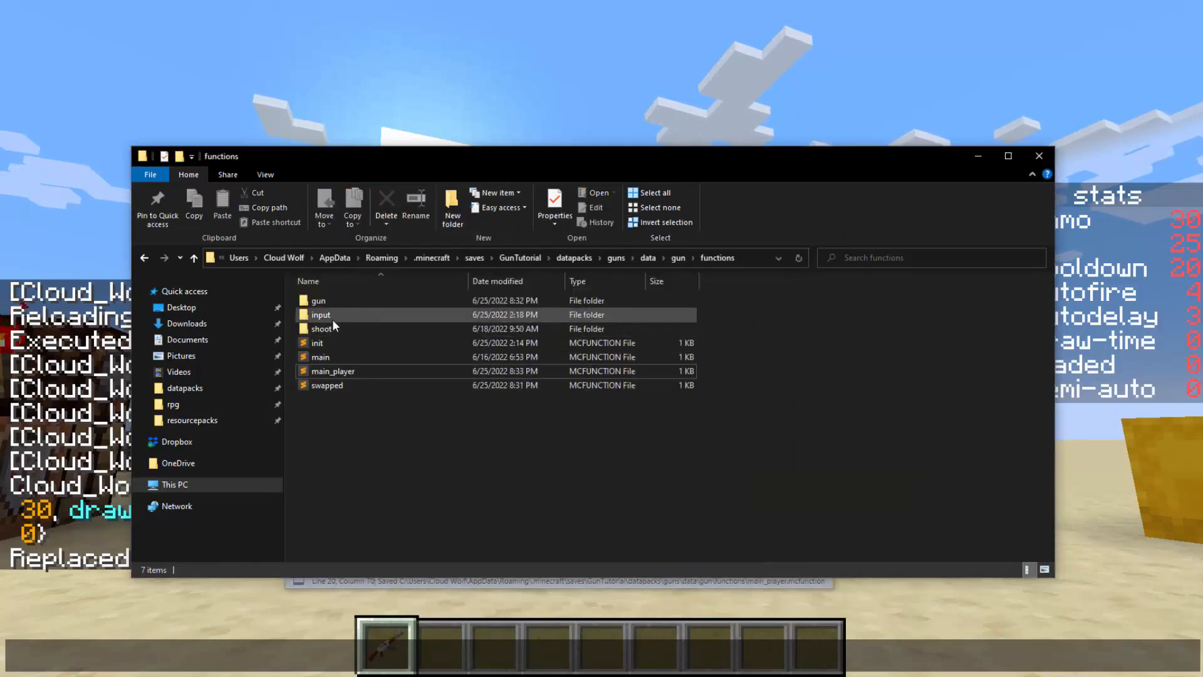
# - Start set_stats: reset .save to 0 and store the ammo score into gun storage via execute store result
pyautogui.rightClick(330, 314)
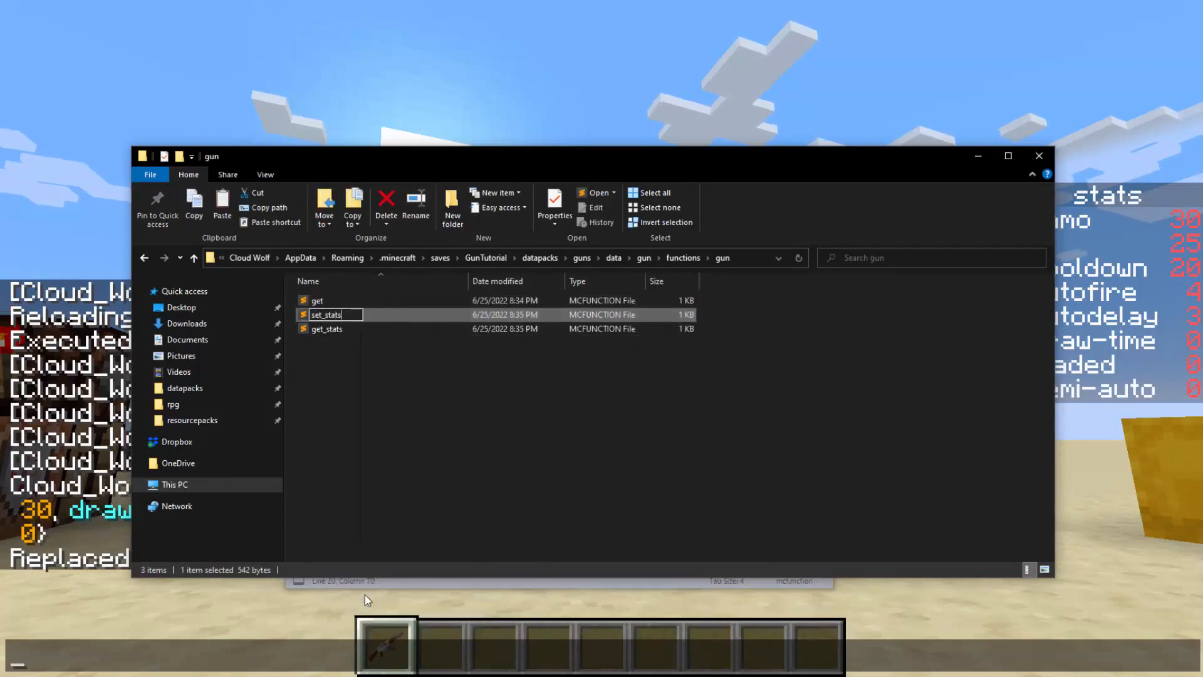
pyautogui.doubleClick(327, 314)
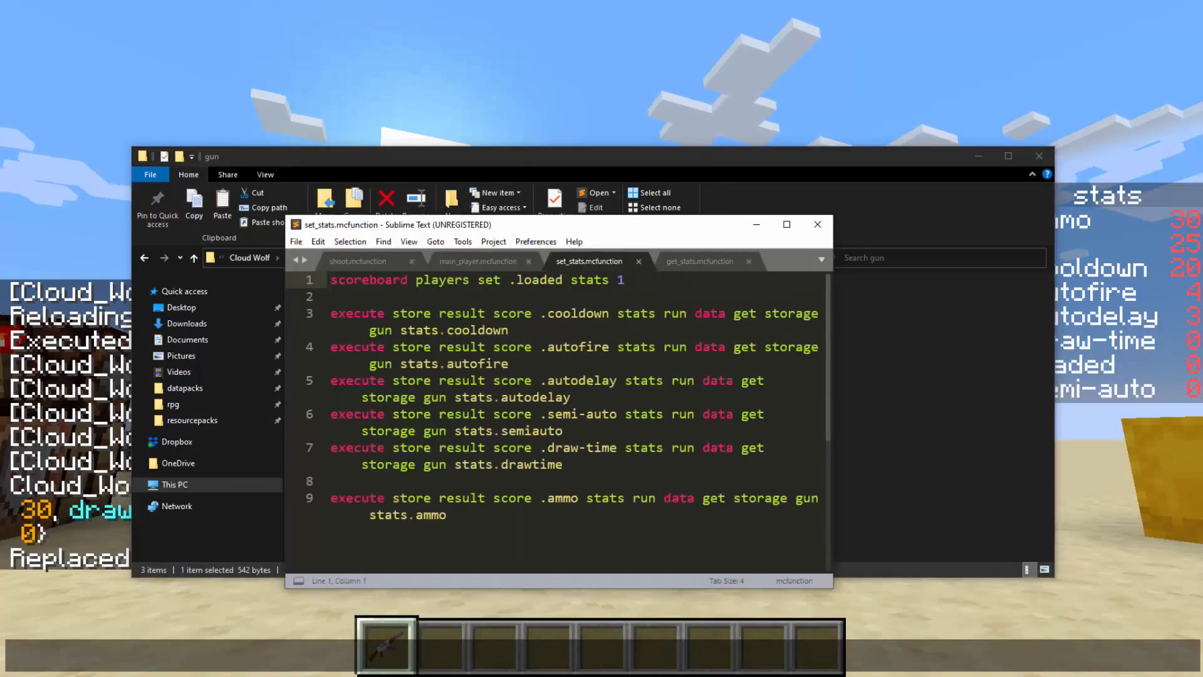
pyautogui.write('save')
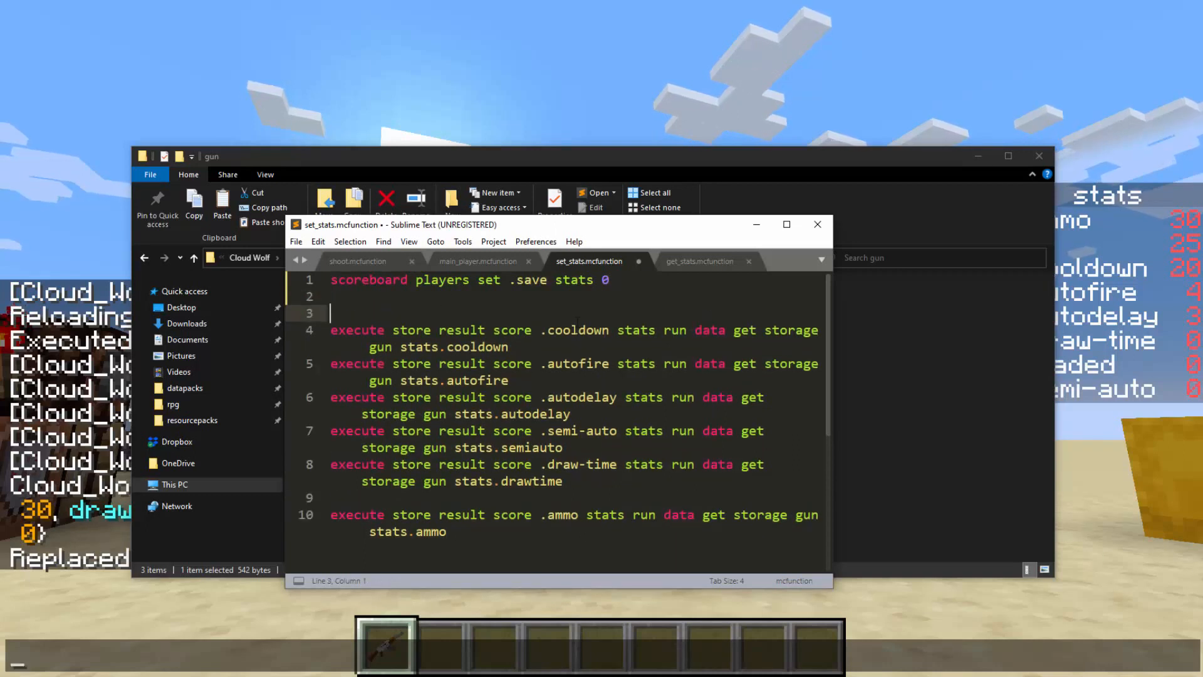
pyautogui.write('data get storage')
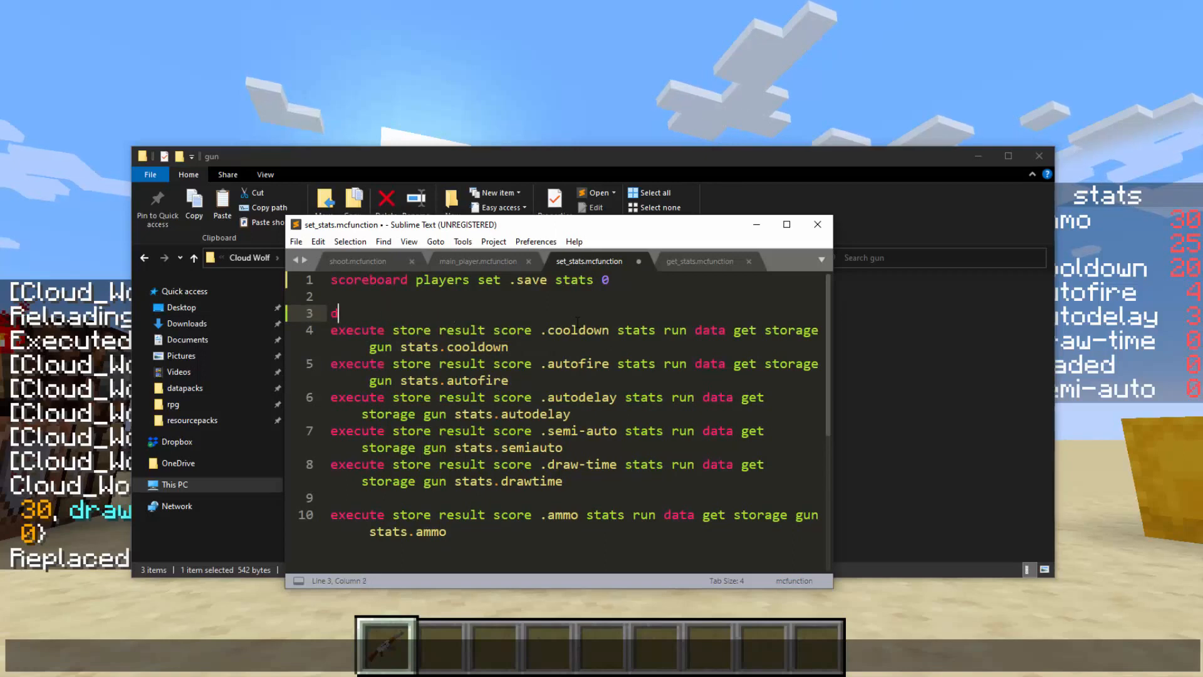
pyautogui.write('execute store result storage gun stats.ammo int 1 run scoreboard players get .')
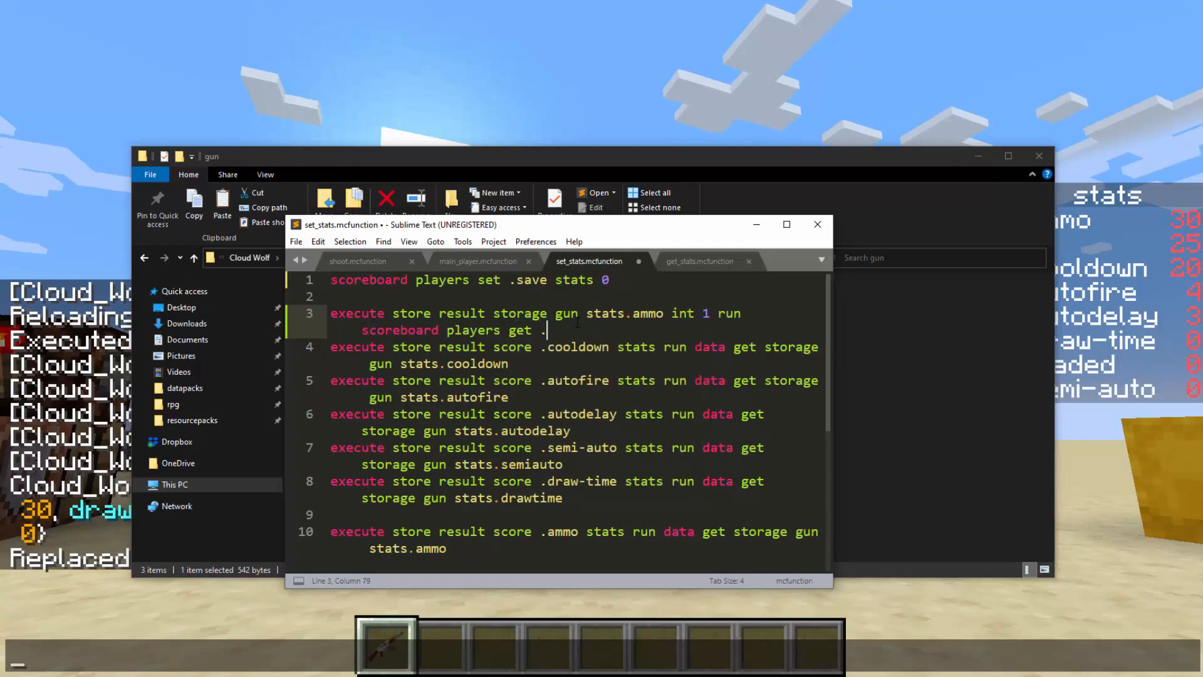
pyautogui.write('ammo stats')
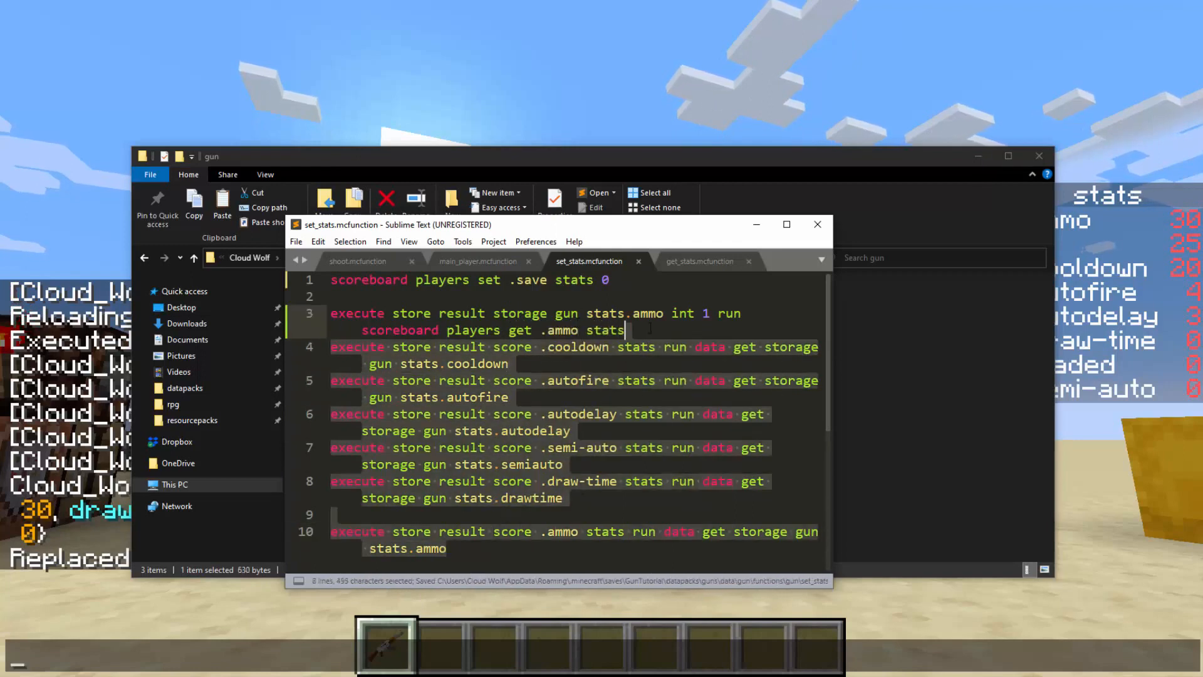
pyautogui.press('Delete')
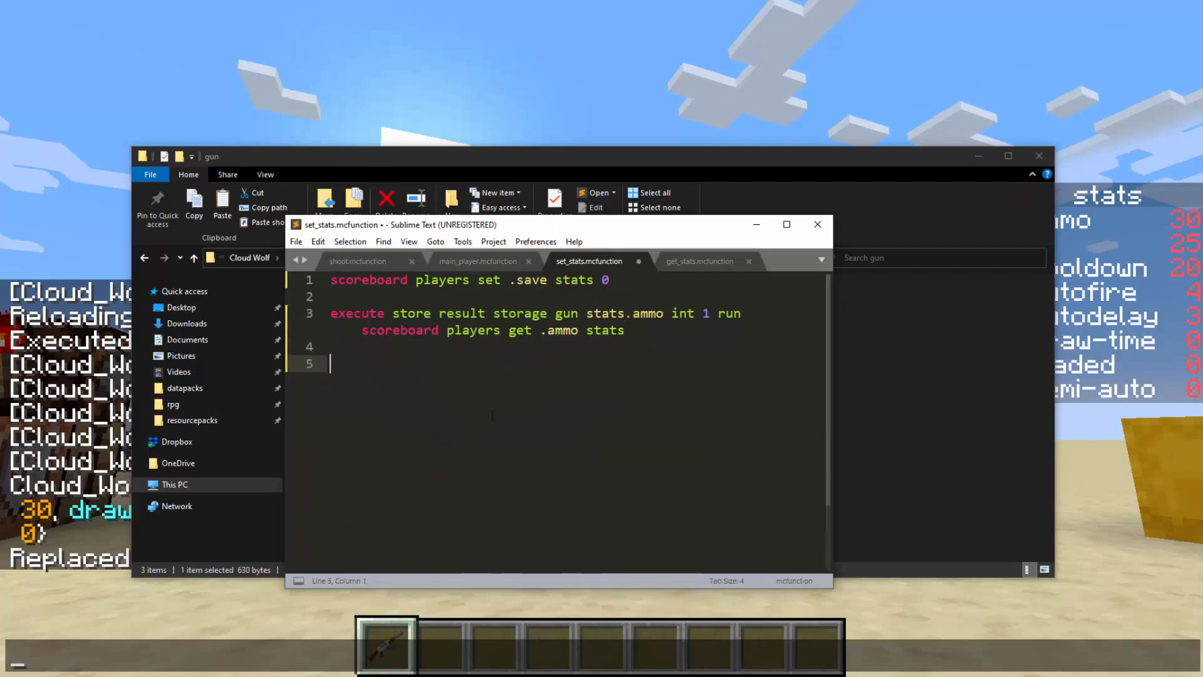
# - Add 'item modify entity @s weapon.mainhand gun:set_stats' to update the held weapon
pyautogui.write('item modify')
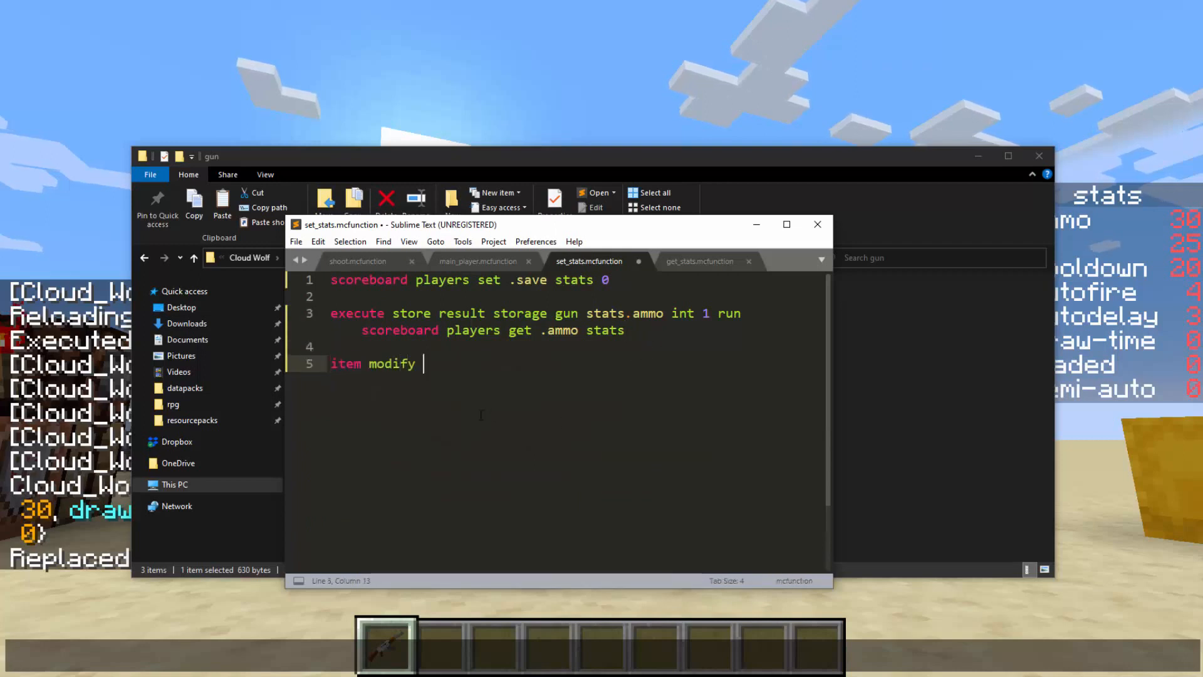
pyautogui.write('entity @s eww')
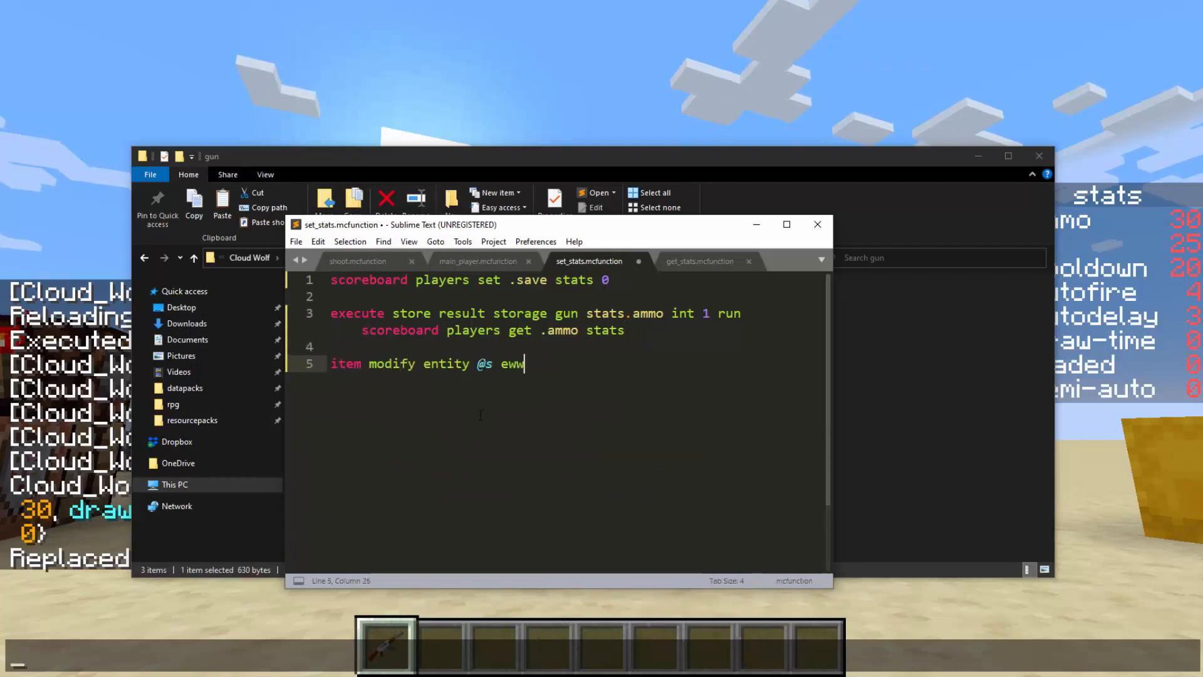
pyautogui.write('weap')
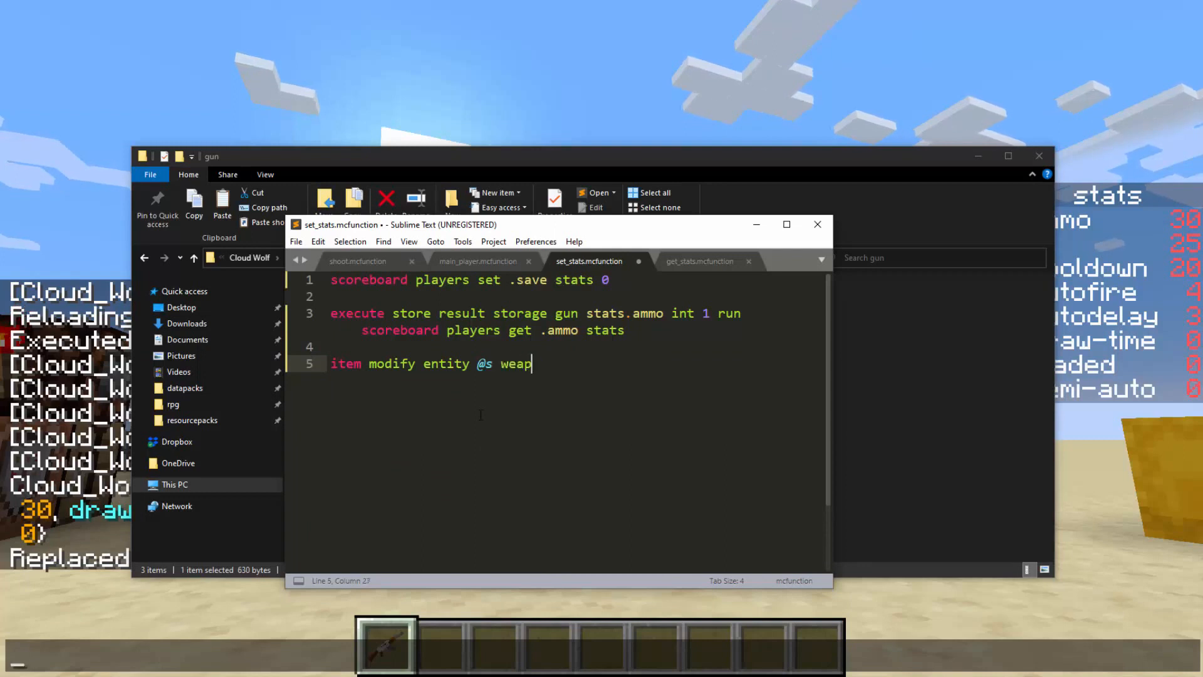
pyautogui.write('on.mainhand')
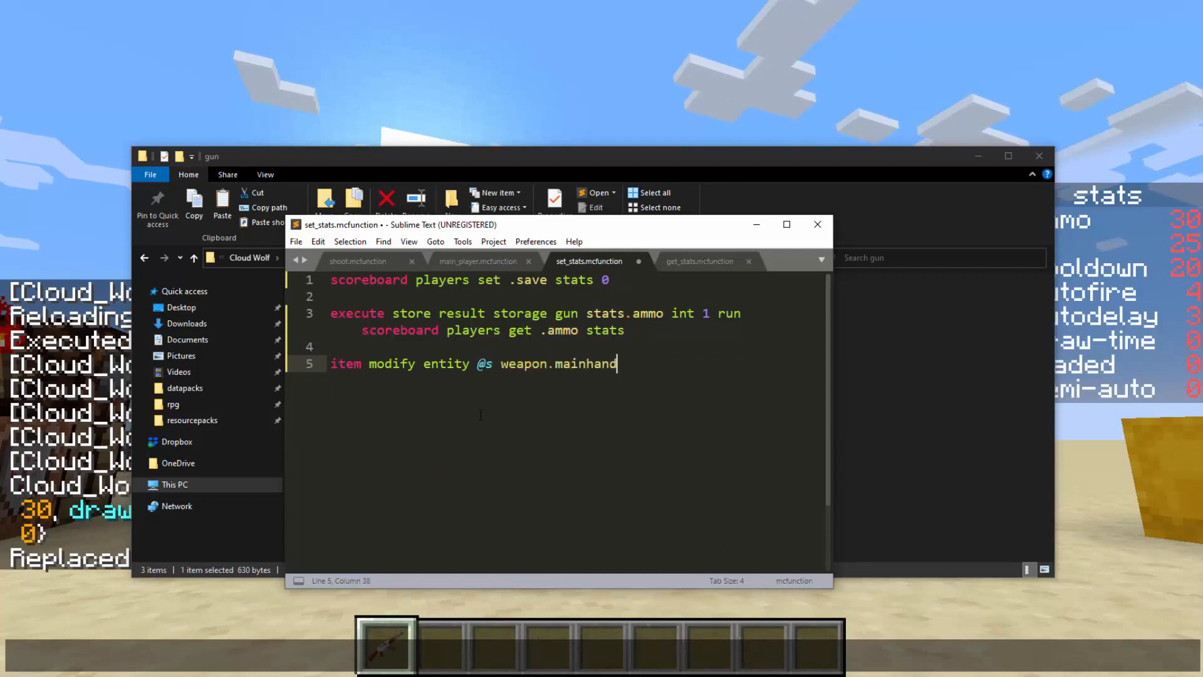
pyautogui.write('gun:s')
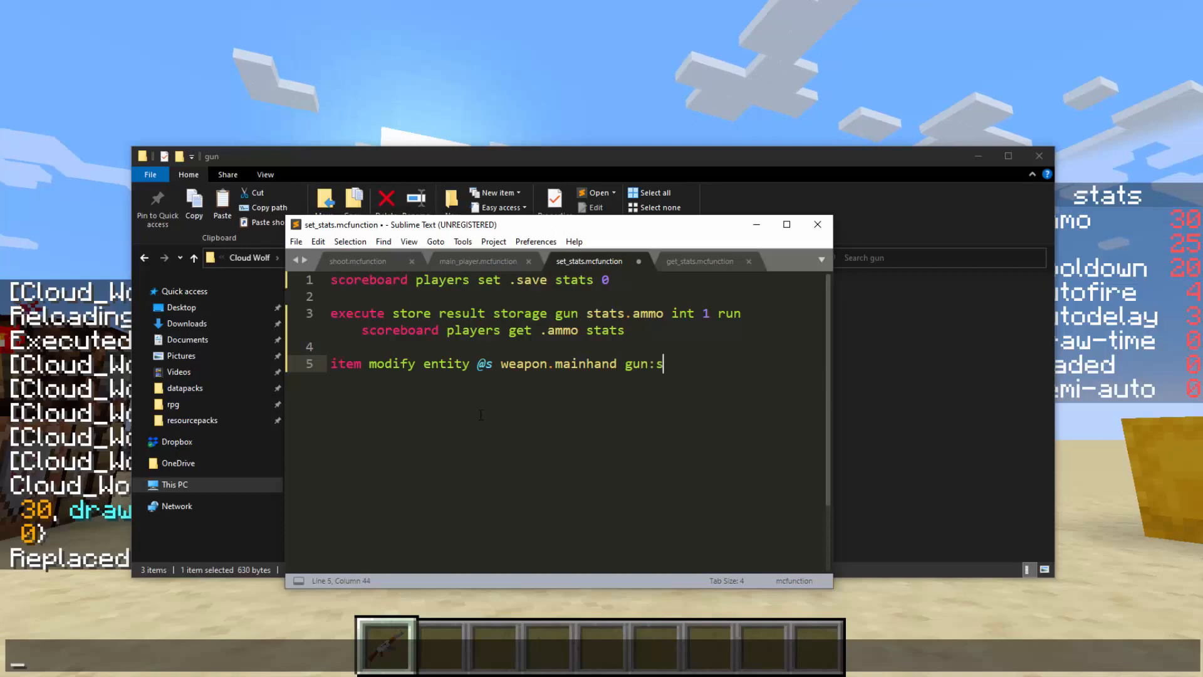
pyautogui.write('et_stats')
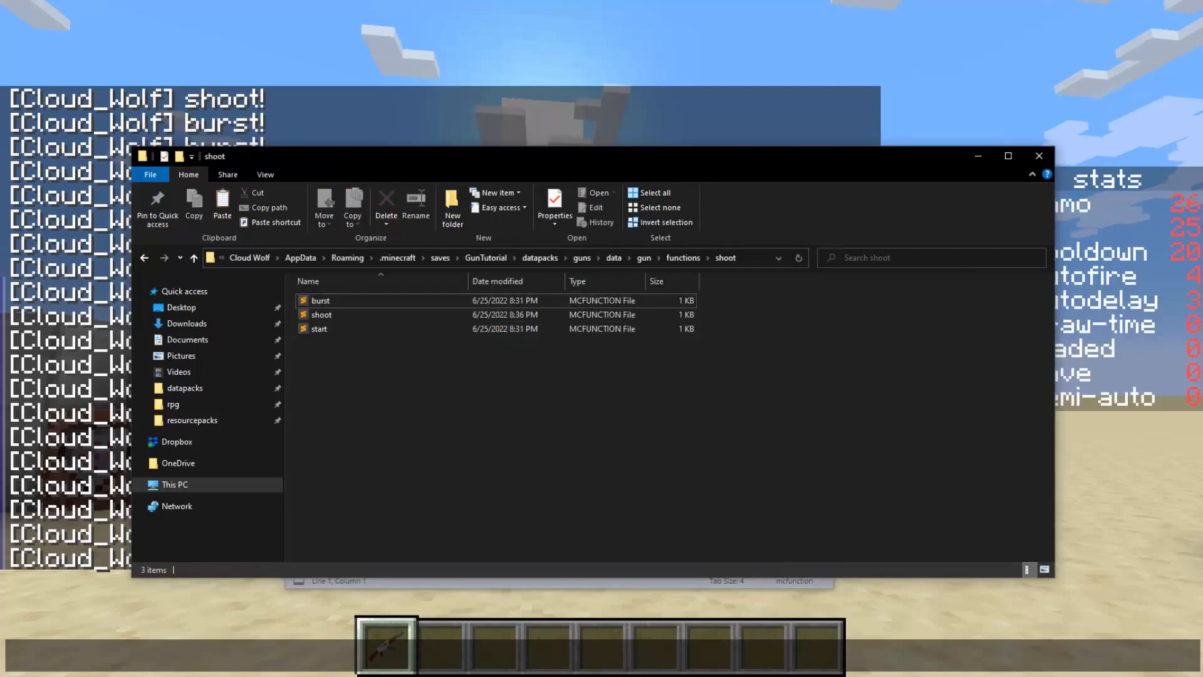
# - Copy the ammo and .save lines from shoot and switch to burst.mcfunction
pyautogui.doubleClick(322, 313)
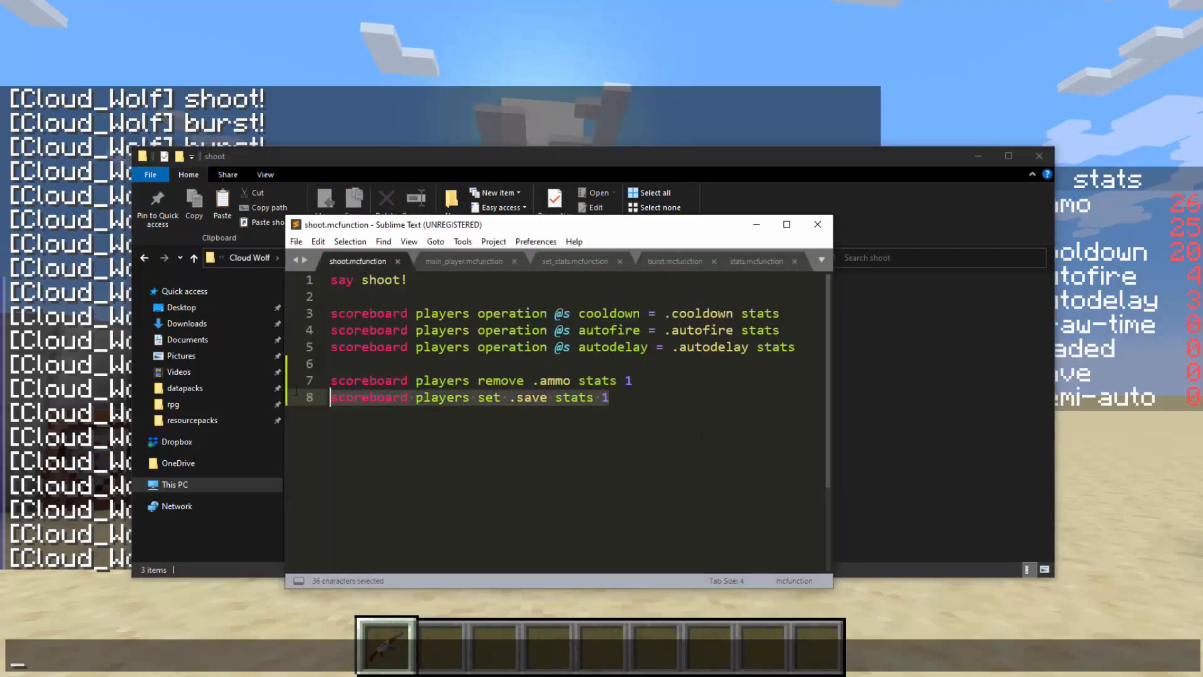
pyautogui.click(674, 261)
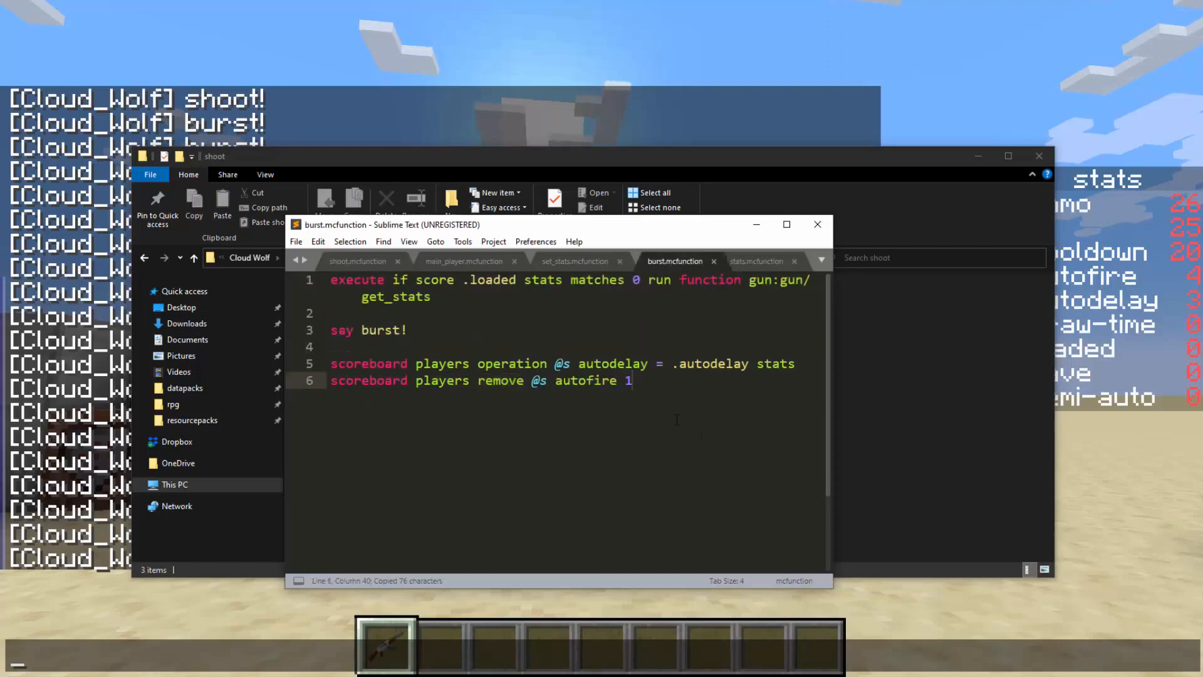